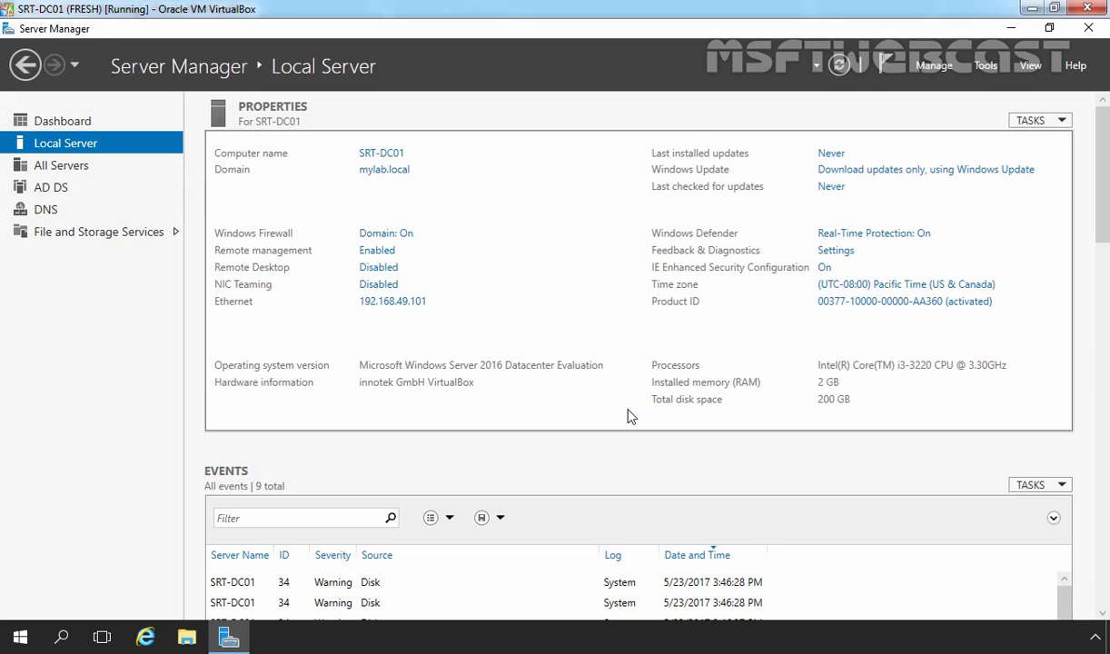
Step: Start the Add Roles and Features wizard with role-based installation on this server
{"action": "left_click", "coordinate": [934, 64]}
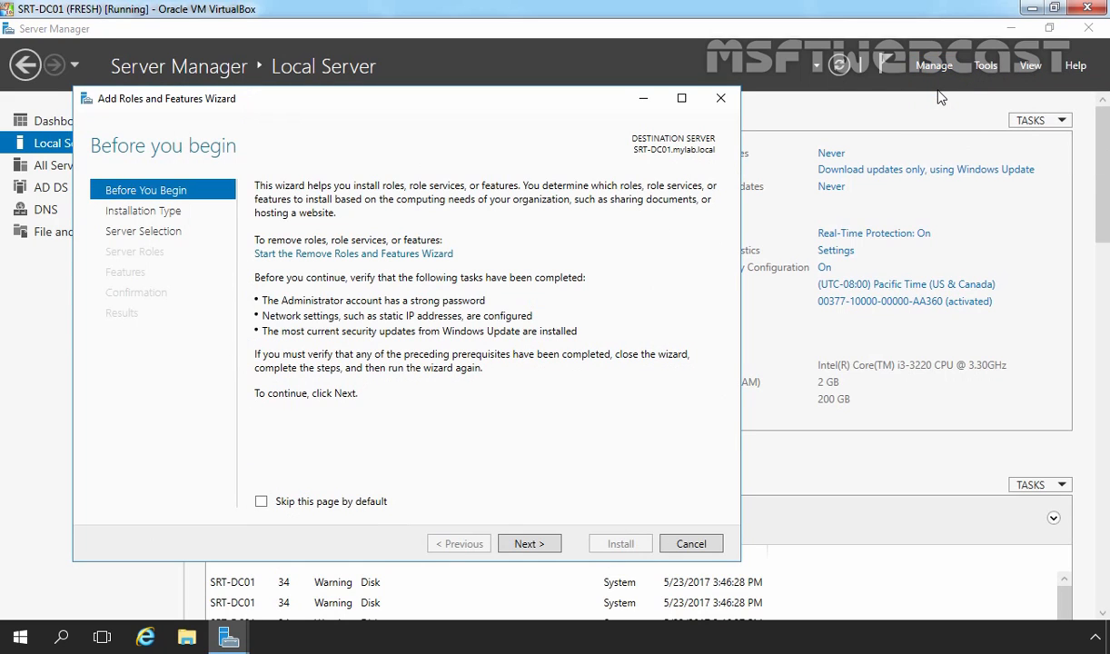
{"action": "left_click", "coordinate": [530, 543]}
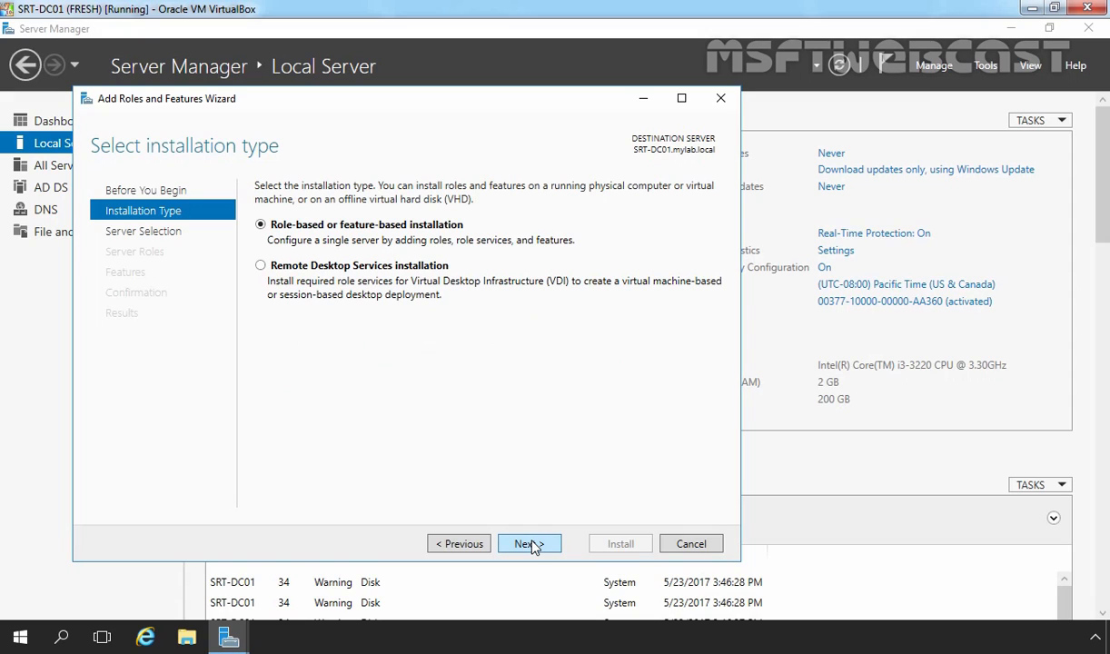
{"action": "left_click", "coordinate": [525, 543]}
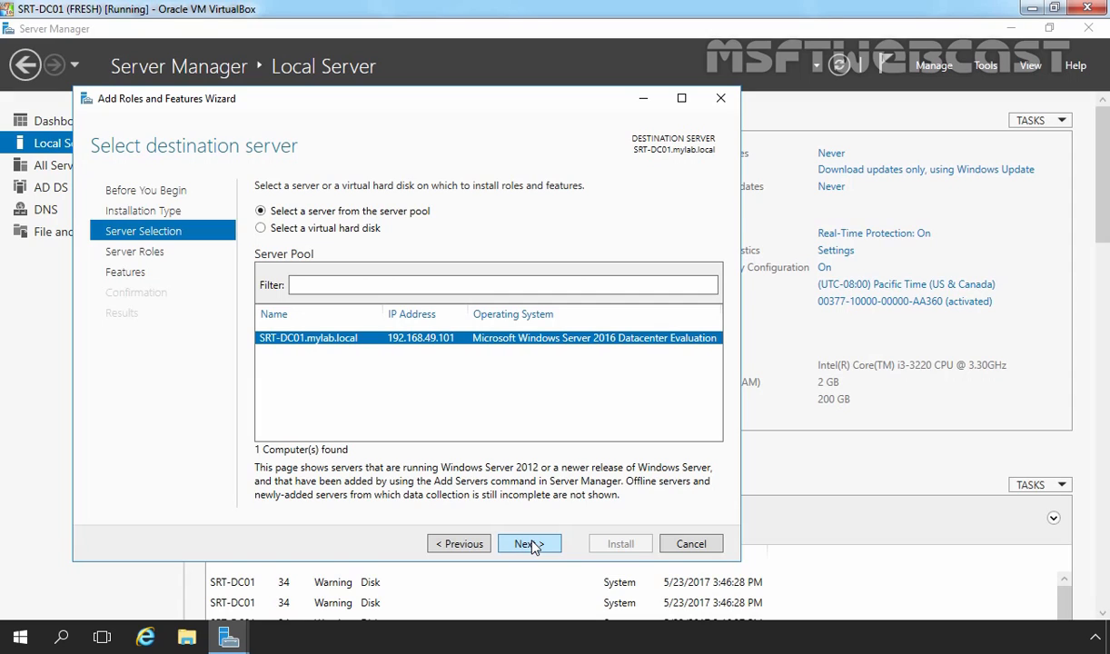
{"action": "left_click", "coordinate": [524, 543]}
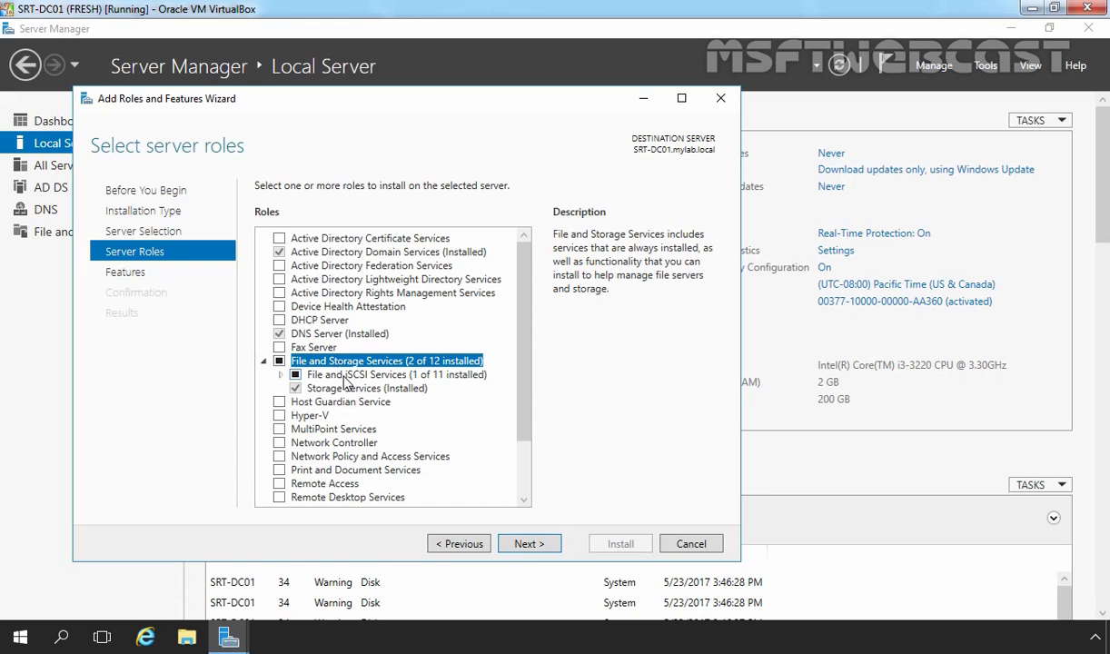
Step: Select the File Server Resource Manager role service and accept its required management tools
{"action": "left_click", "coordinate": [395, 374]}
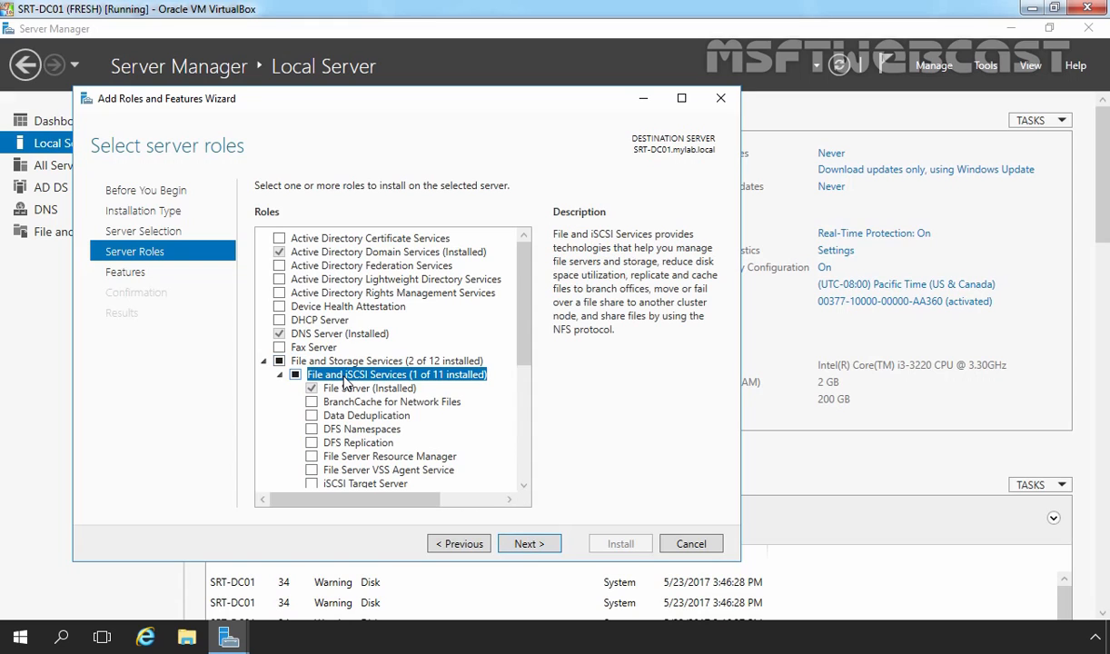
{"action": "left_click", "coordinate": [388, 457]}
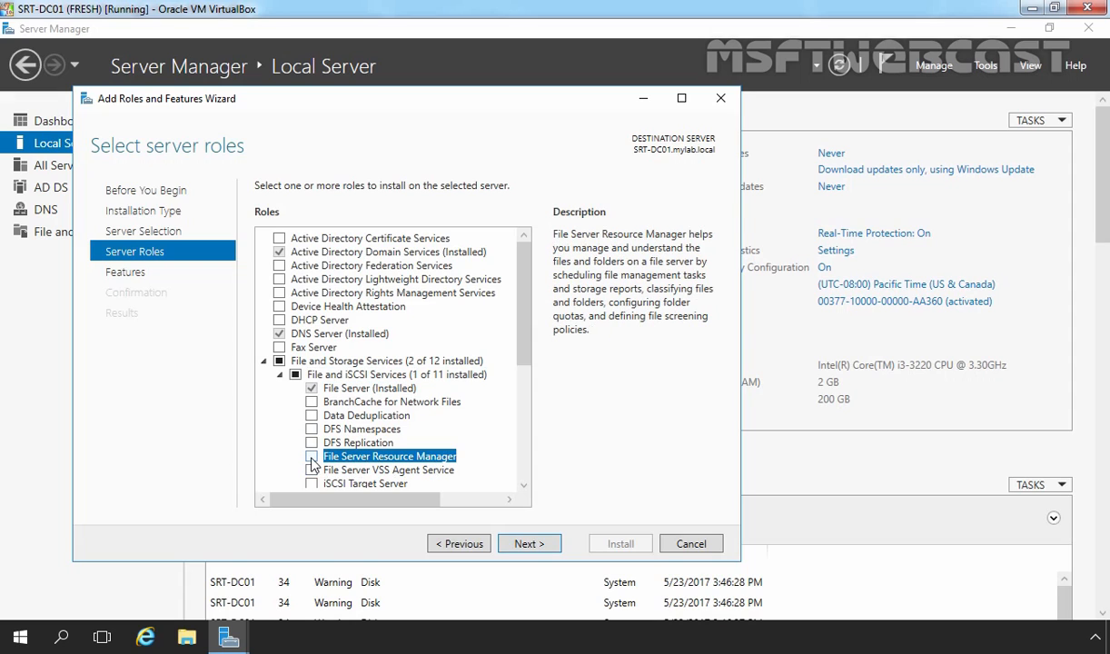
{"action": "left_click", "coordinate": [312, 456]}
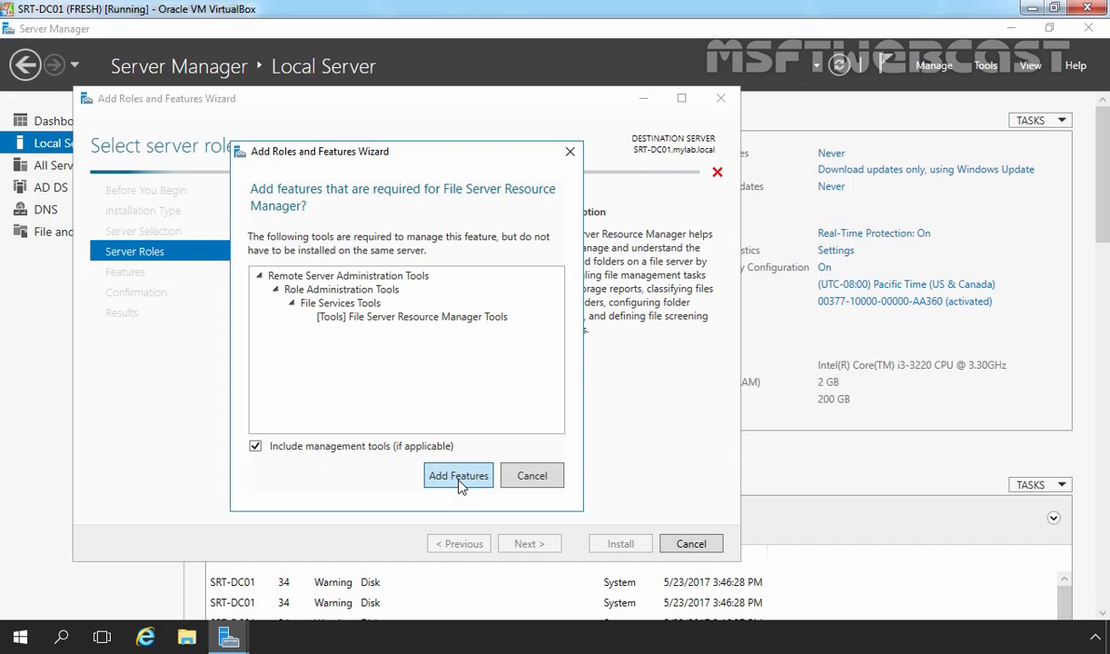
{"action": "left_click", "coordinate": [458, 475]}
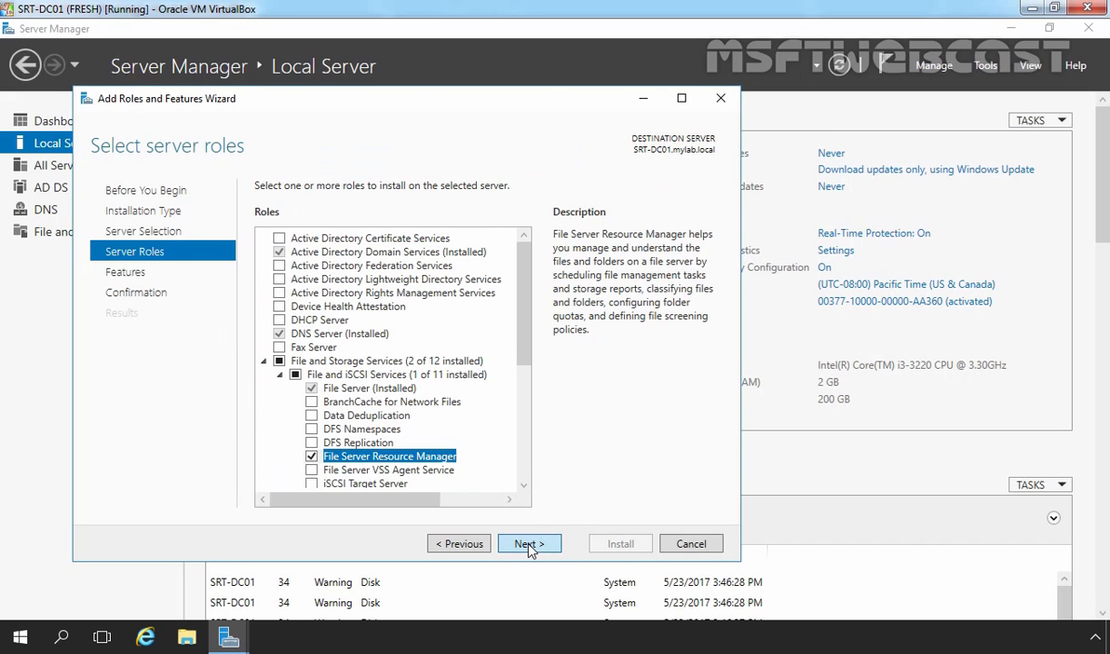
Step: Install File Server Resource Manager with its tools and close the finished wizard
{"action": "left_click", "coordinate": [528, 544]}
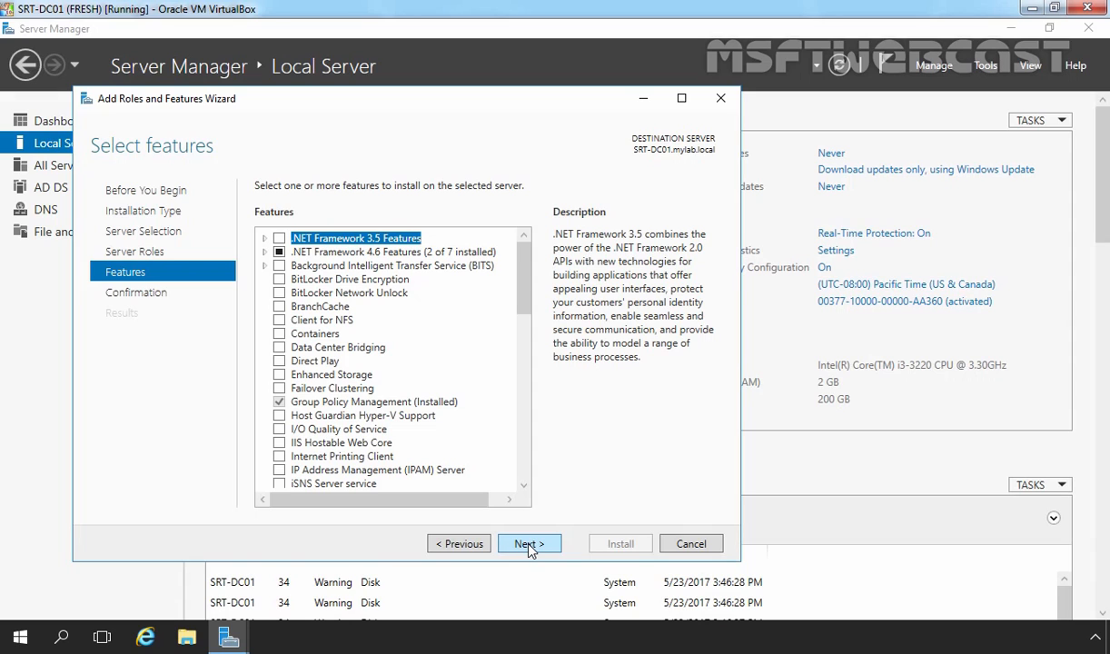
{"action": "left_click", "coordinate": [529, 544]}
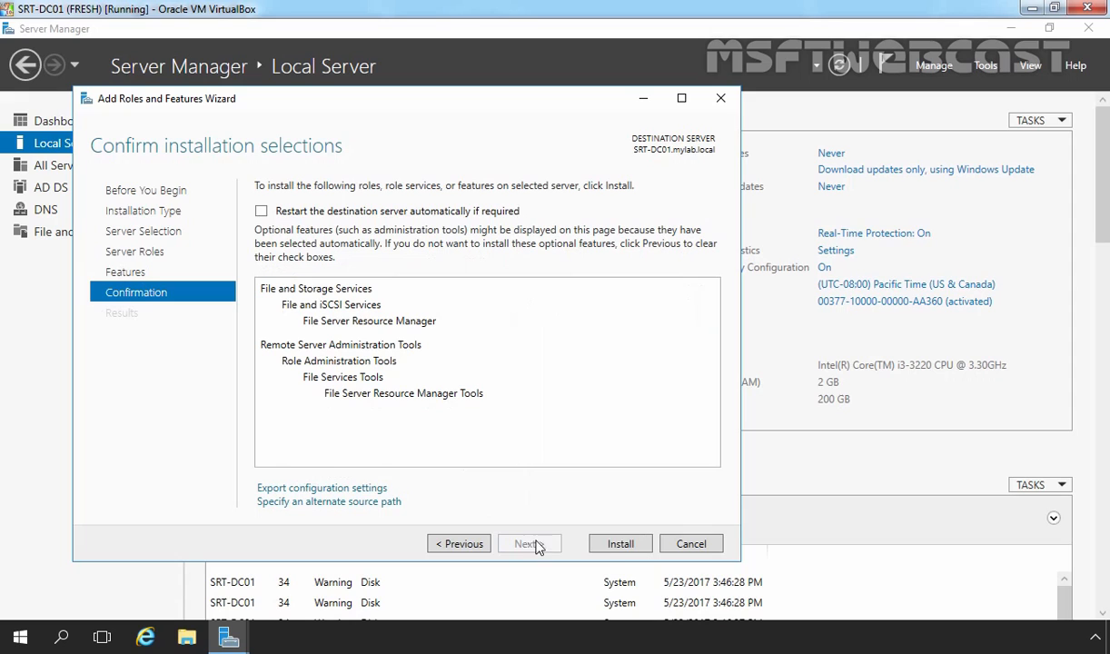
{"action": "left_click", "coordinate": [621, 543]}
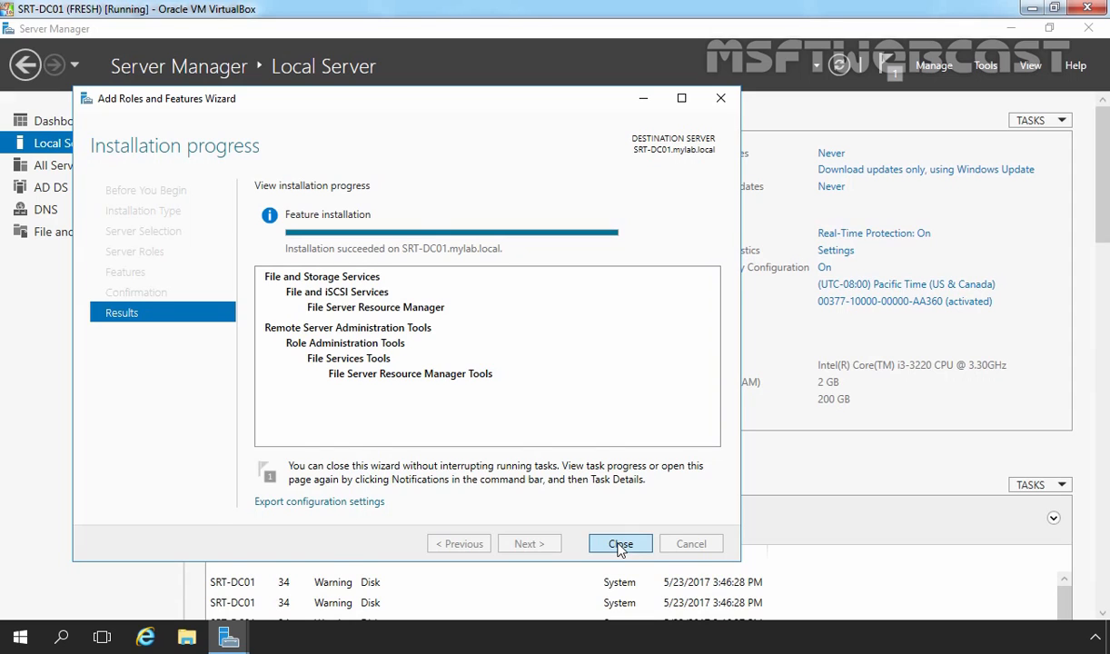
{"action": "left_click", "coordinate": [620, 543]}
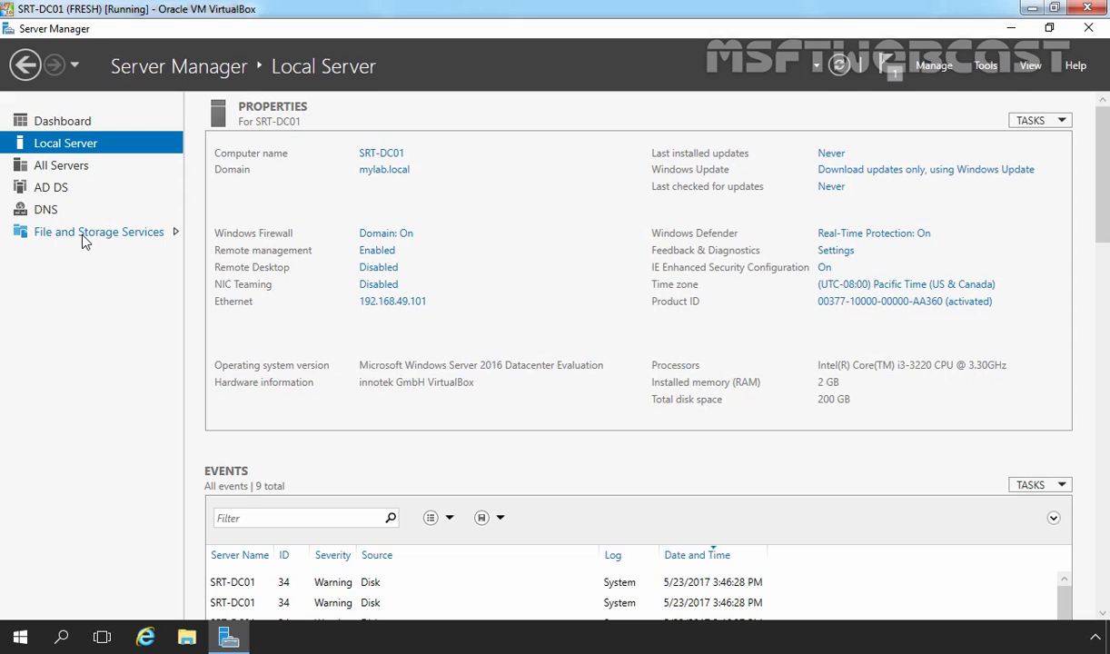
Step: Start a New Share wizard from the Shares list using the SMB Share - Quick profile
{"action": "left_click", "coordinate": [98, 231]}
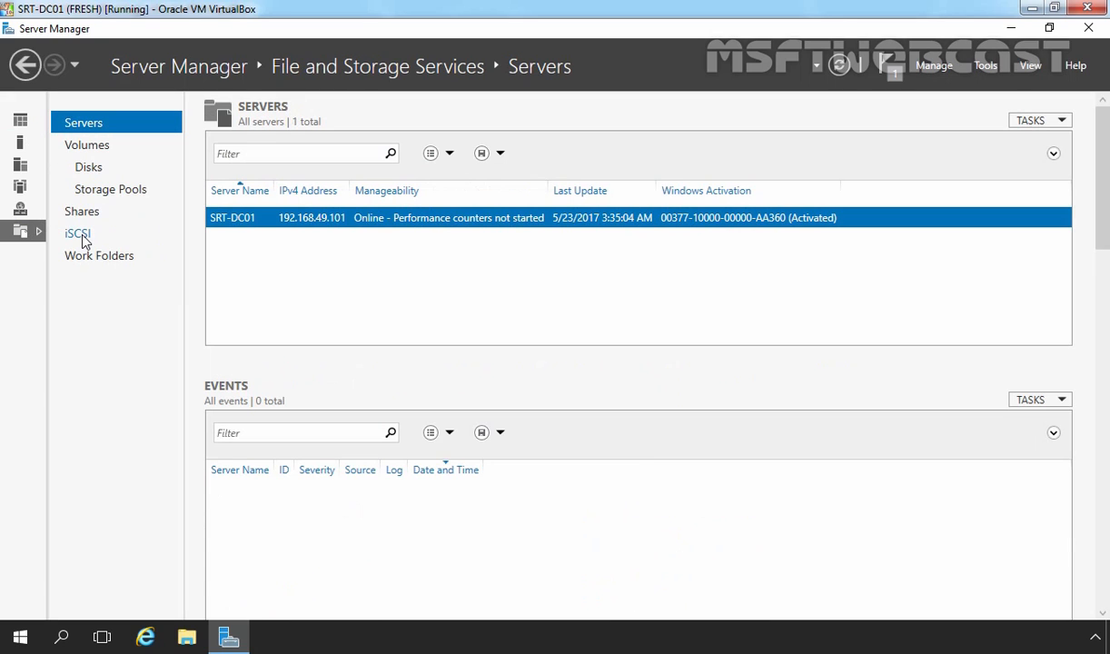
{"action": "left_click", "coordinate": [82, 211]}
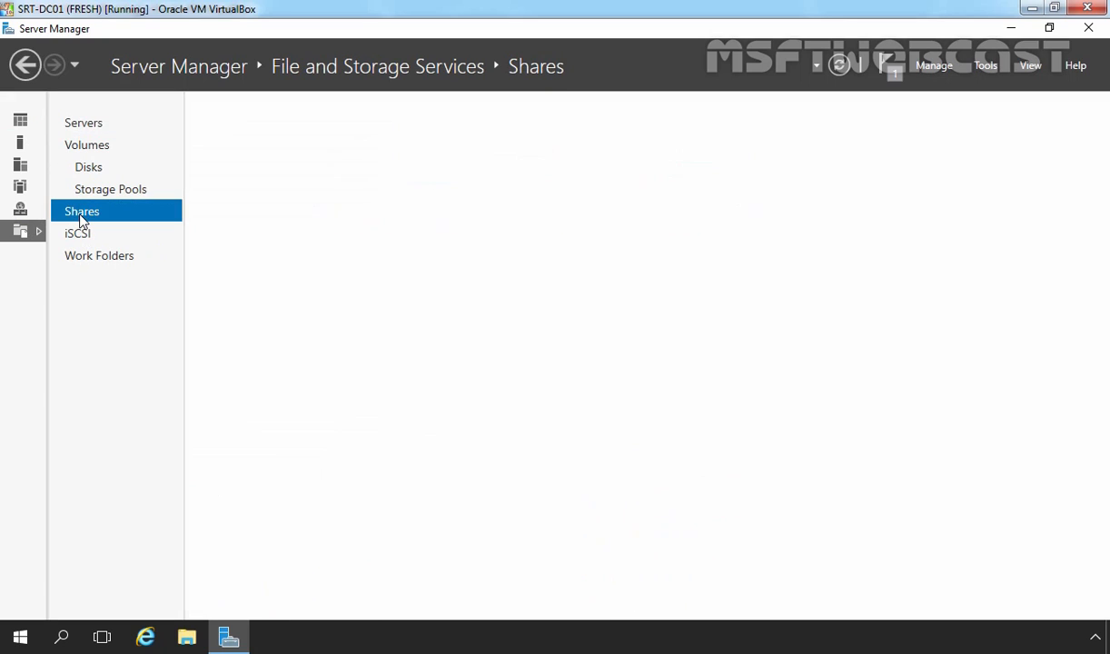
{"action": "left_click", "coordinate": [81, 211]}
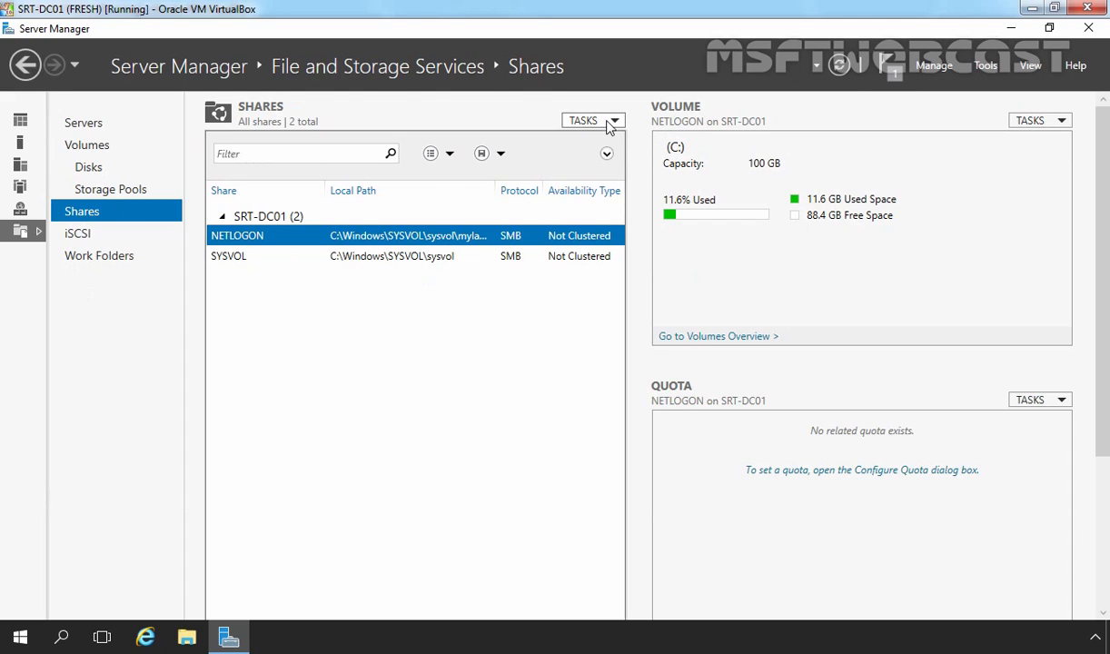
{"action": "left_click", "coordinate": [591, 120]}
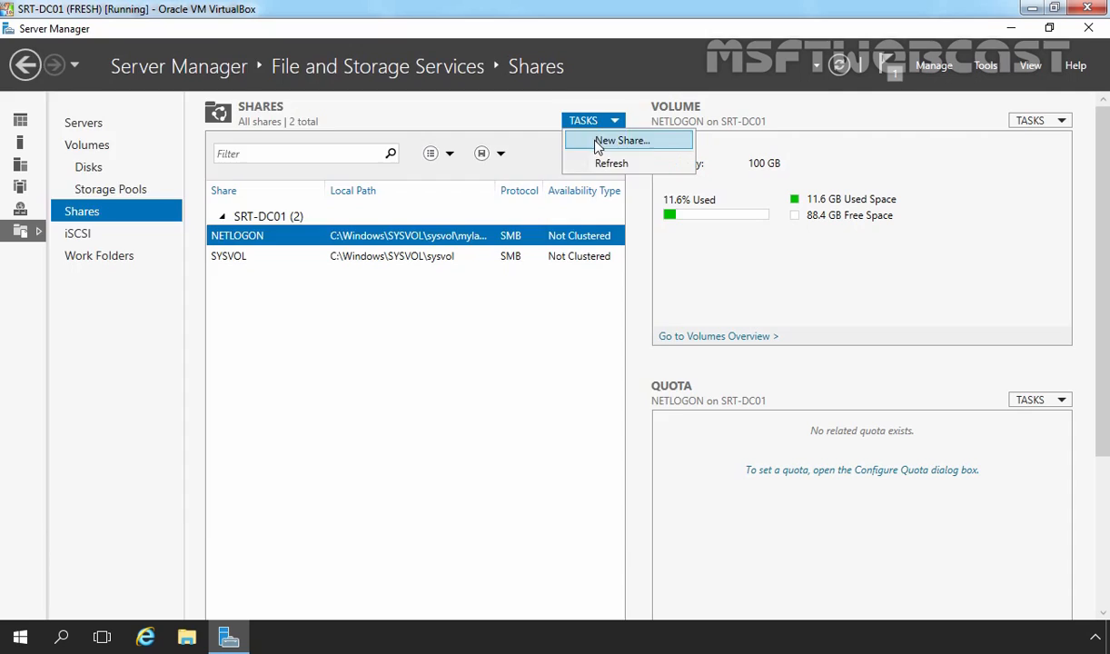
{"action": "left_click", "coordinate": [622, 140]}
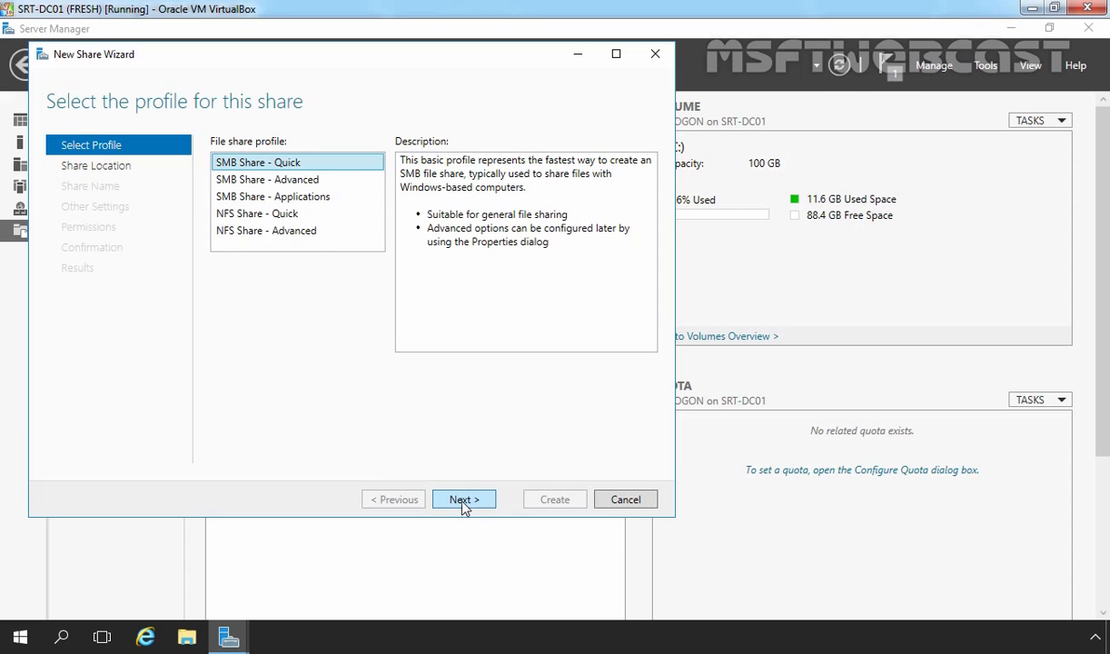
{"action": "left_click", "coordinate": [463, 498]}
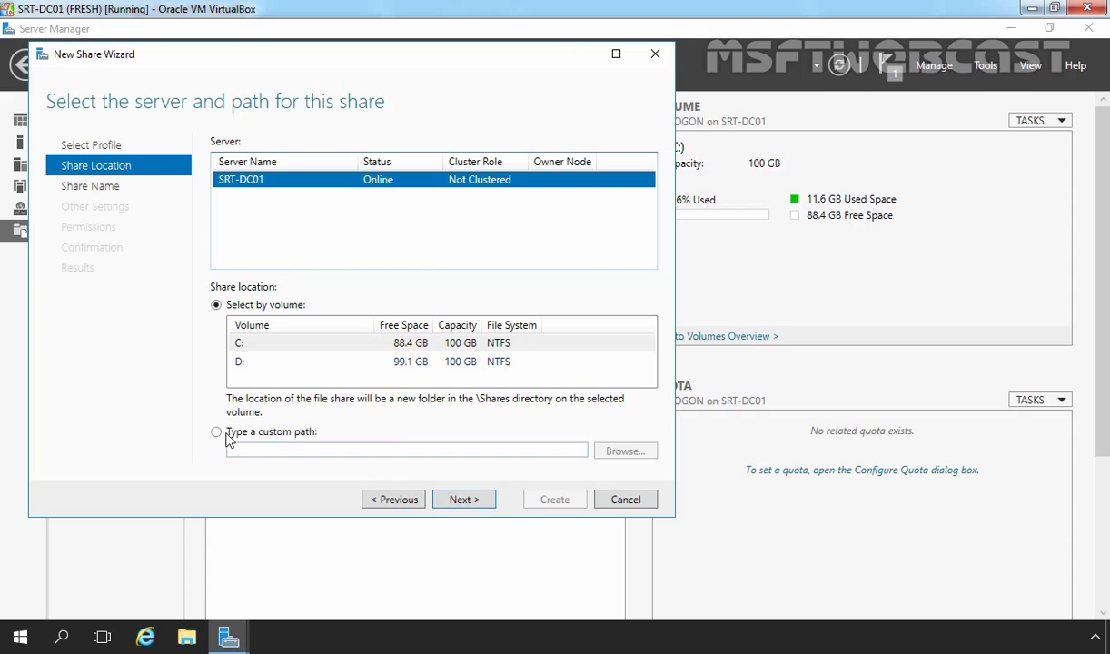
Step: Choose a custom share path and create a new folder FOLDER1 on drive D:
{"action": "left_click", "coordinate": [216, 431]}
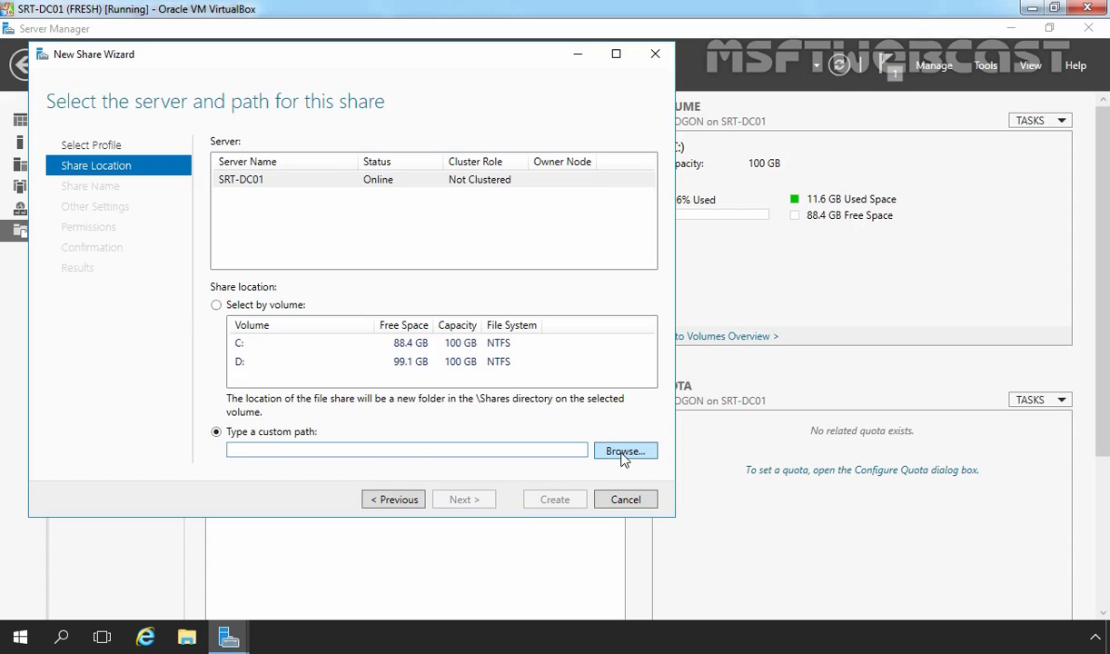
{"action": "left_click", "coordinate": [624, 452]}
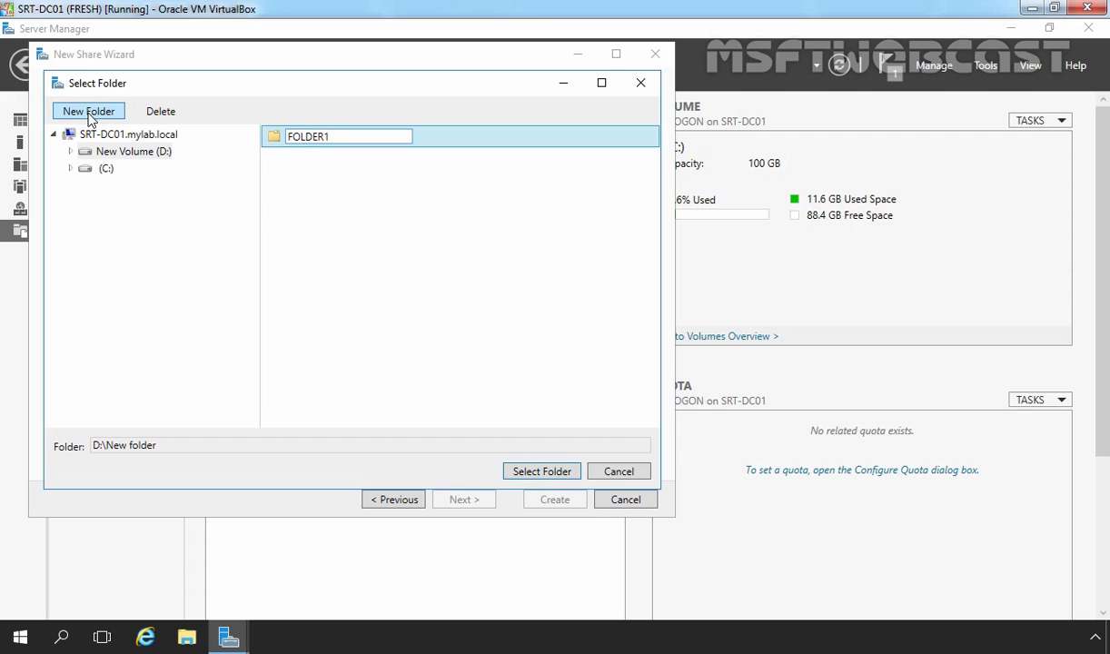
{"action": "left_click", "coordinate": [542, 471]}
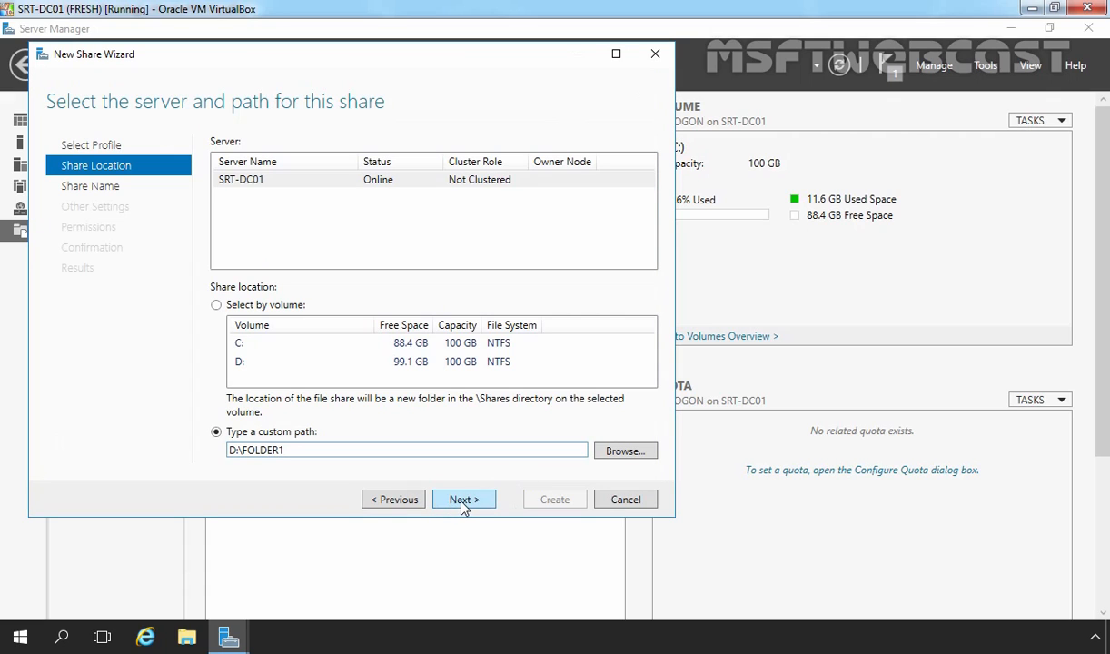
Step: Name the share SHARE1 on D:\FOLDER1 and enable access-based enumeration
{"action": "left_click", "coordinate": [463, 499]}
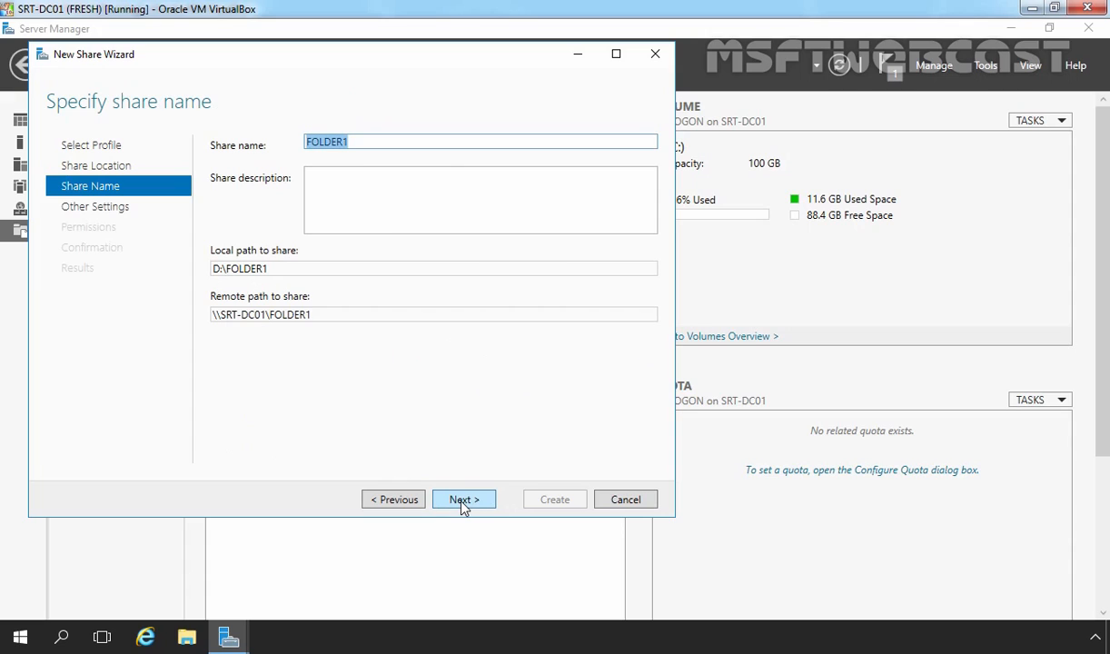
{"action": "type", "text": "SHARE1"}
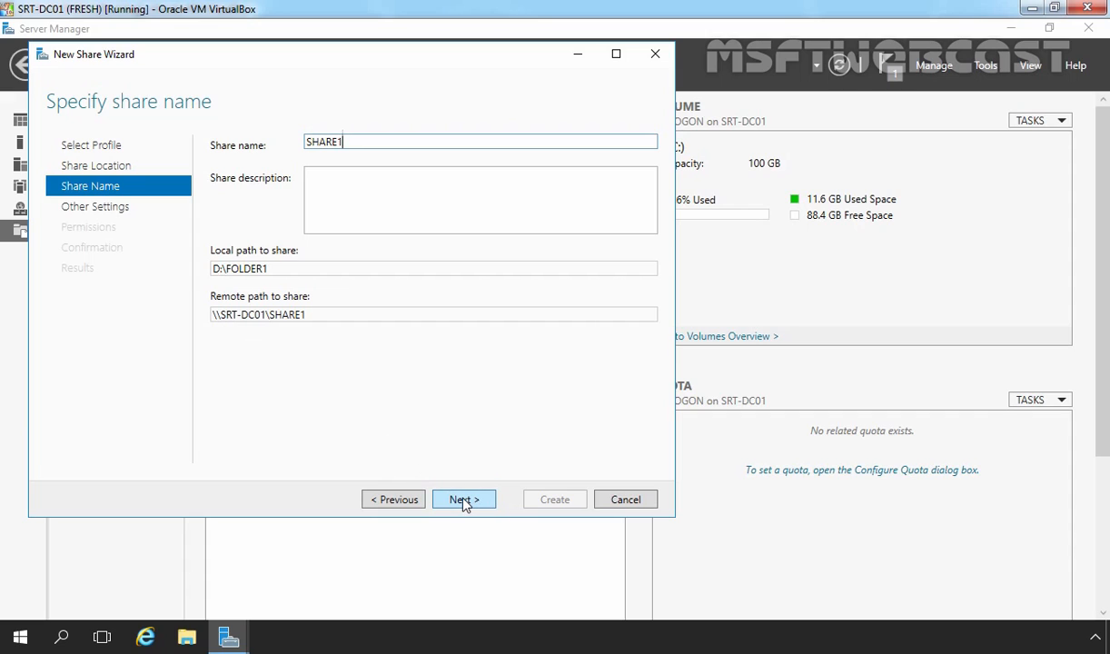
{"action": "left_click", "coordinate": [463, 499]}
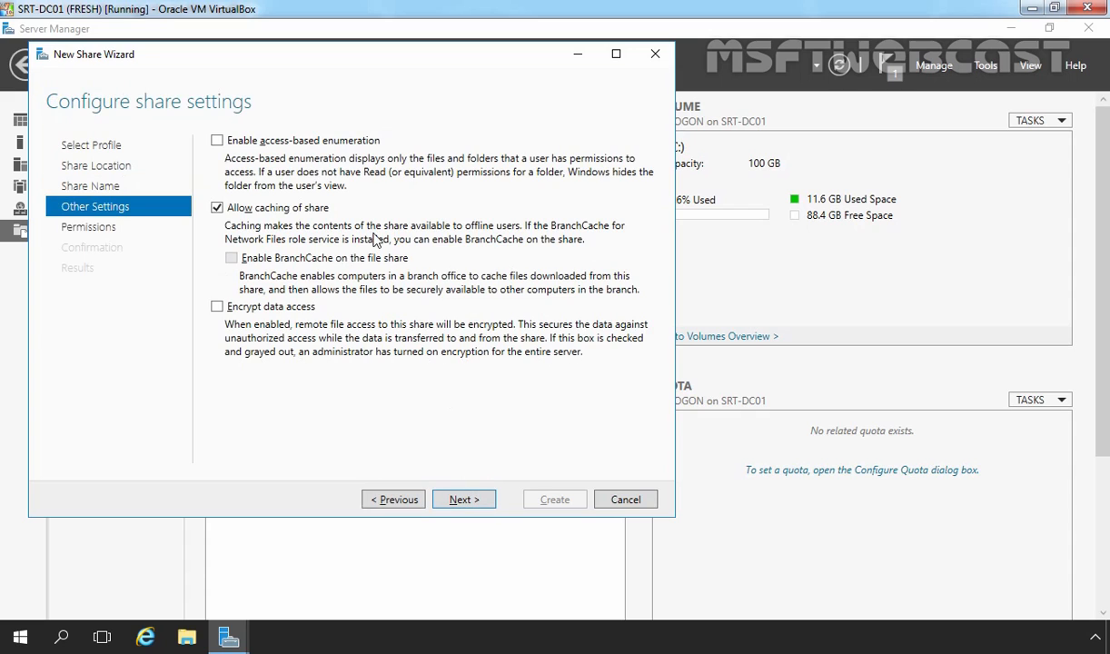
{"action": "left_click", "coordinate": [217, 140]}
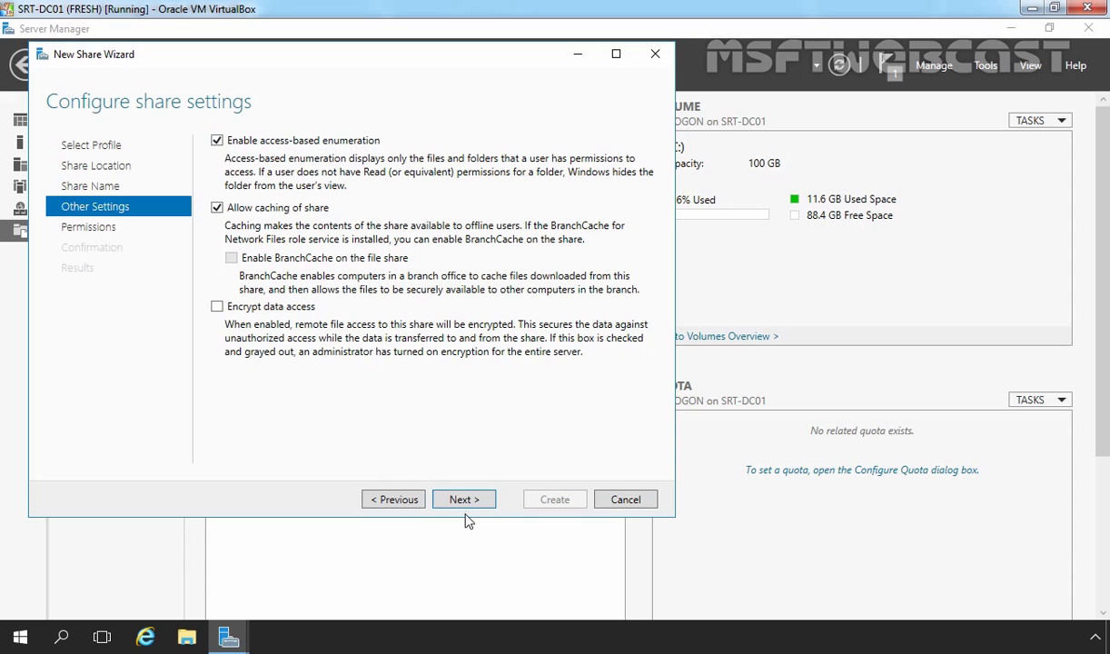
Step: Keep default permissions, create the SHARE1 share and close the wizard
{"action": "left_click", "coordinate": [463, 498]}
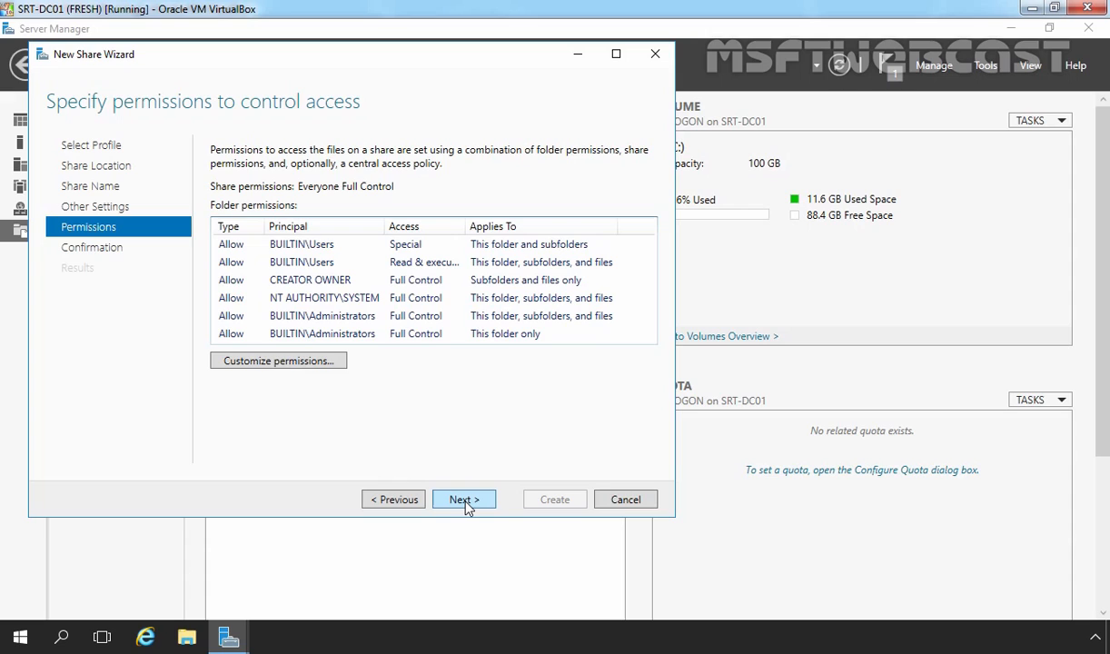
{"action": "left_click", "coordinate": [463, 499]}
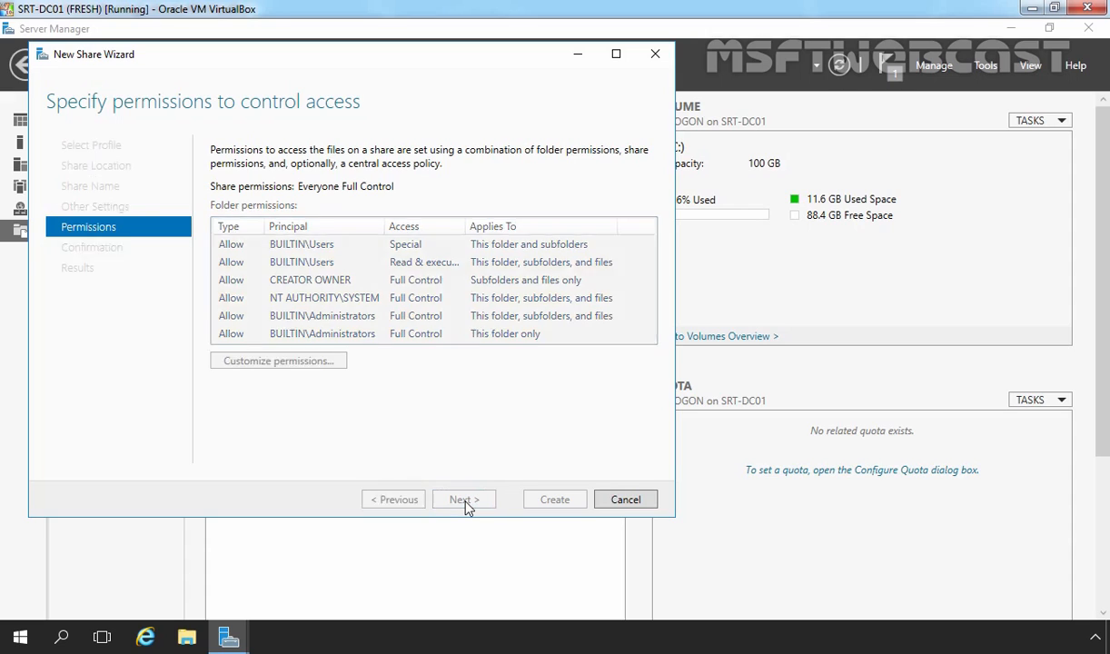
{"action": "left_click", "coordinate": [463, 498]}
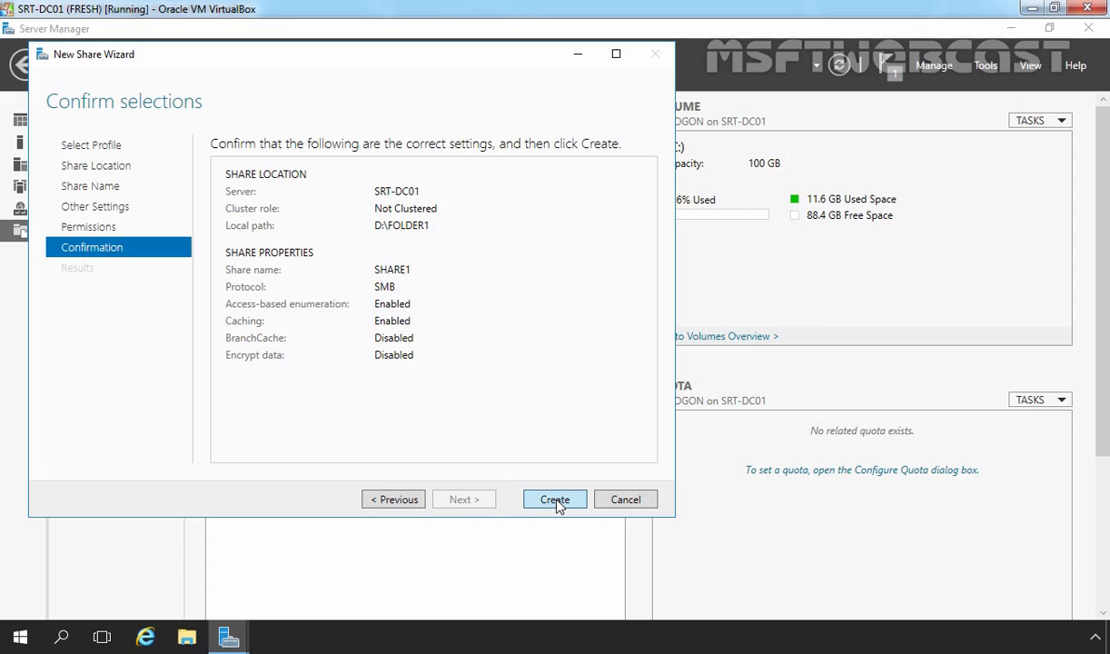
{"action": "left_click", "coordinate": [554, 498]}
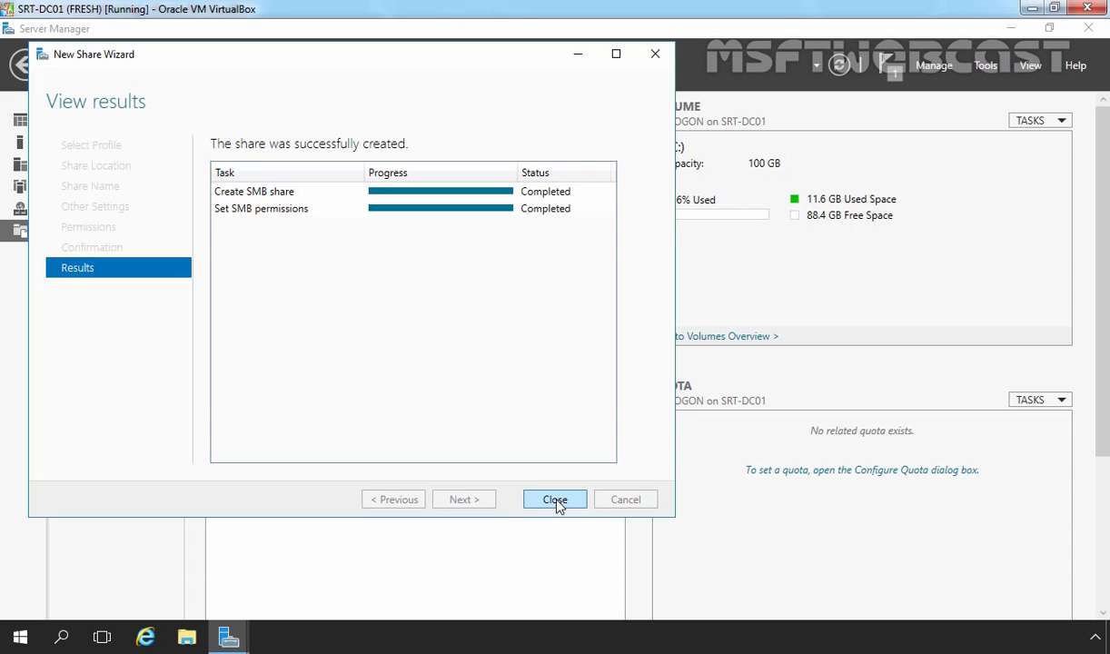
{"action": "left_click", "coordinate": [555, 499]}
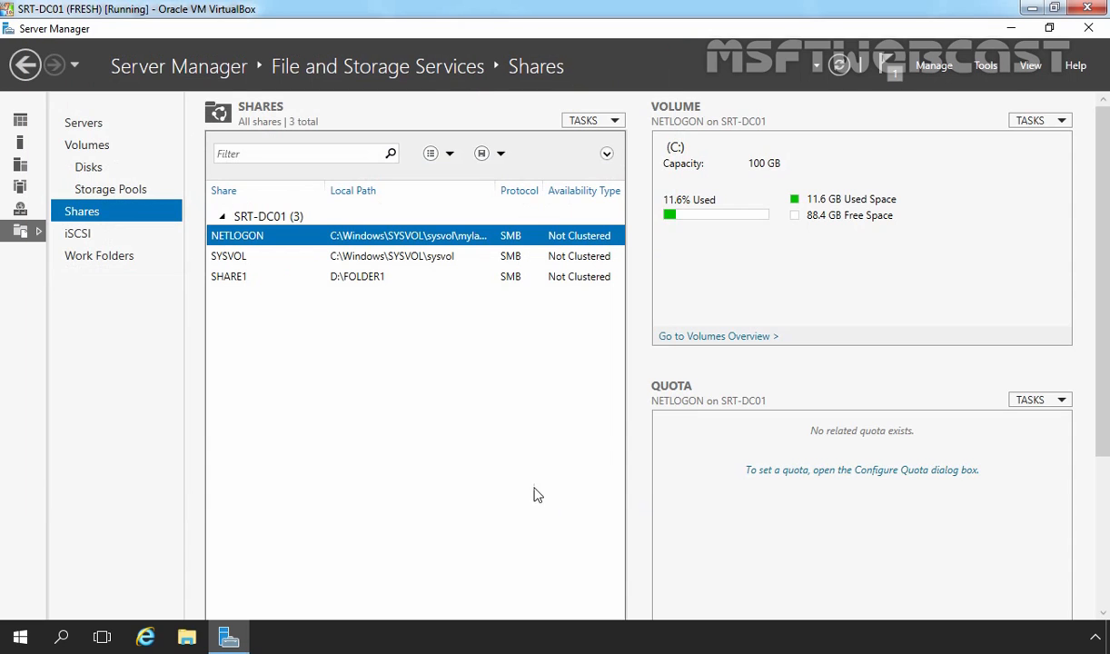
Step: Select SHARE1 to view its volume details and open the Tools menu
{"action": "left_click", "coordinate": [229, 276]}
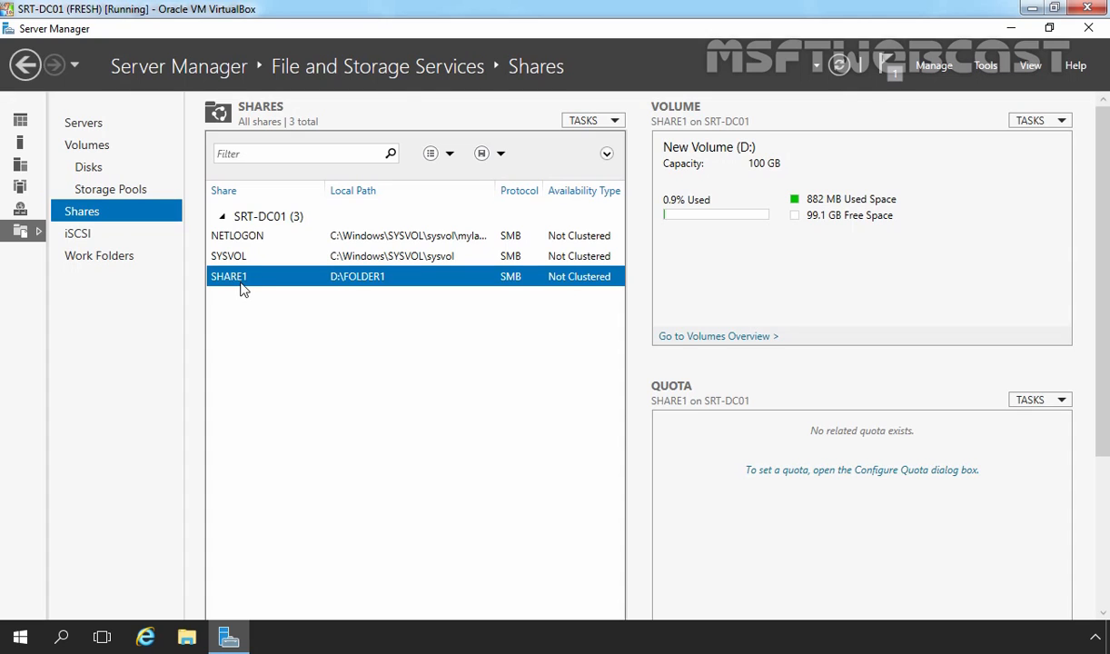
{"action": "left_click", "coordinate": [986, 65]}
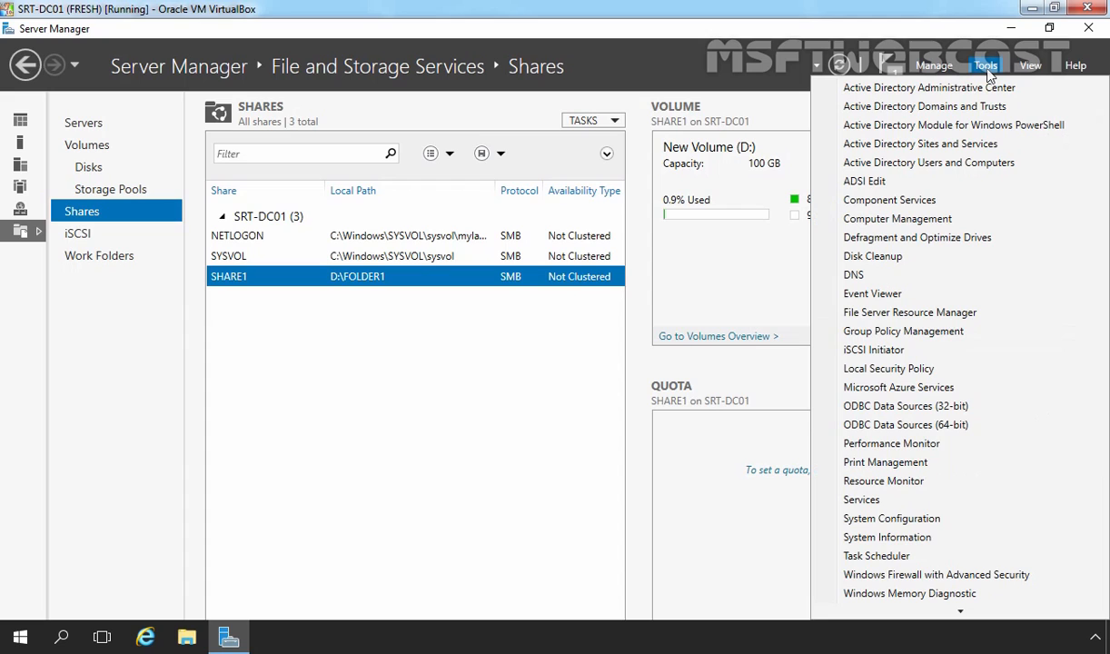
{"action": "mouse_move", "coordinate": [909, 311]}
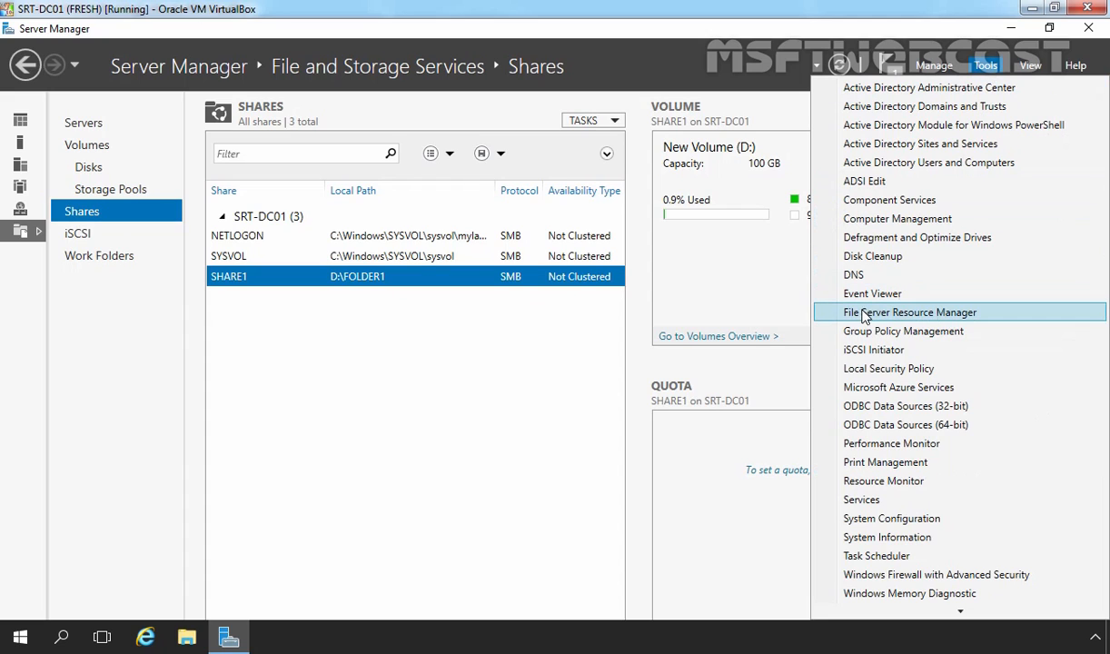
Step: Launch File Server Resource Manager and view the empty Quotas list, then Quota Templates
{"action": "left_click", "coordinate": [986, 64]}
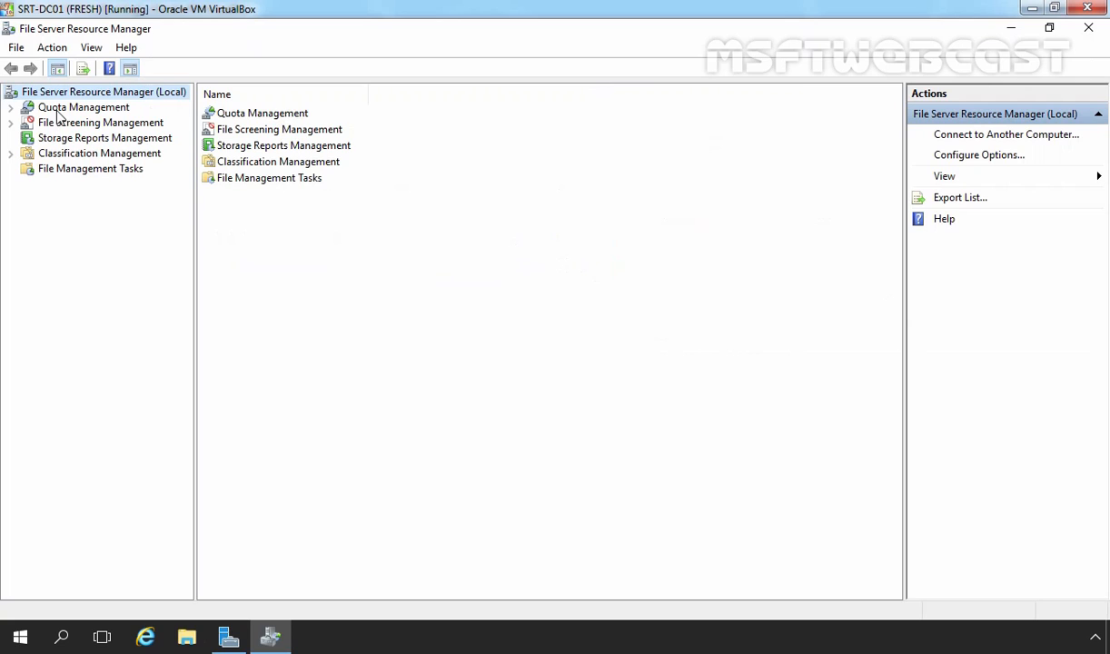
{"action": "left_click", "coordinate": [83, 106]}
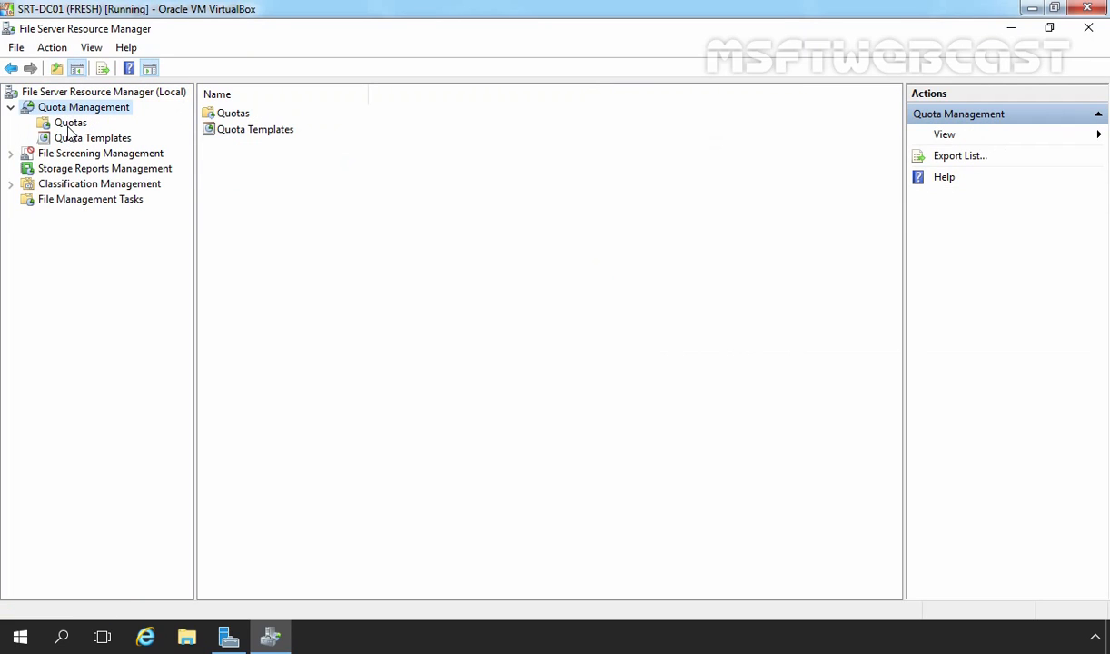
{"action": "left_click", "coordinate": [70, 123]}
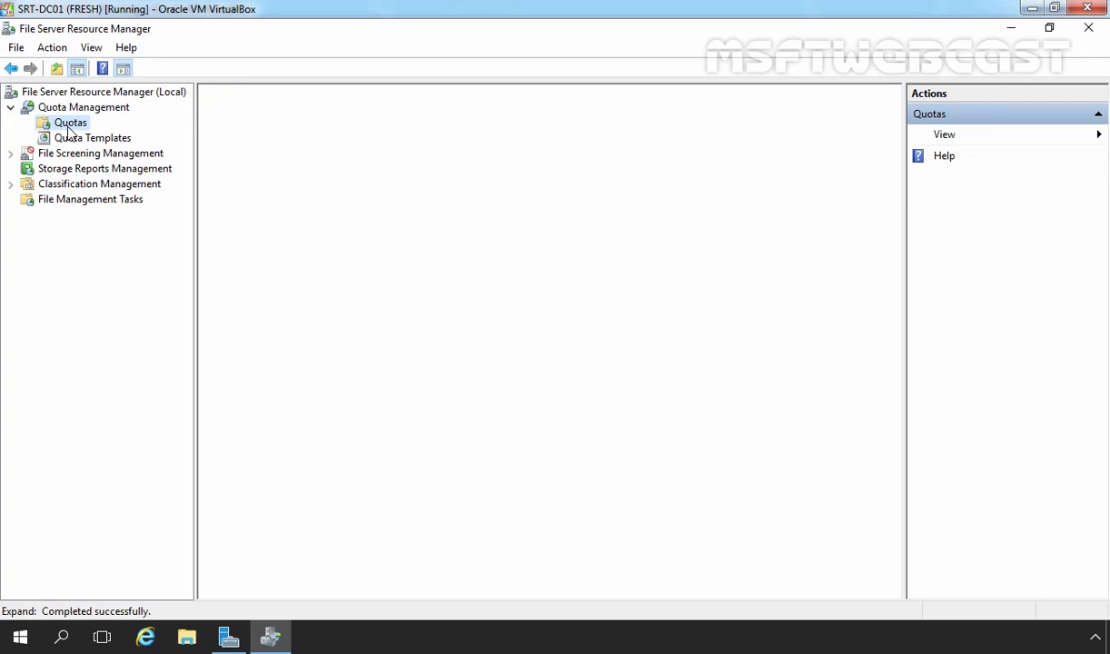
{"action": "left_click", "coordinate": [69, 122]}
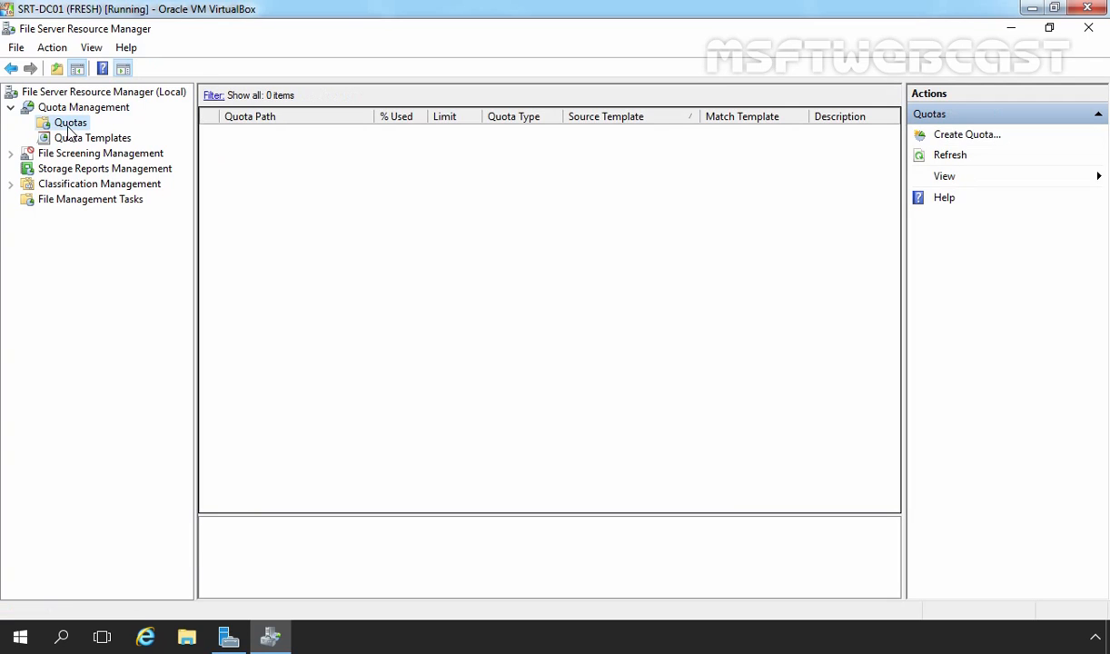
{"action": "mouse_move", "coordinate": [72, 145]}
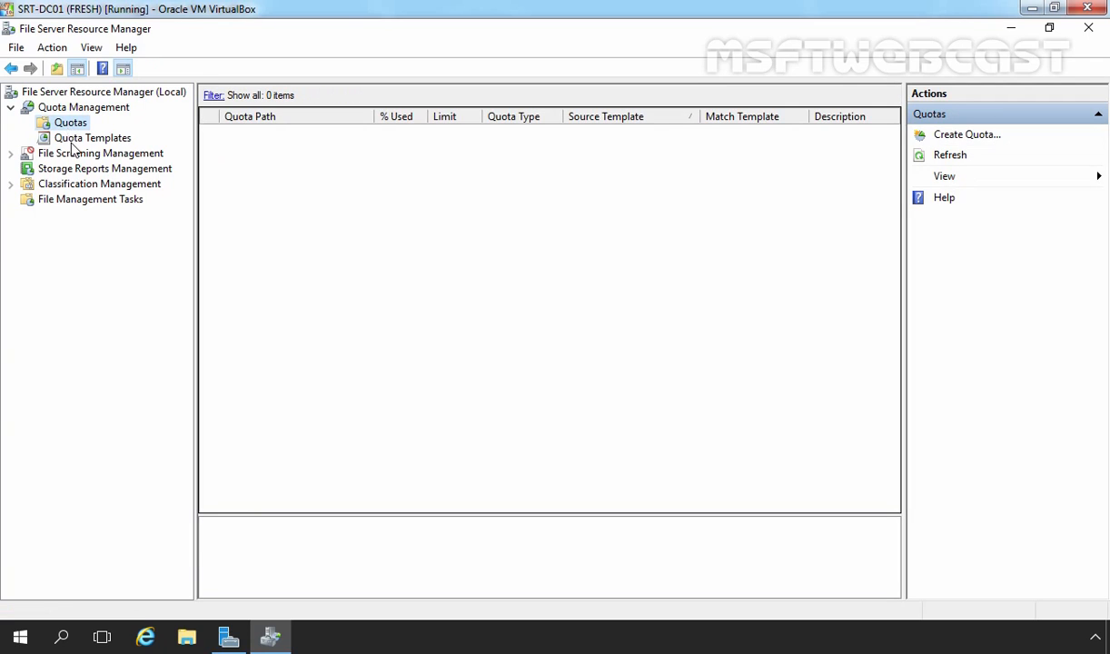
{"action": "left_click", "coordinate": [92, 137]}
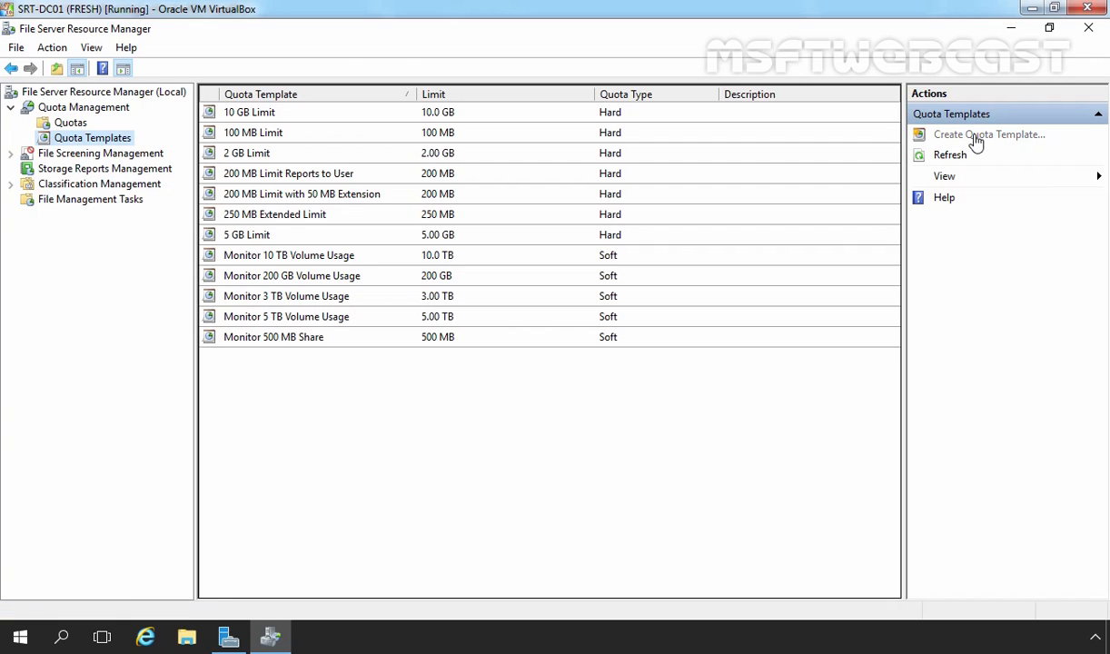
Step: Create a template copied from 100 MB Limit: name MYLAB_50MB, description Test Template, limit 50 MB
{"action": "left_click", "coordinate": [988, 133]}
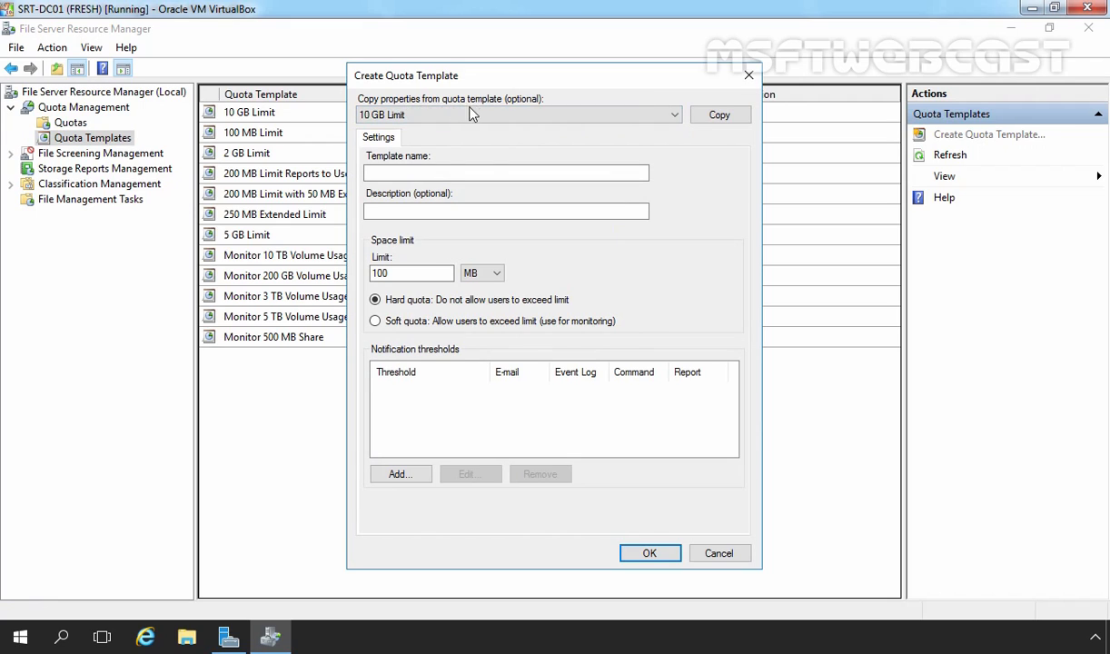
{"action": "left_click", "coordinate": [518, 114]}
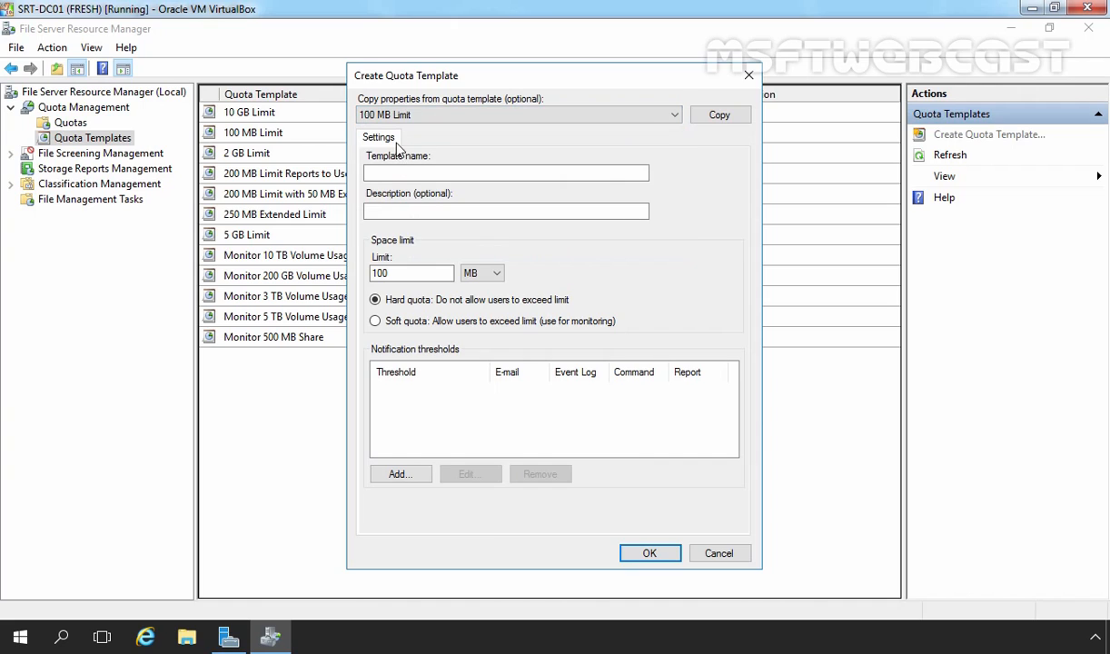
{"action": "left_click", "coordinate": [506, 172]}
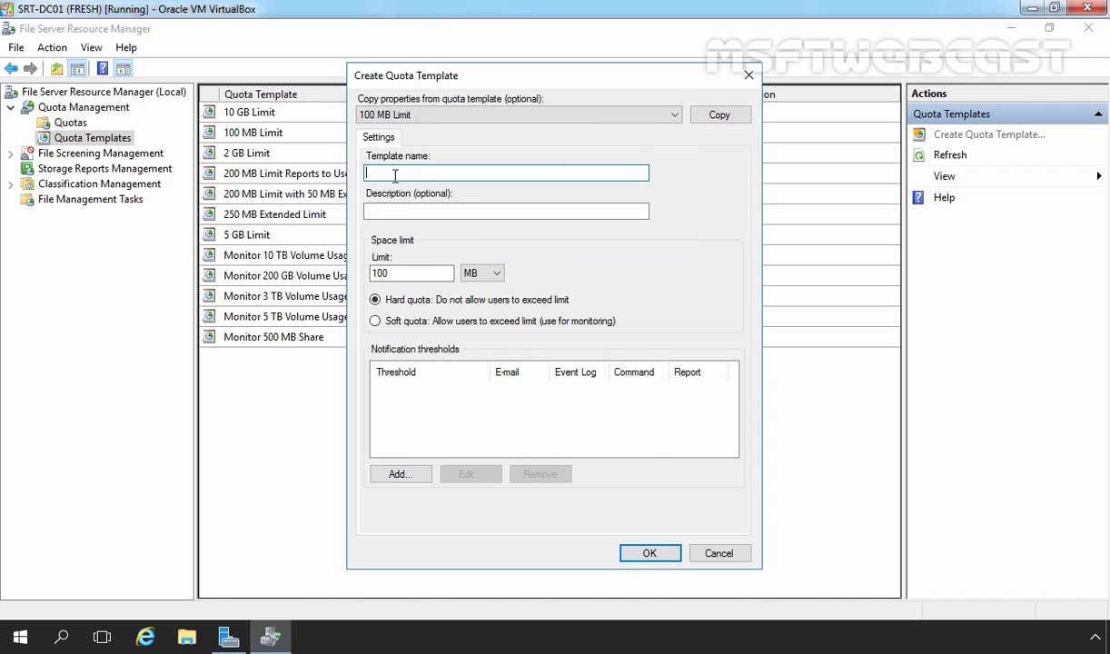
{"action": "type", "text": "MYLAB_50MB"}
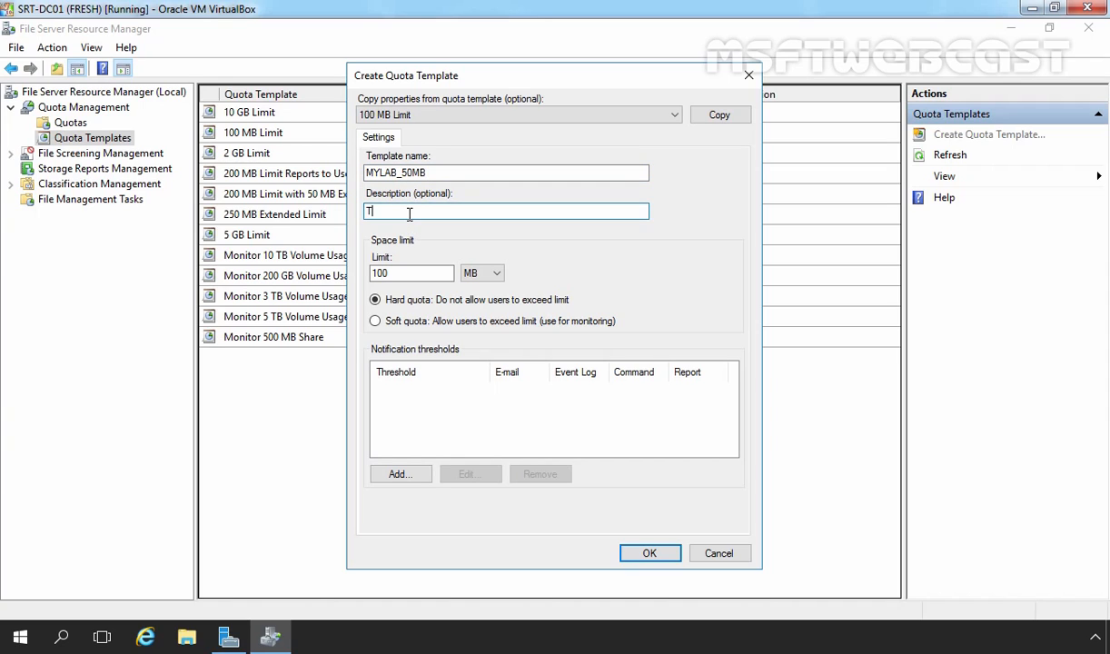
{"action": "type", "text": "est Template"}
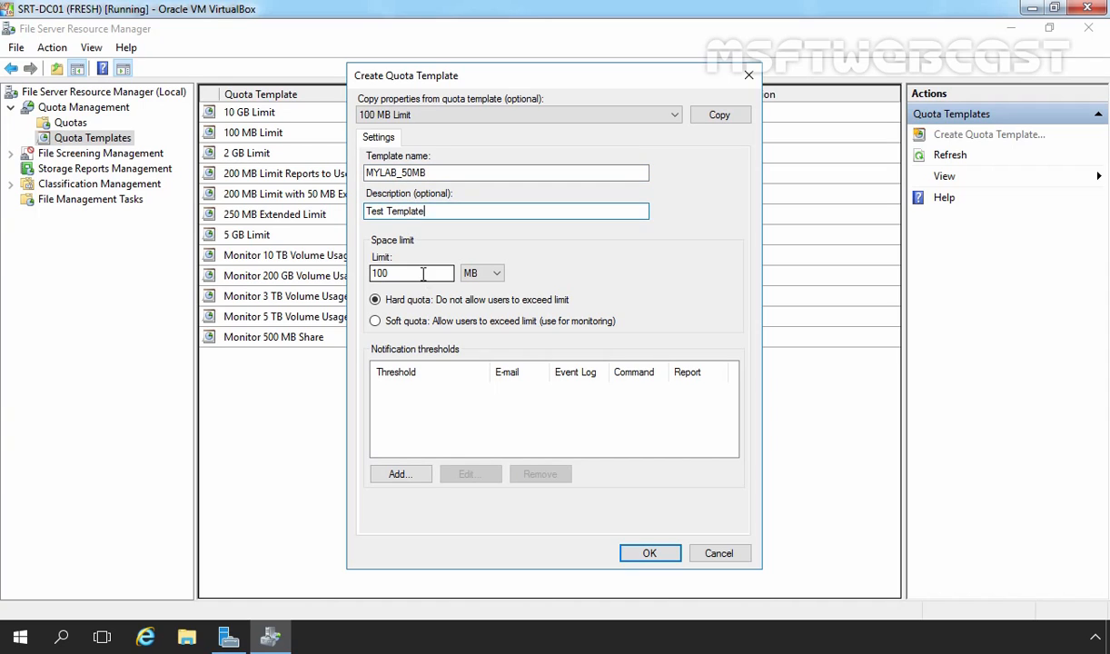
{"action": "type", "text": "50"}
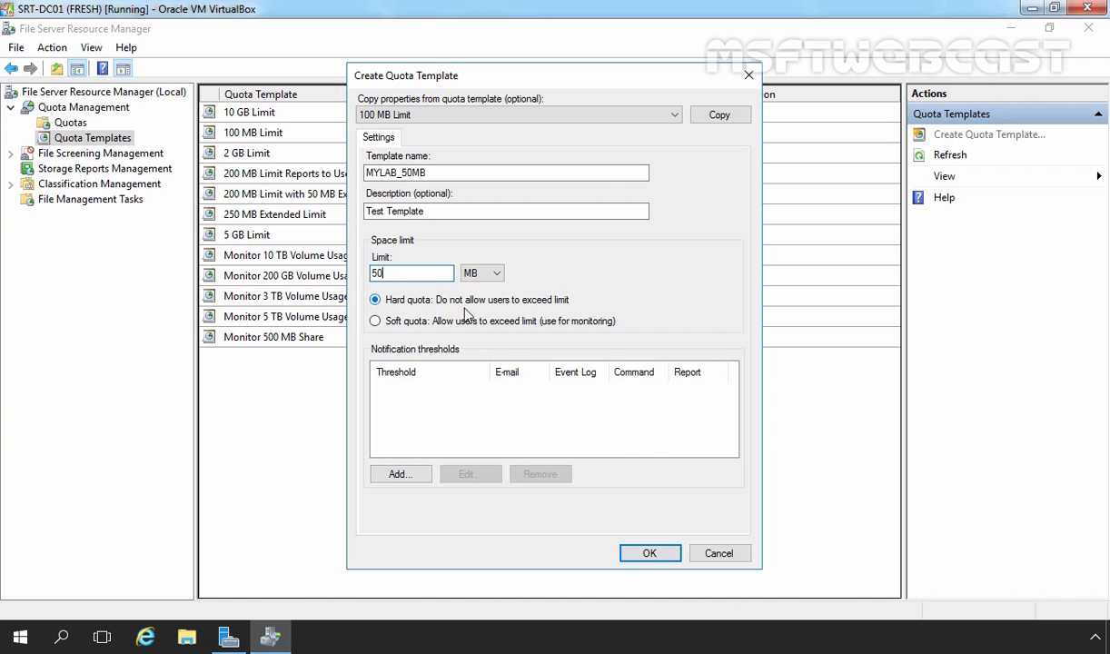
{"action": "mouse_move", "coordinate": [516, 309]}
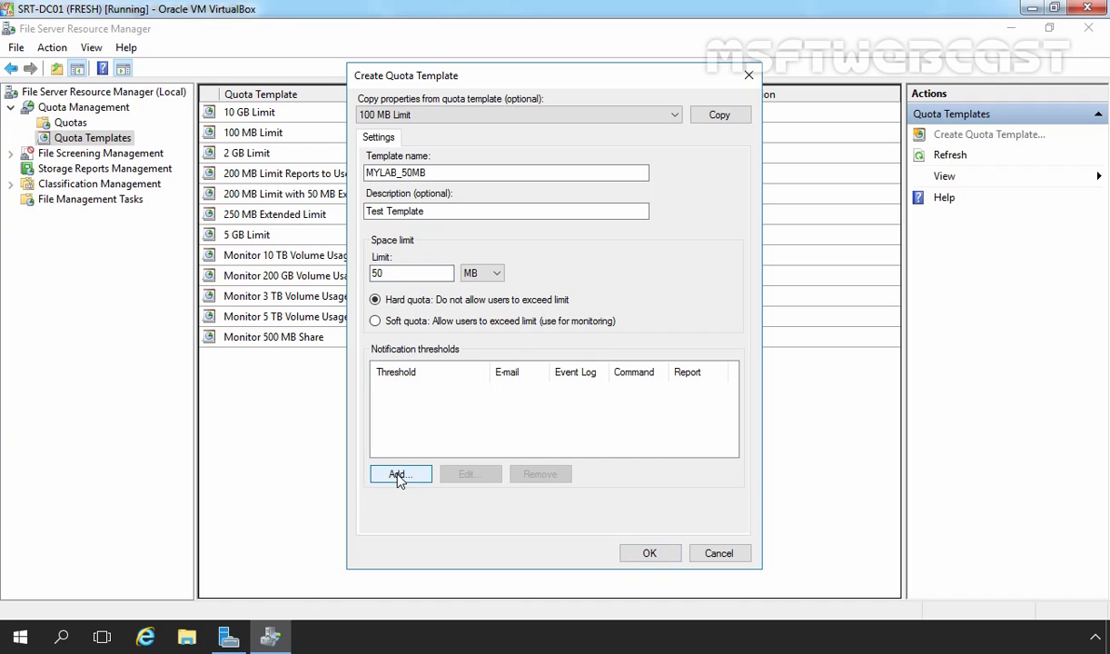
Step: Add a 75% threshold that sends a warning to the event log
{"action": "left_click", "coordinate": [400, 475]}
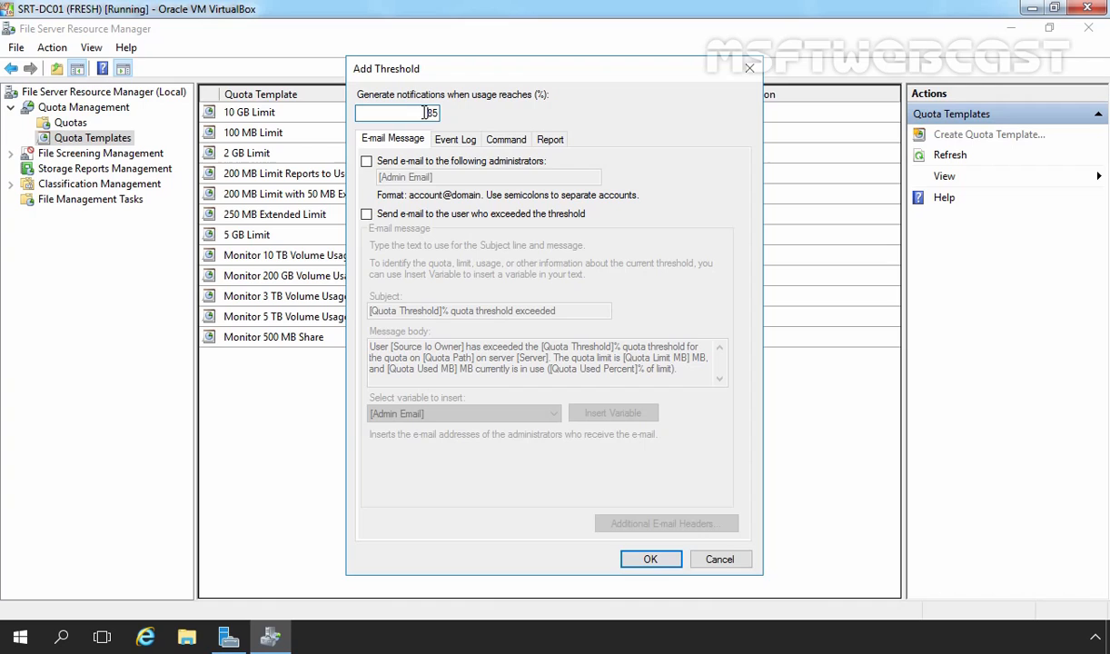
{"action": "type", "text": "75"}
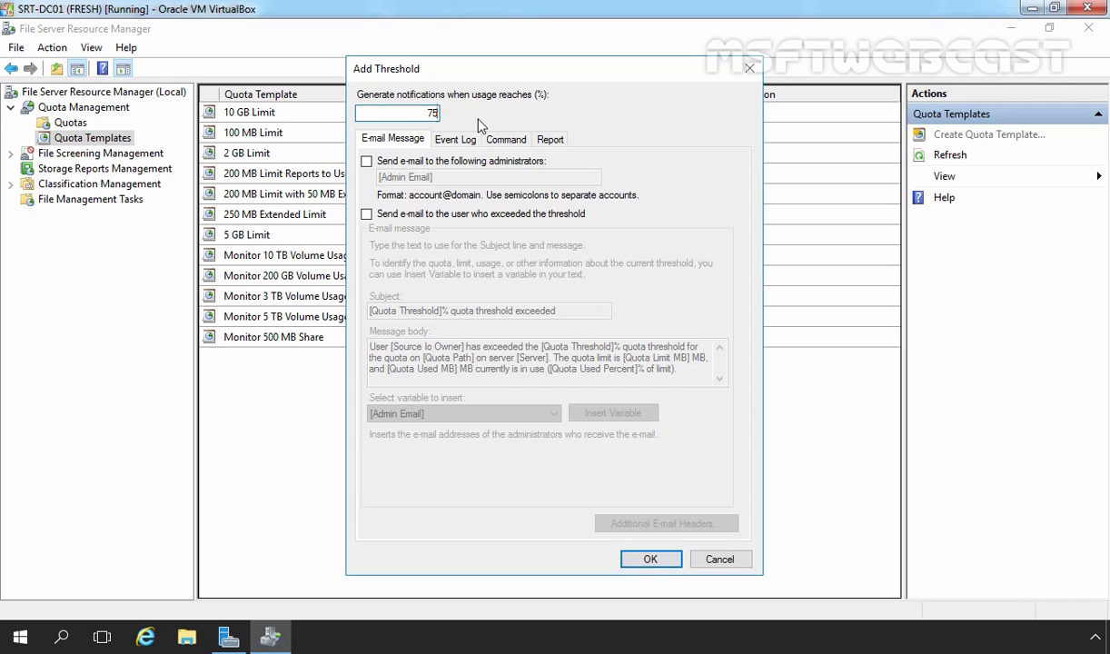
{"action": "mouse_move", "coordinate": [450, 127]}
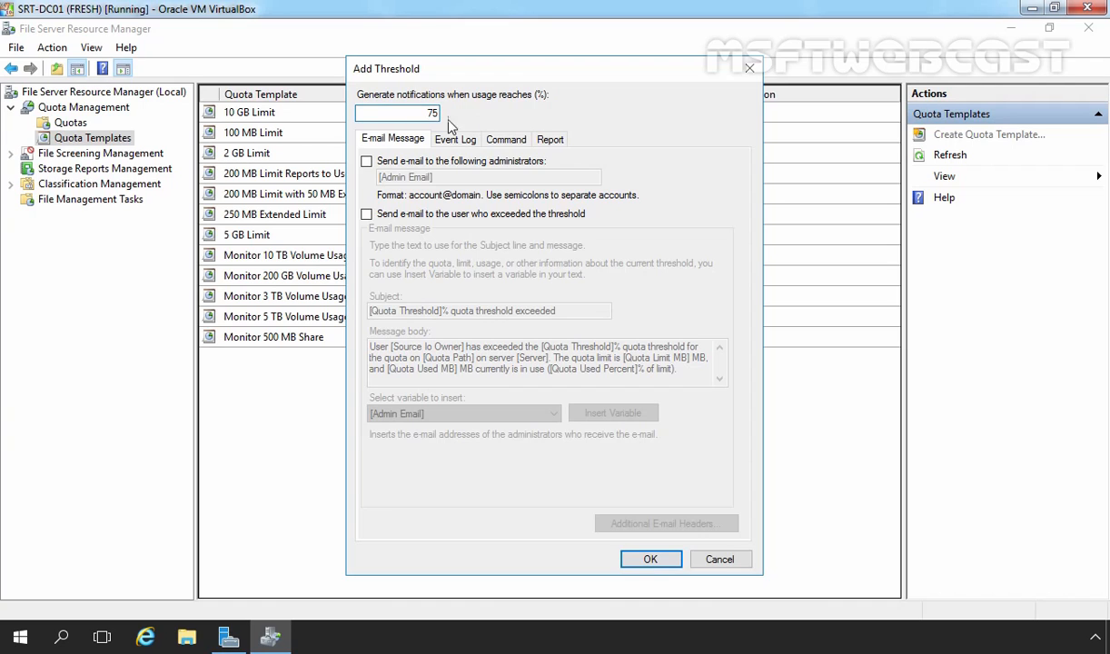
{"action": "mouse_move", "coordinate": [407, 163]}
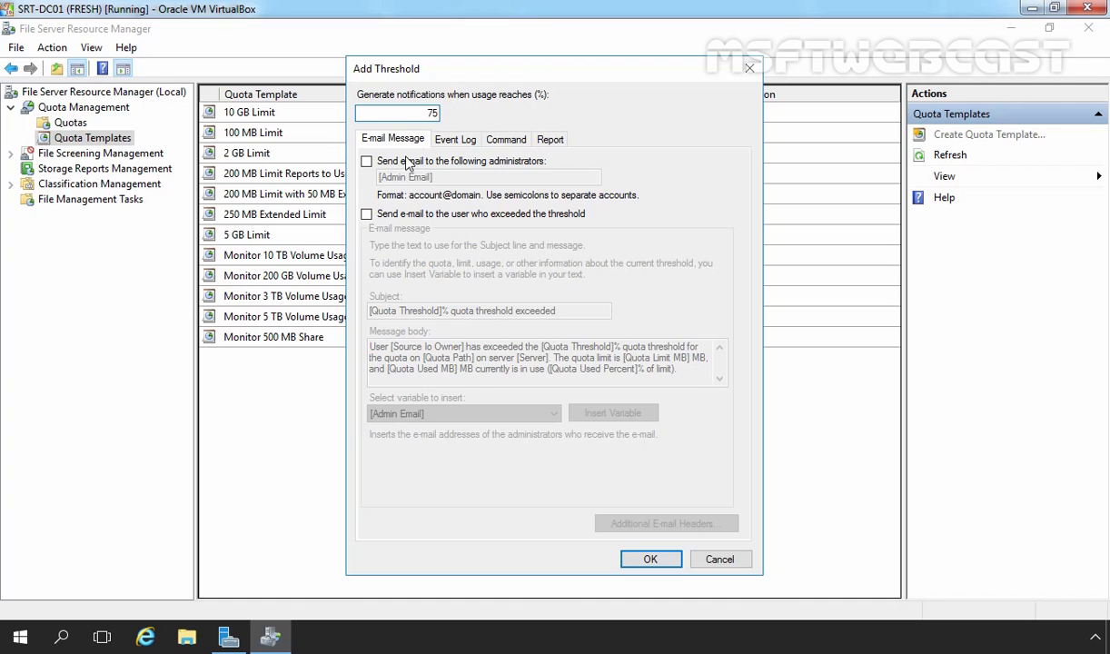
{"action": "mouse_move", "coordinate": [389, 148]}
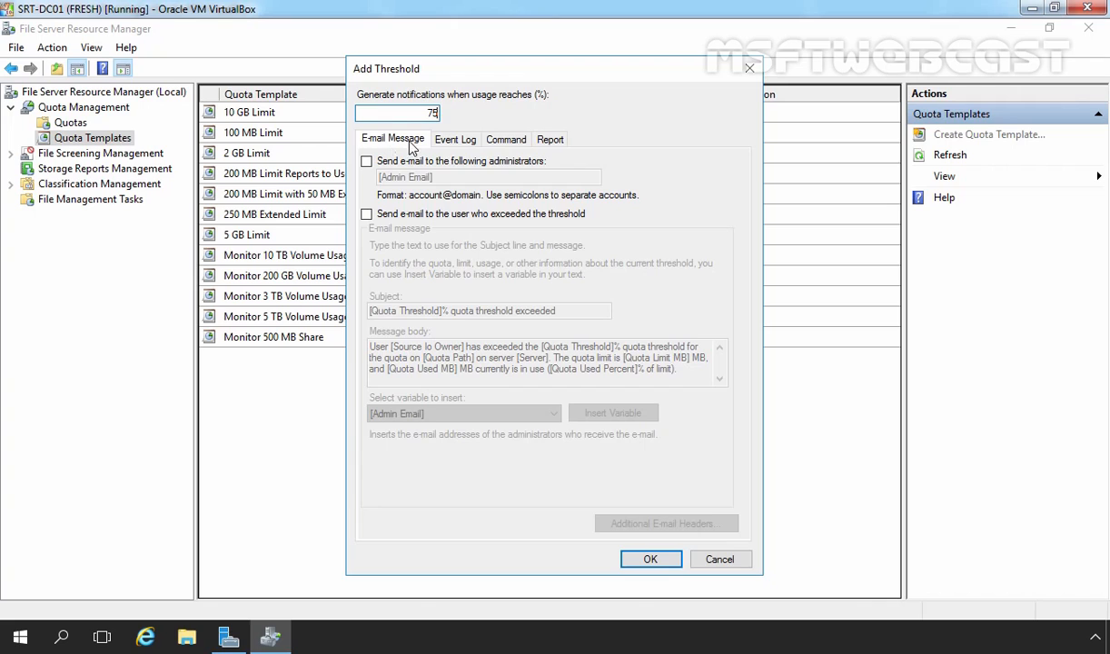
{"action": "left_click", "coordinate": [455, 139]}
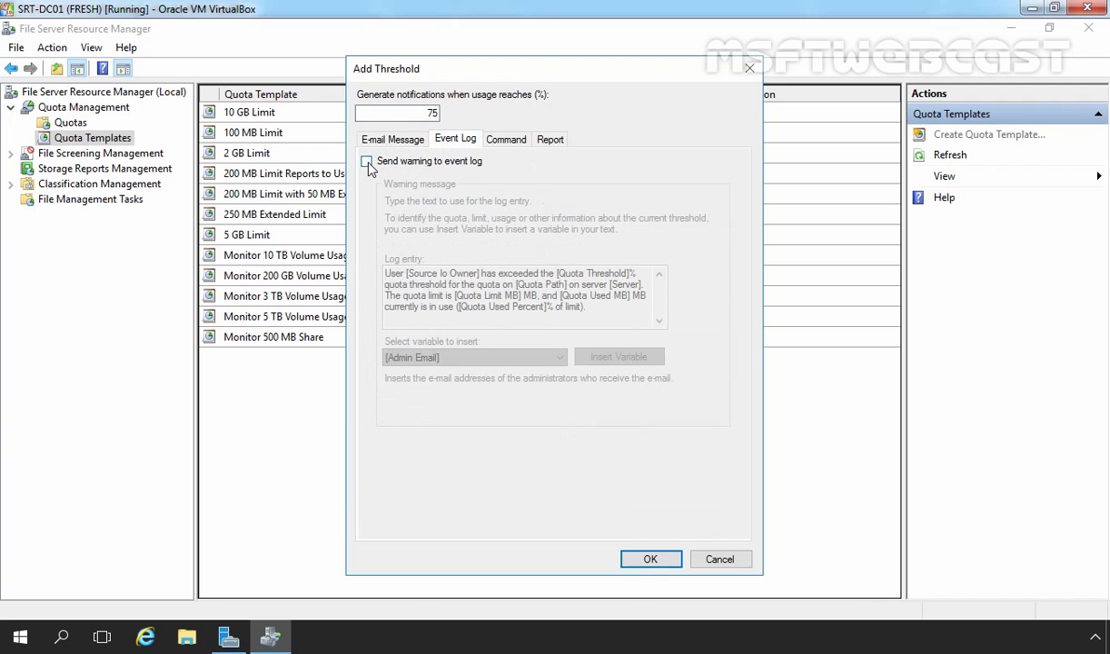
{"action": "left_click", "coordinate": [366, 161]}
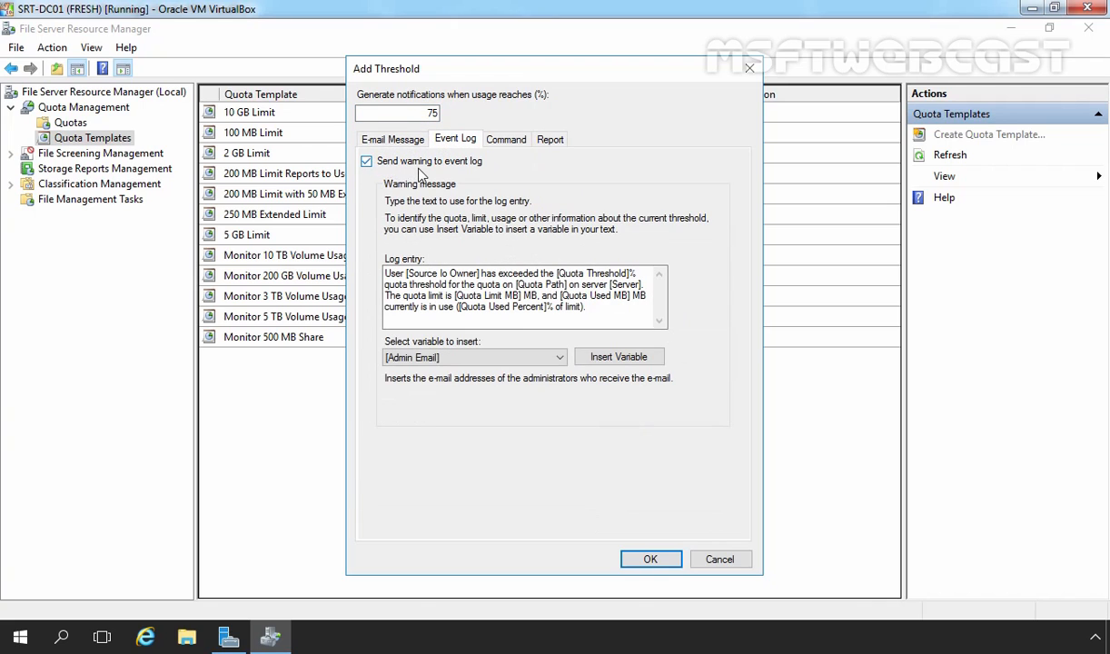
{"action": "mouse_move", "coordinate": [649, 536]}
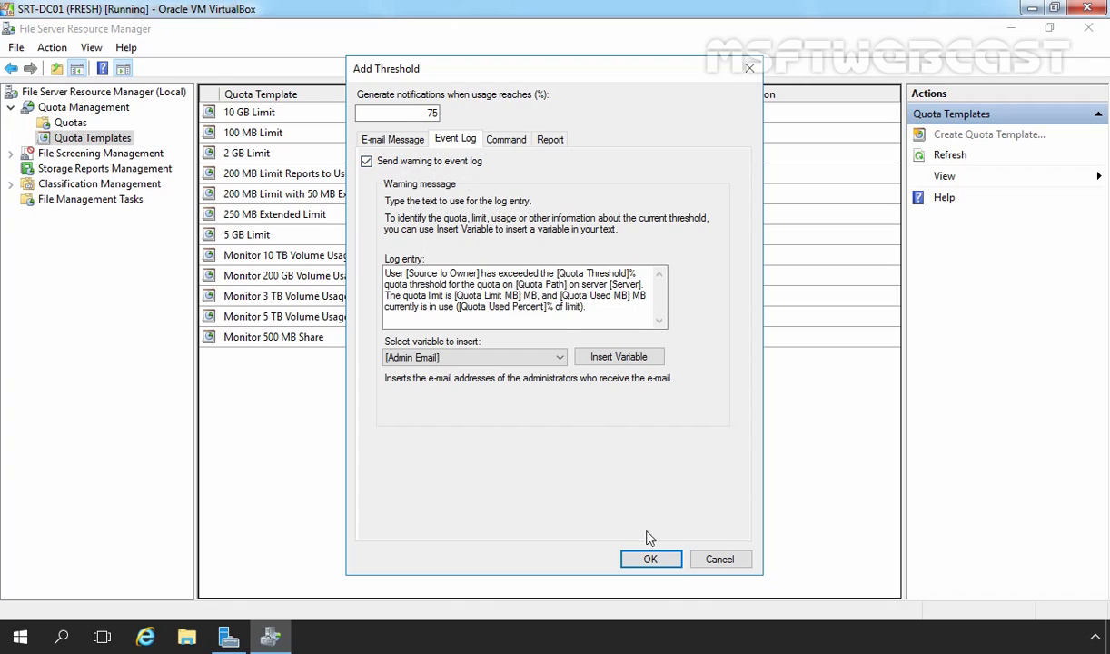
{"action": "left_click", "coordinate": [651, 558]}
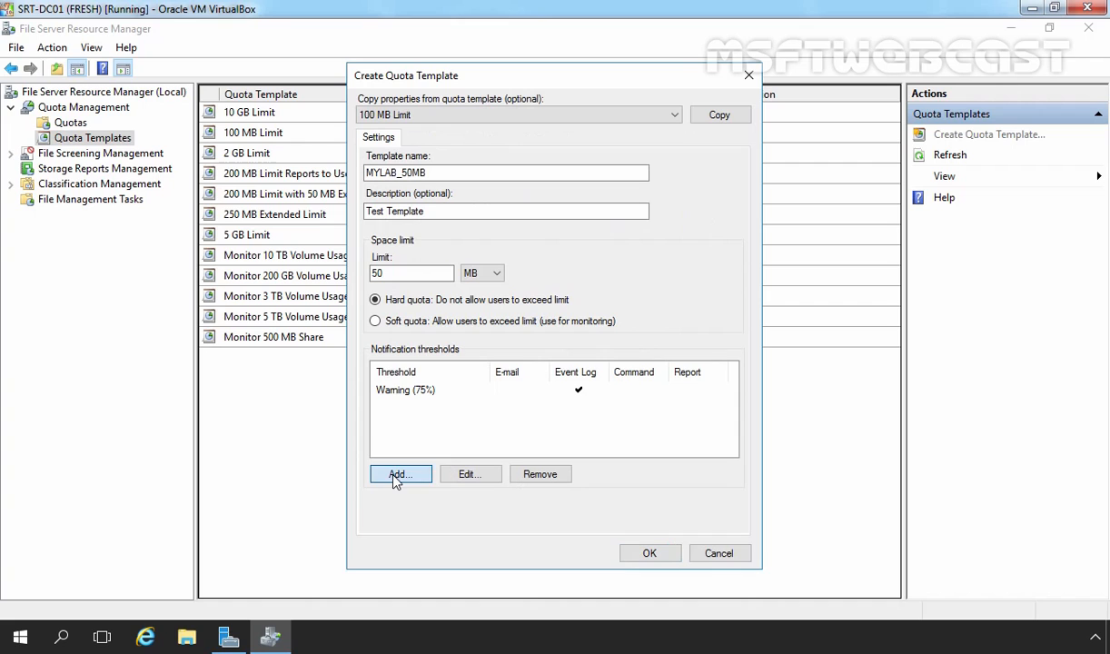
Step: Add a 95% event-log warning threshold and save the MYLAB_50MB template
{"action": "left_click", "coordinate": [399, 474]}
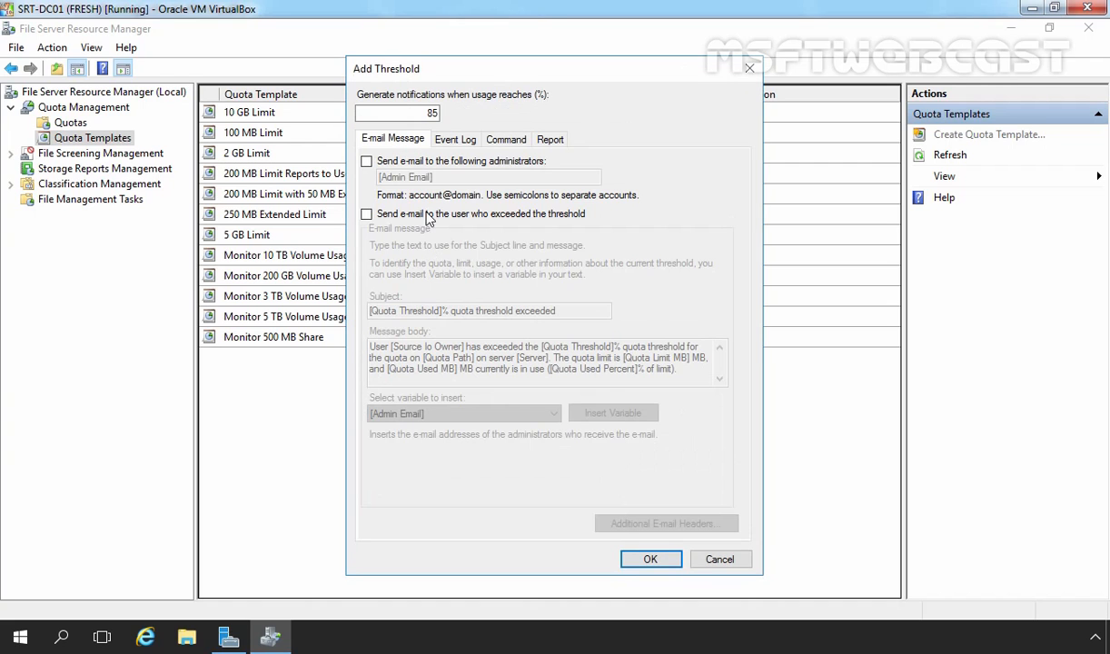
{"action": "type", "text": "95"}
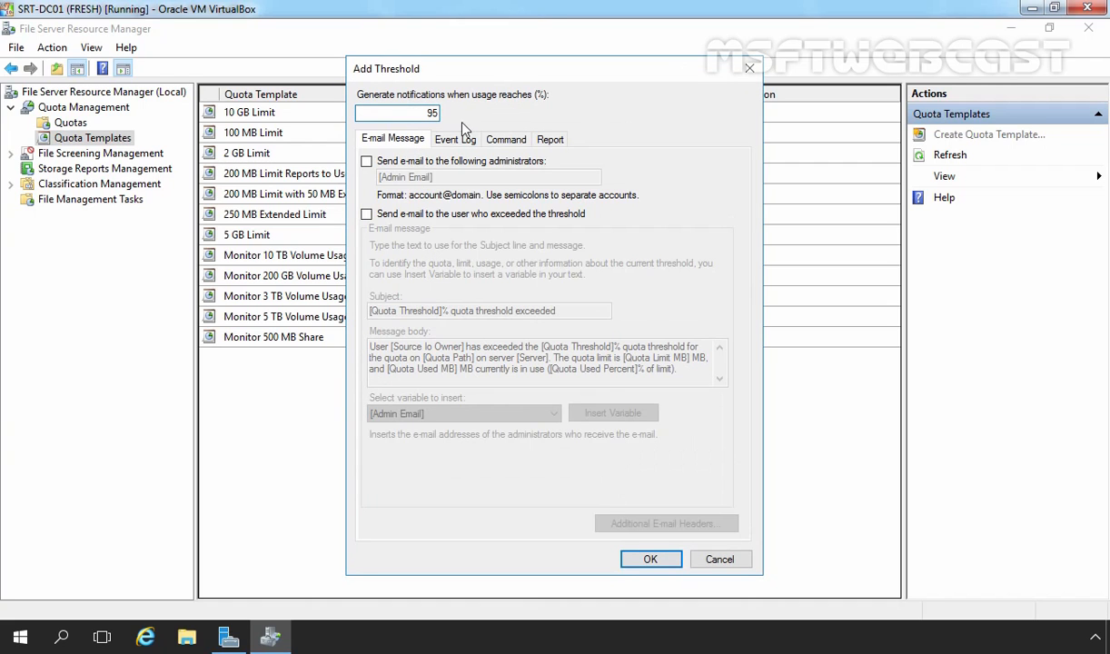
{"action": "left_click", "coordinate": [455, 139]}
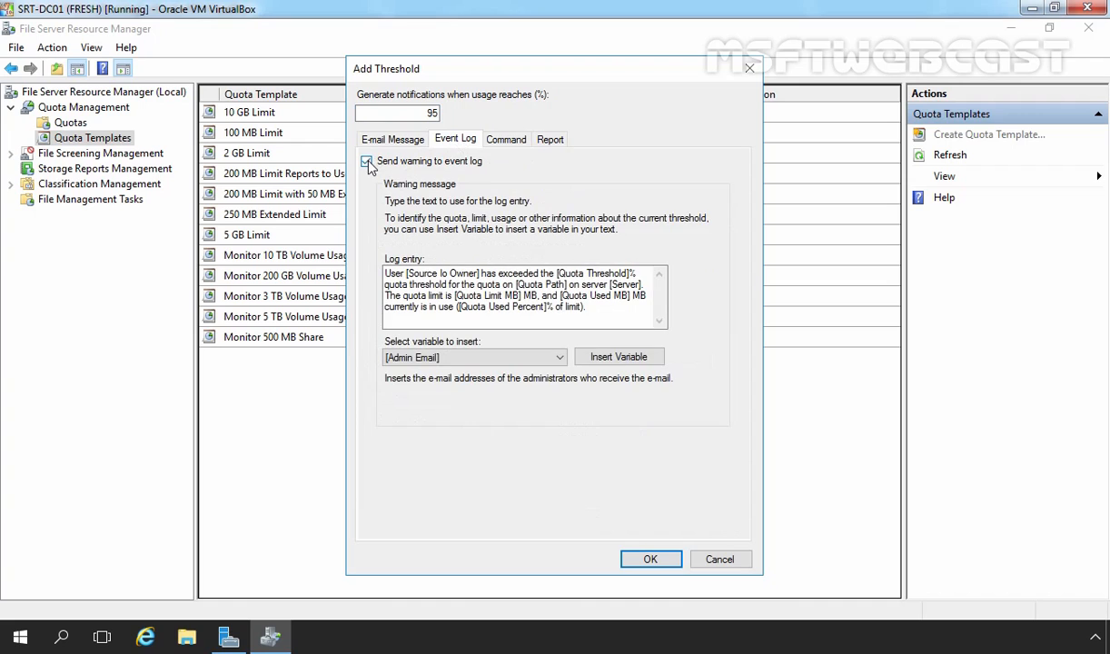
{"action": "left_click", "coordinate": [651, 559]}
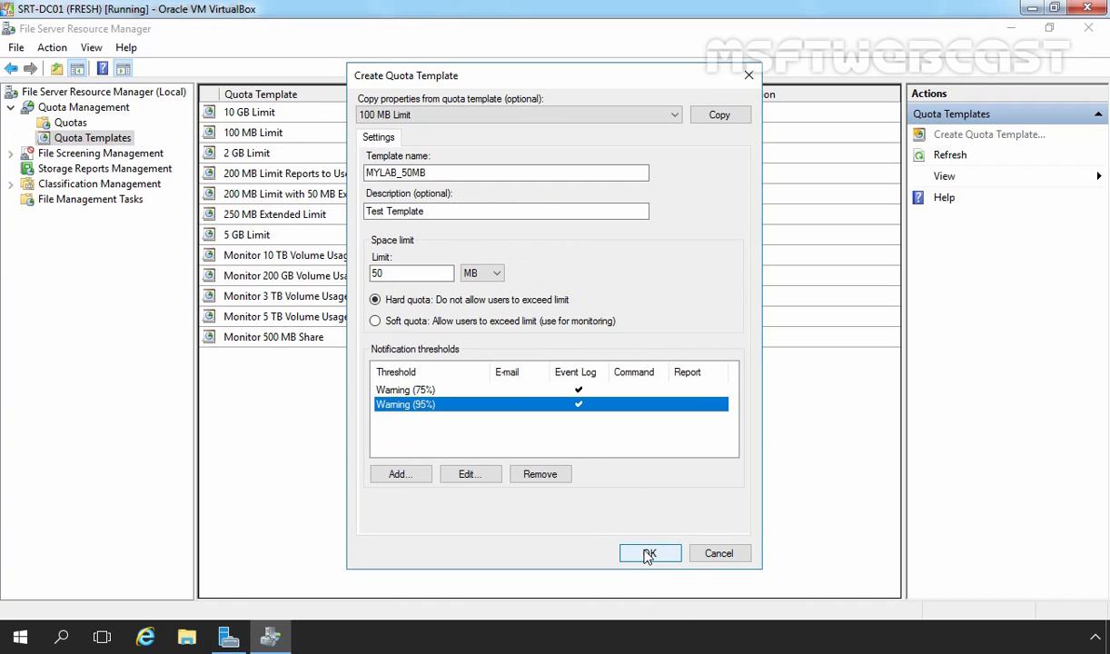
{"action": "left_click", "coordinate": [650, 554]}
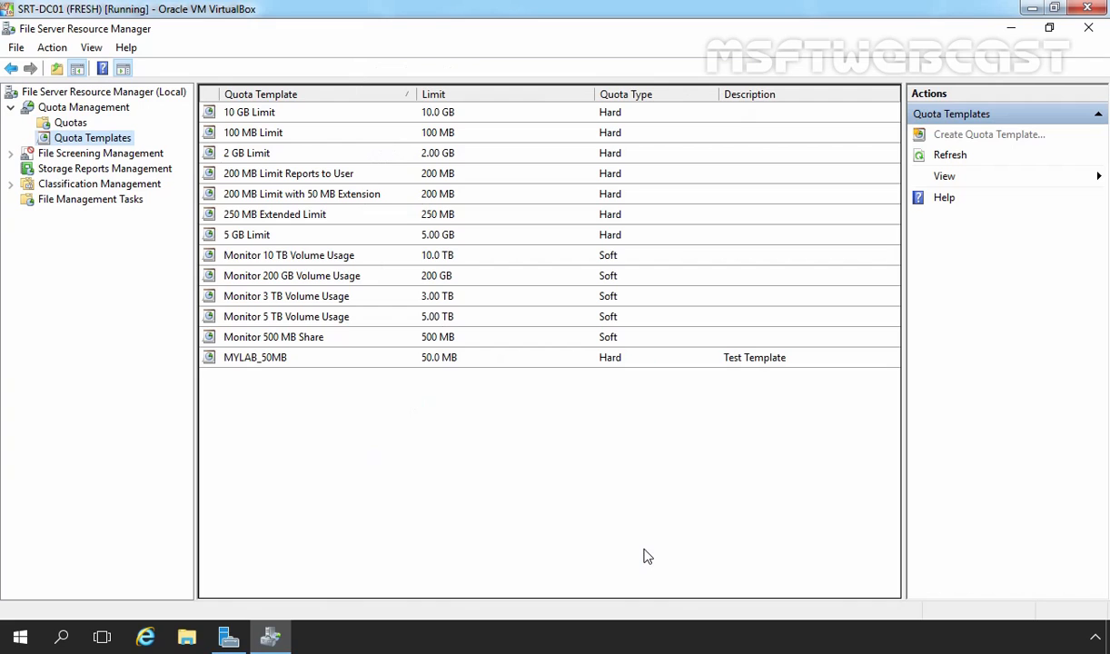
{"action": "left_click", "coordinate": [255, 357]}
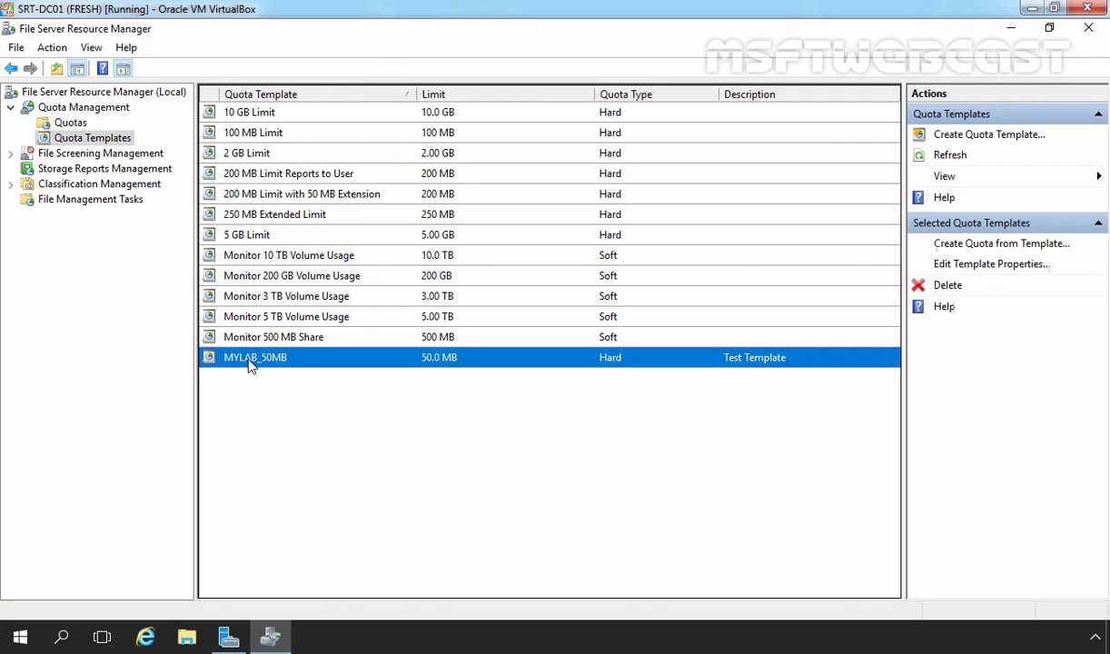
{"action": "mouse_move", "coordinate": [91, 137]}
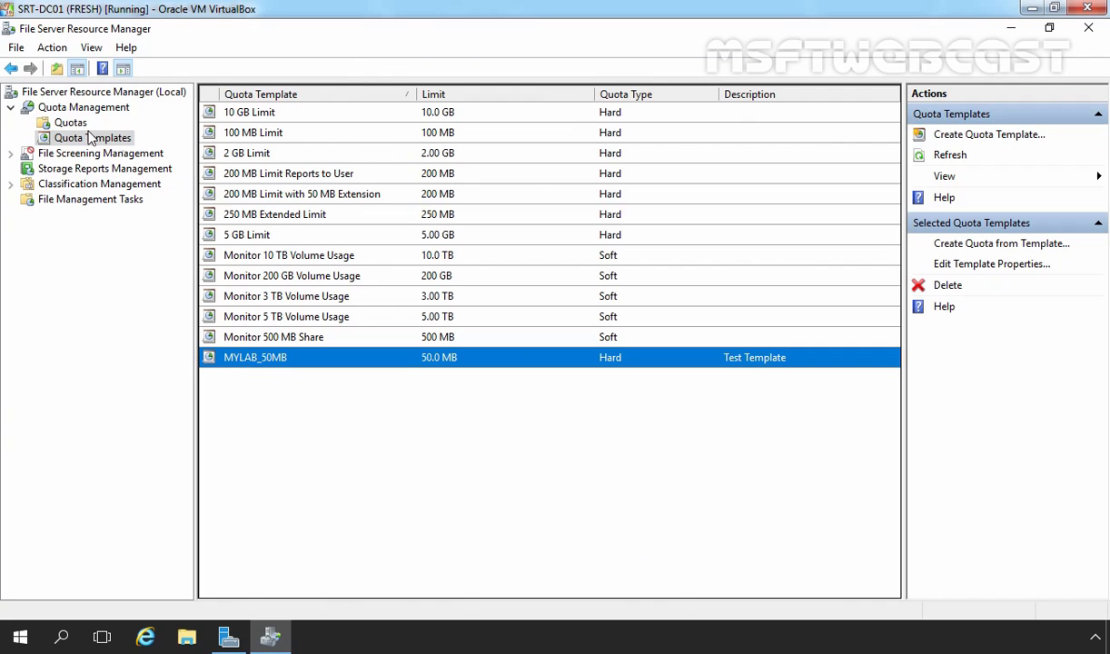
Step: Start a new quota and set its path to D:\FOLDER1
{"action": "left_click", "coordinate": [70, 122]}
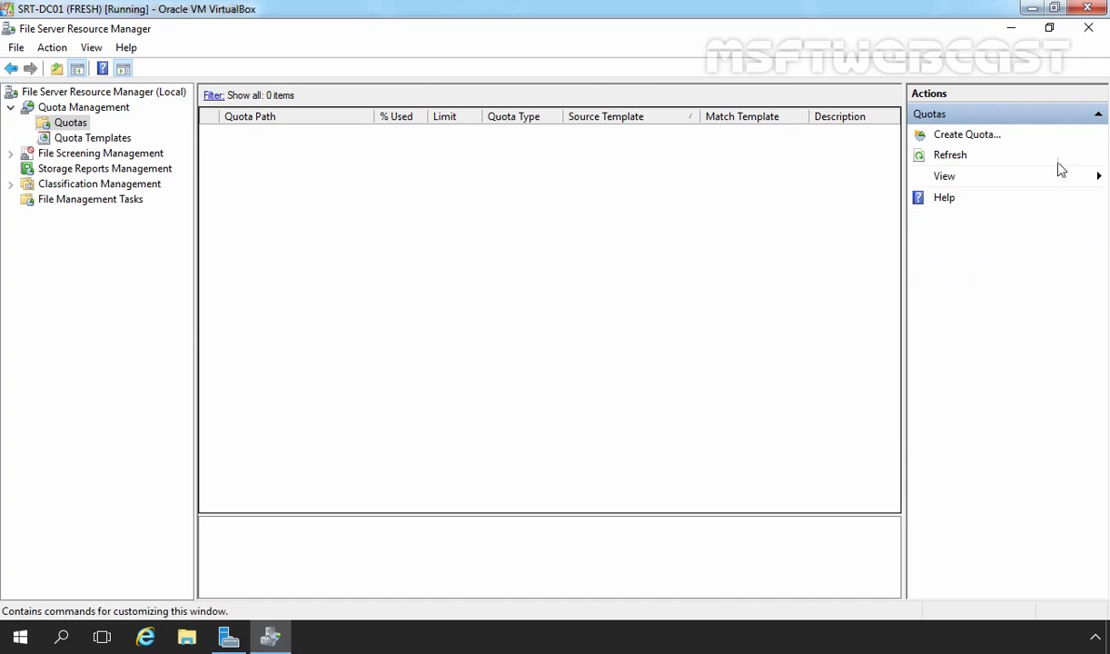
{"action": "left_click", "coordinate": [966, 135]}
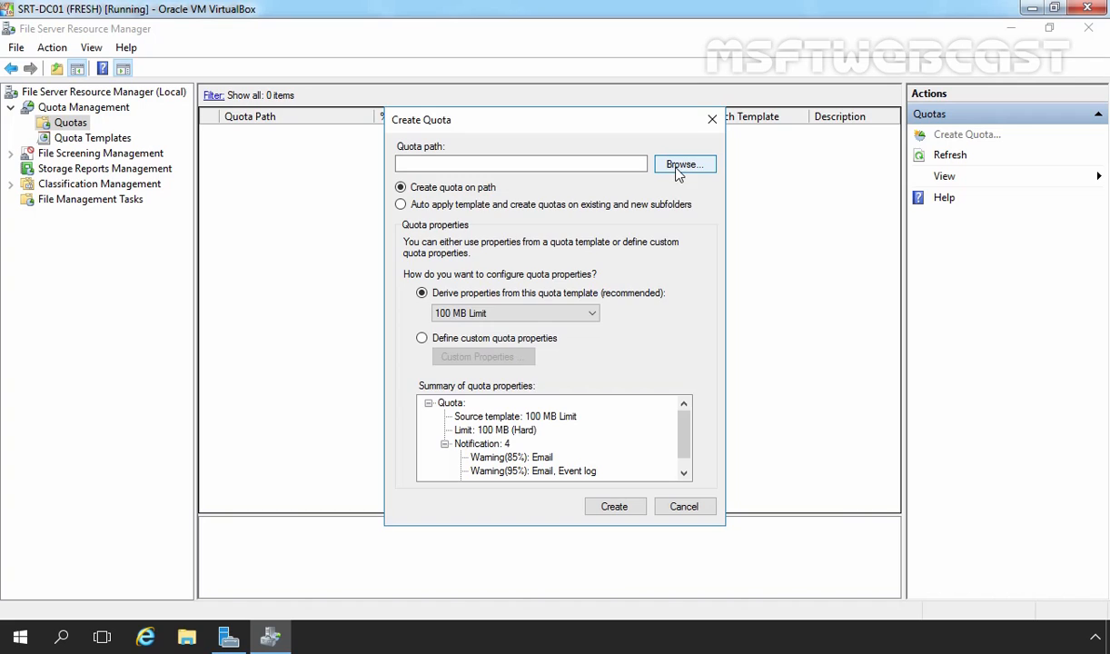
{"action": "left_click", "coordinate": [684, 164]}
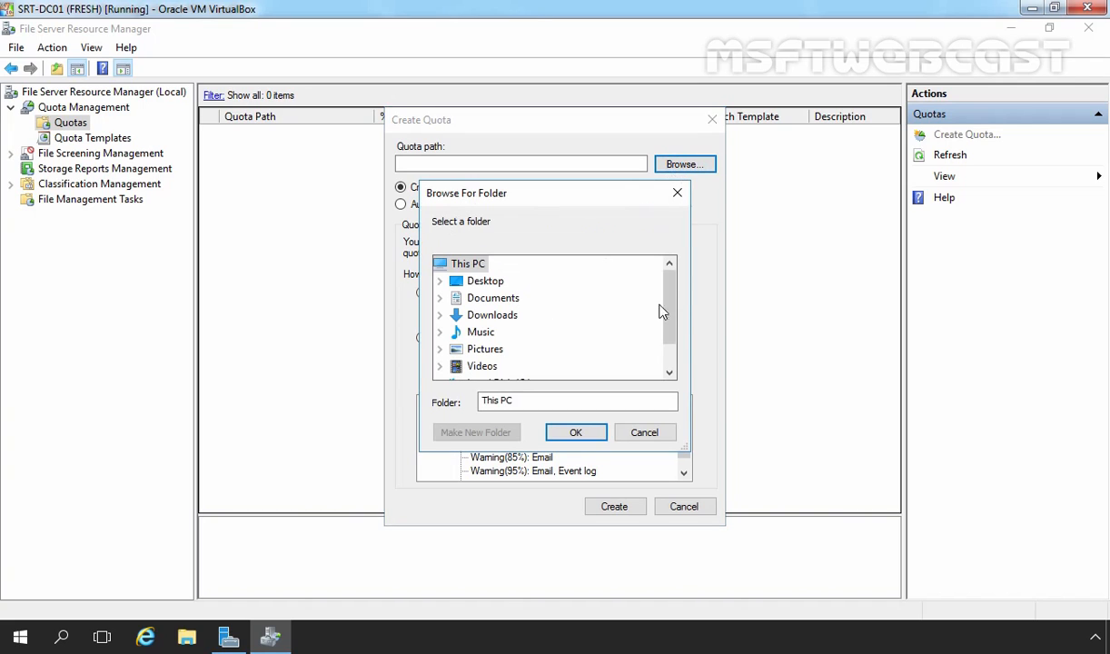
{"action": "left_click", "coordinate": [504, 366]}
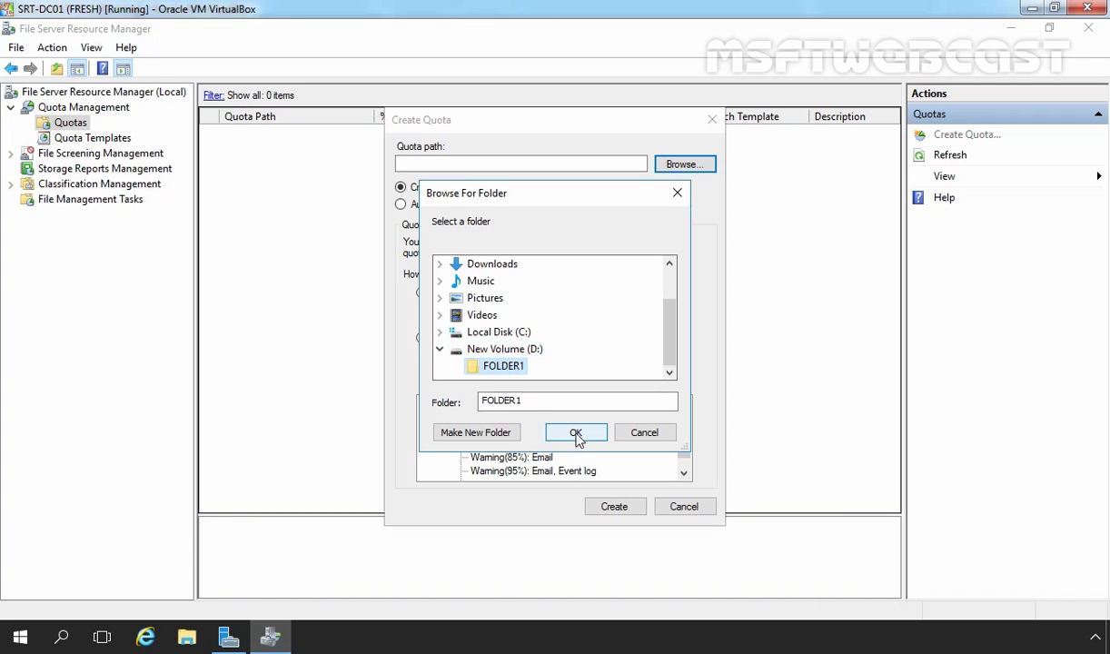
{"action": "left_click", "coordinate": [576, 433]}
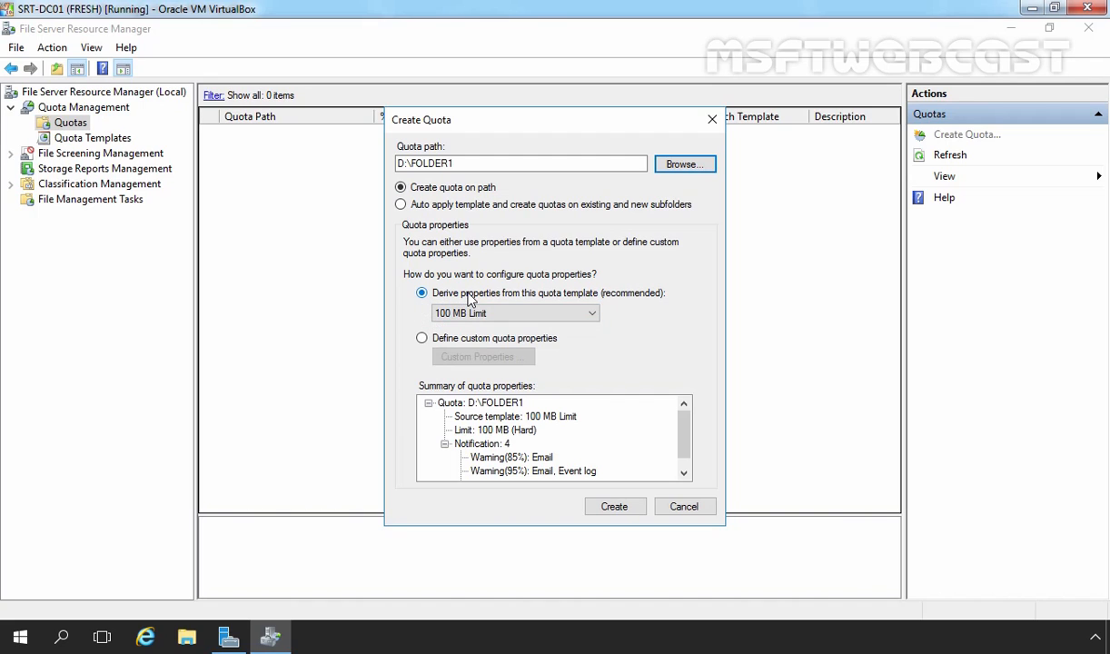
Step: Base the quota on the MYLAB_50MB template and create it
{"action": "left_click", "coordinate": [592, 314]}
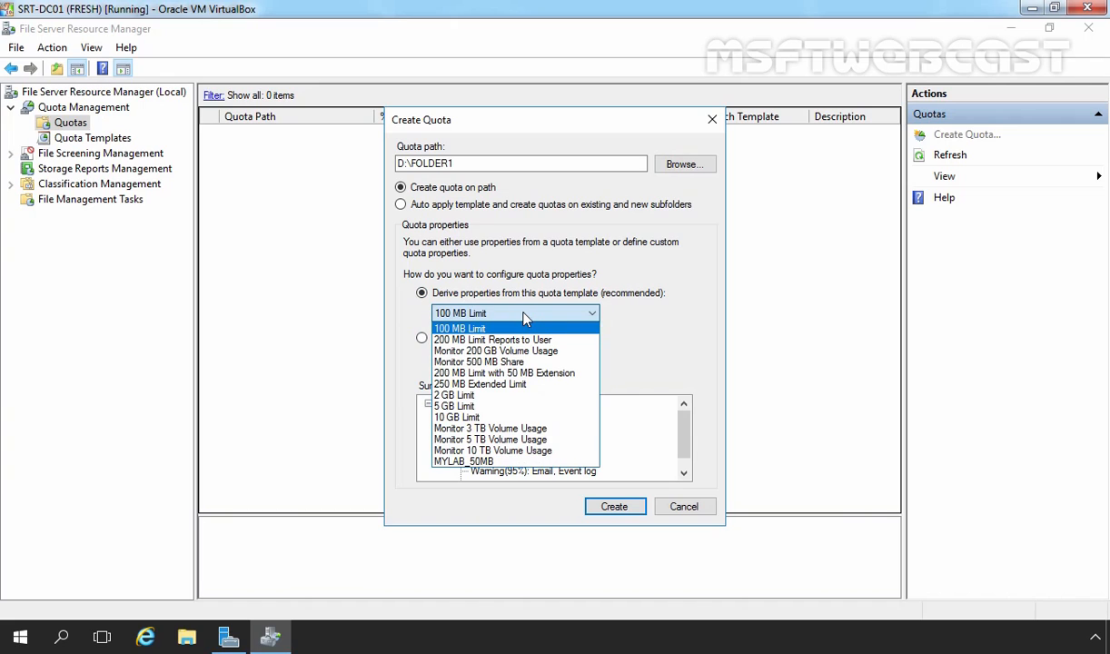
{"action": "left_click", "coordinate": [463, 461]}
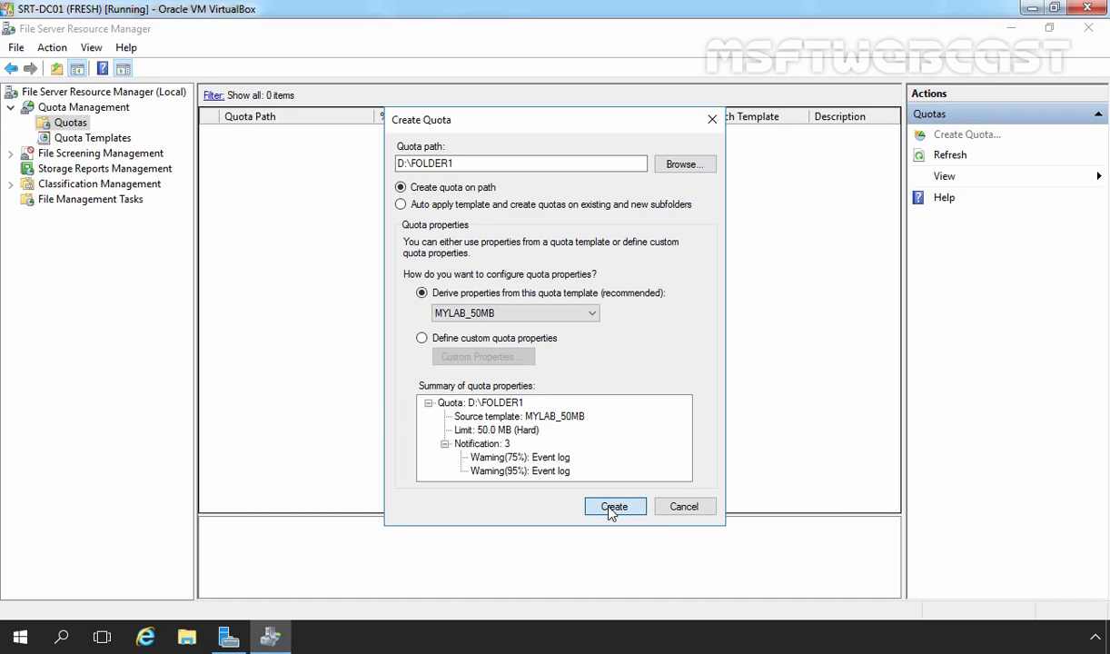
{"action": "left_click", "coordinate": [614, 506]}
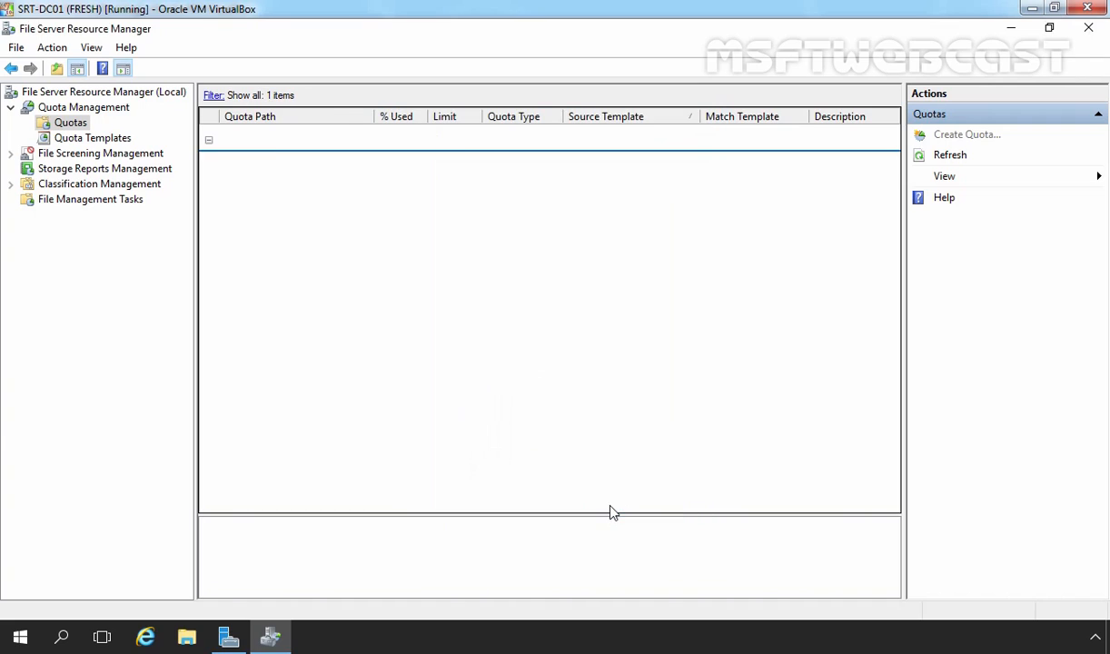
{"action": "left_click", "coordinate": [250, 161]}
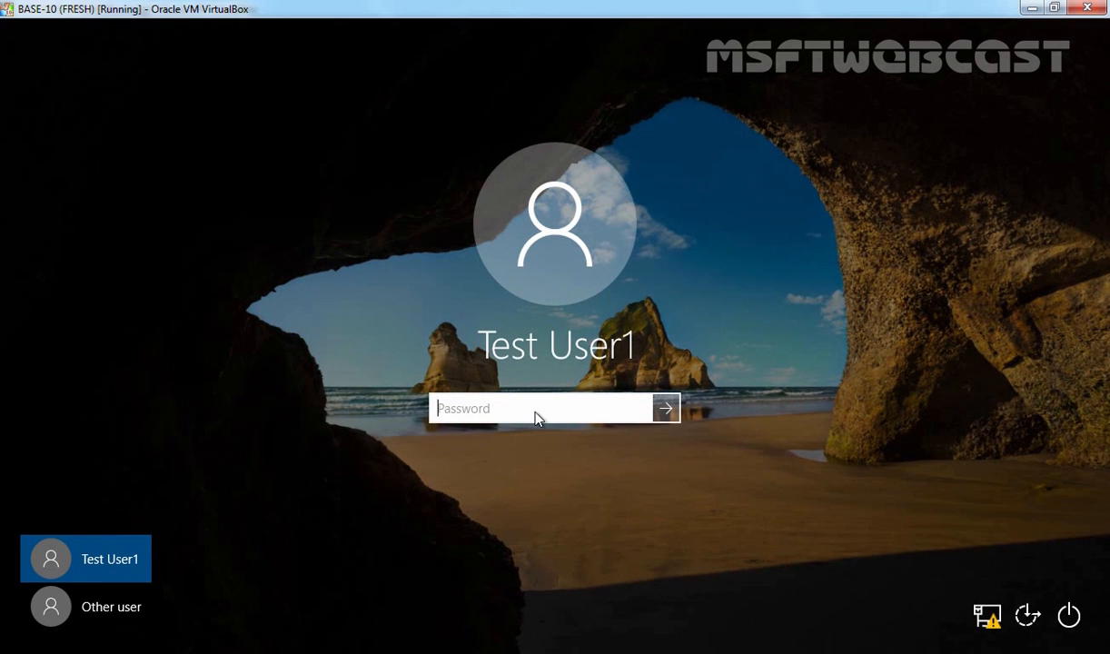
Step: Sign in as Test User1 with the password and bring up the Run dialog
{"action": "type", "text": "password"}
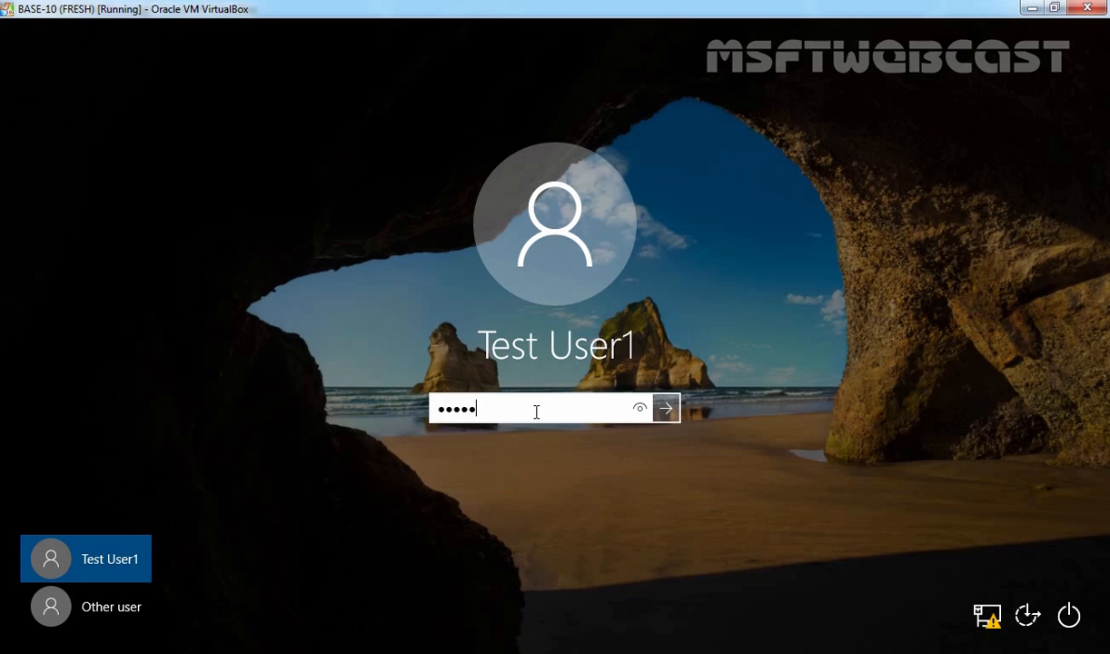
{"action": "left_click", "coordinate": [665, 408]}
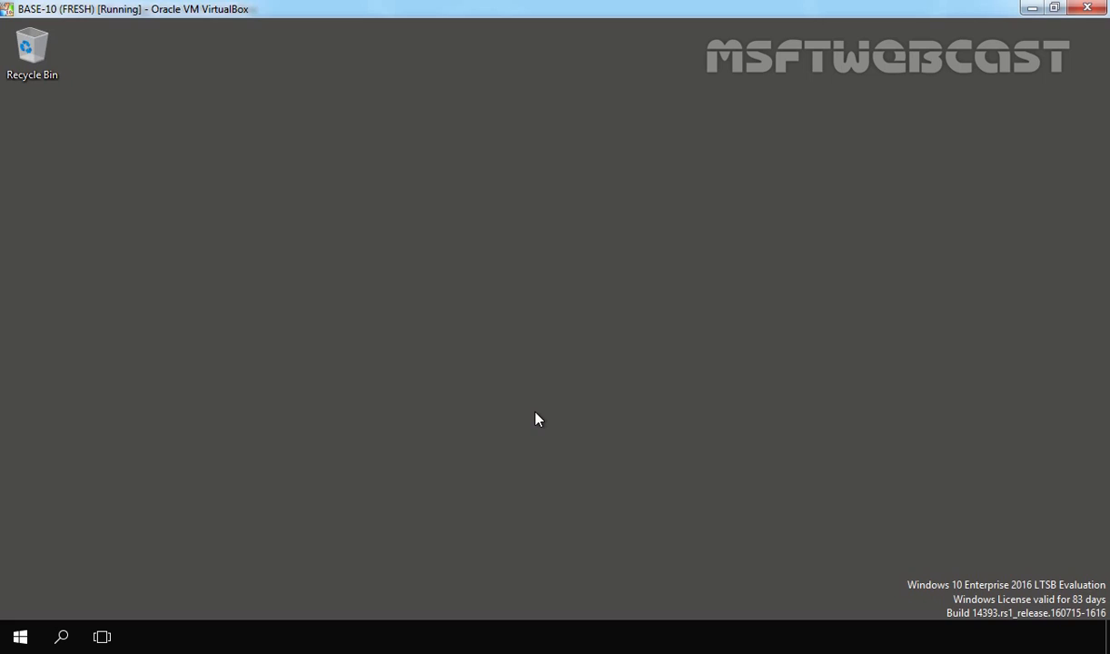
{"action": "key", "text": "Win+r"}
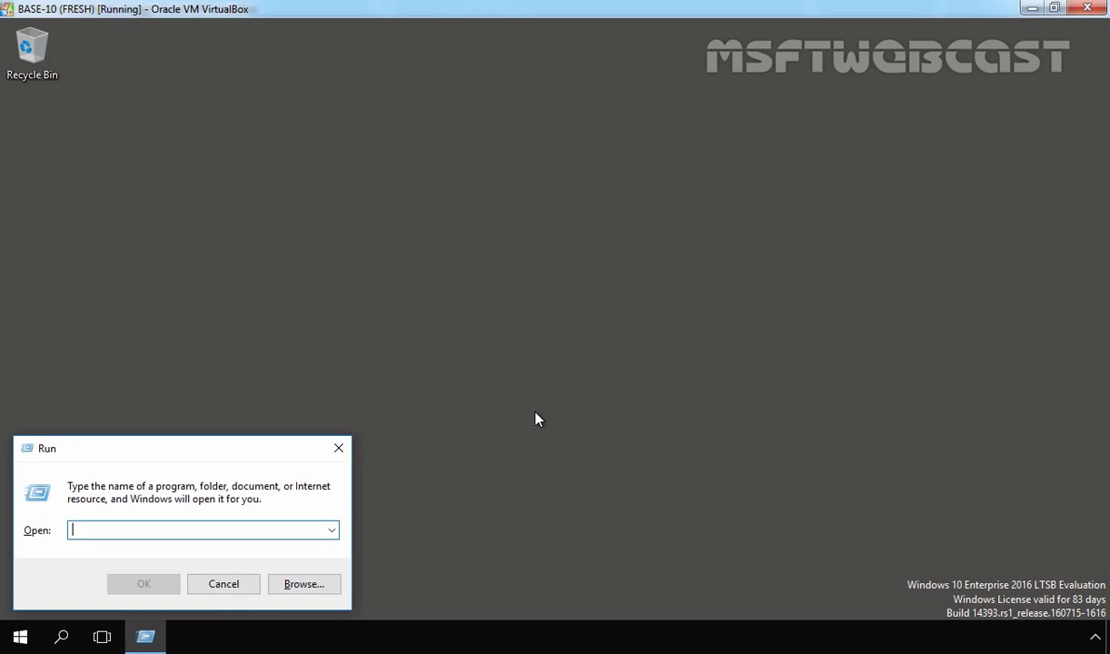
Step: Open \\192.168.49.101 to list the server's shares (netlogon, share1, sysvol)
{"action": "type", "text": "\\\\"}
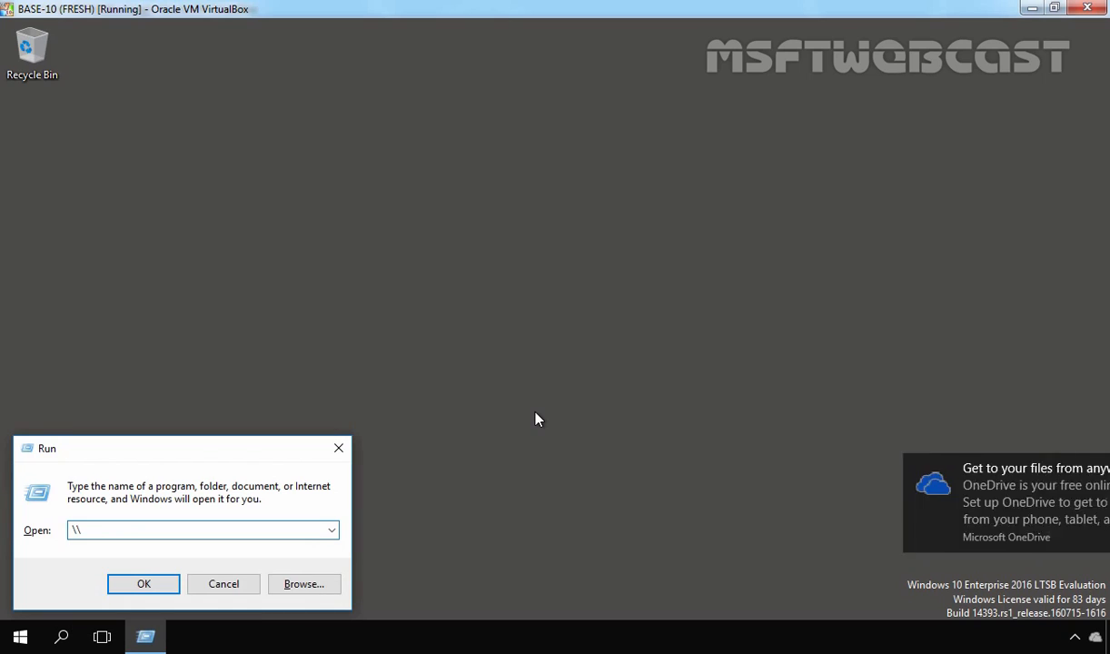
{"action": "type", "text": "192.16"}
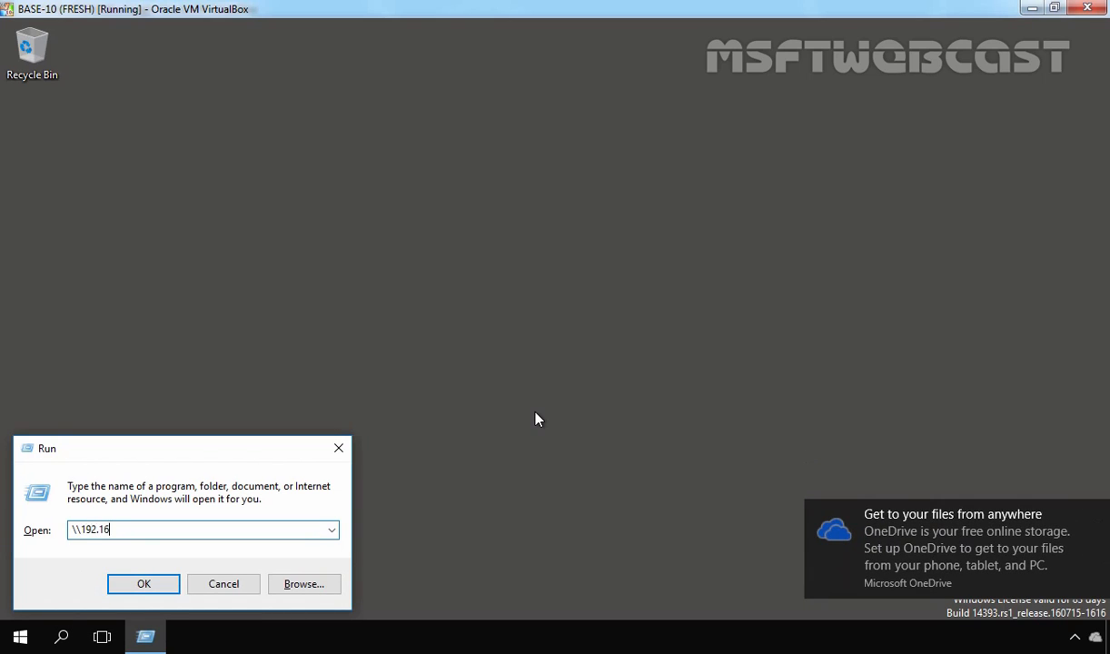
{"action": "type", "text": "8.49.101"}
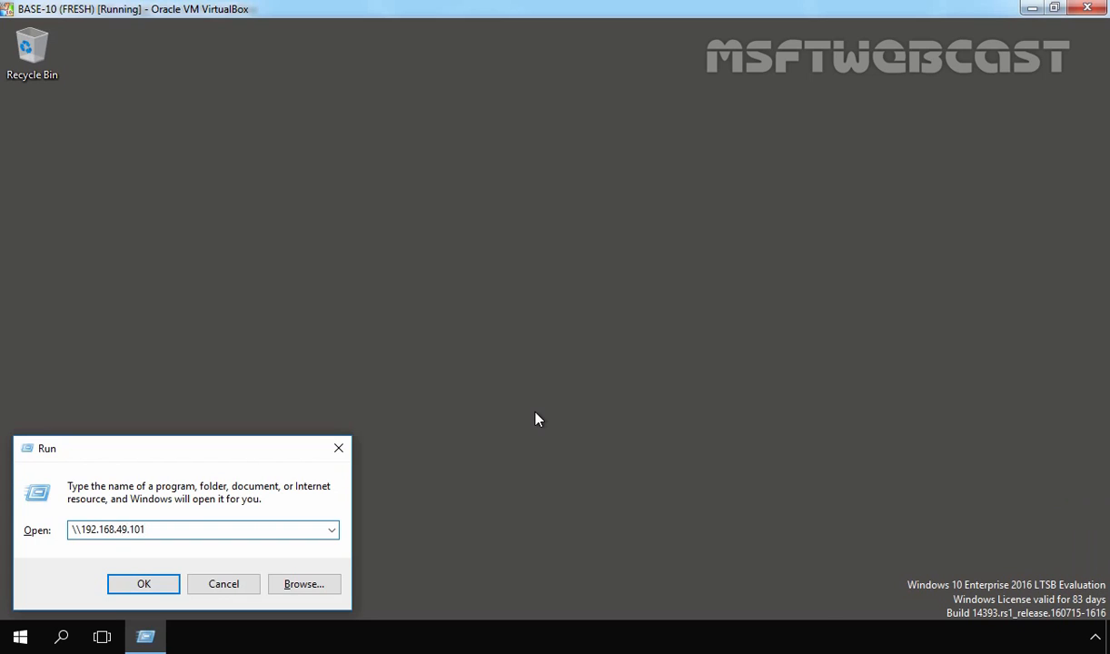
{"action": "left_click", "coordinate": [143, 583]}
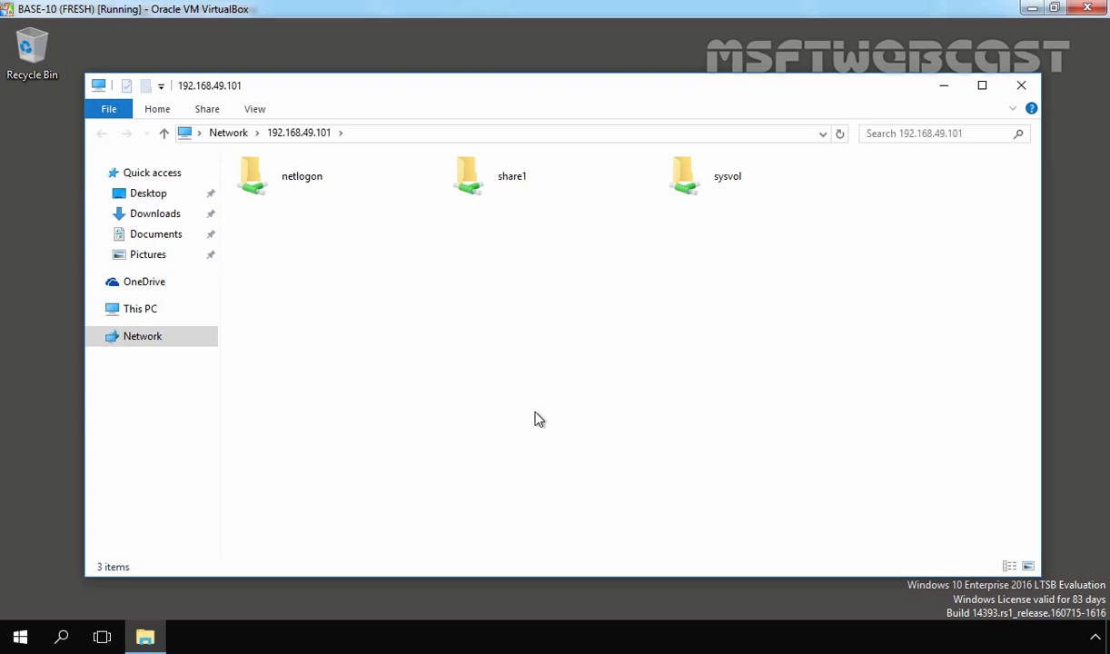
Step: Open the empty share1, then select all twelve folders in local C:\Program Files
{"action": "double_click", "coordinate": [466, 176]}
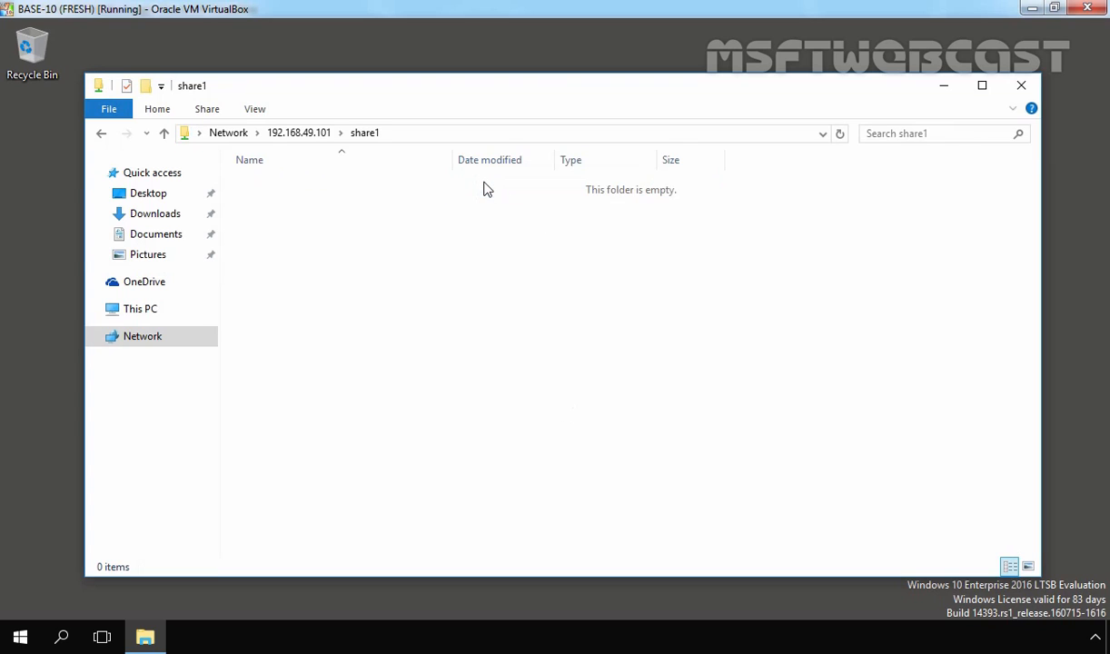
{"action": "mouse_move", "coordinate": [418, 252]}
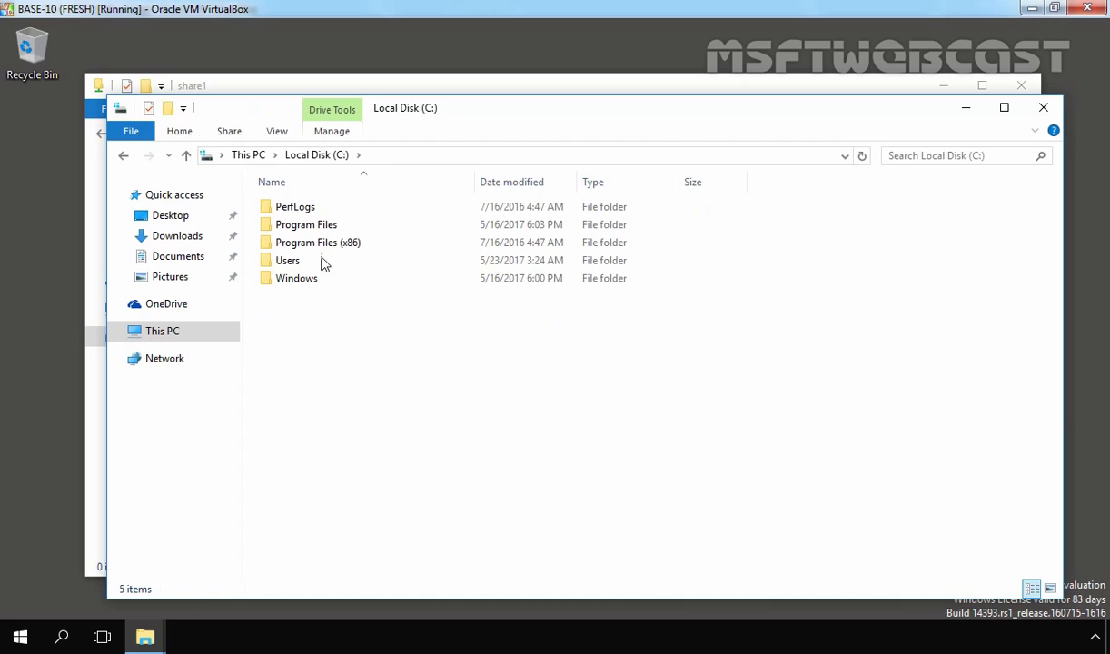
{"action": "double_click", "coordinate": [307, 224]}
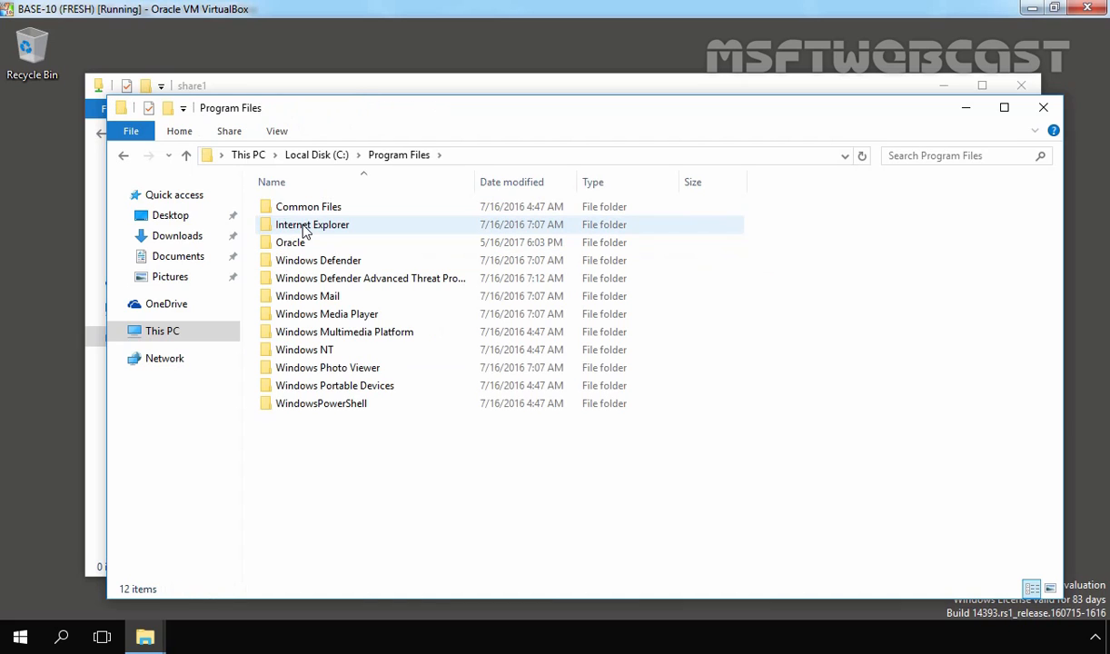
{"action": "key", "text": "ctrl+a"}
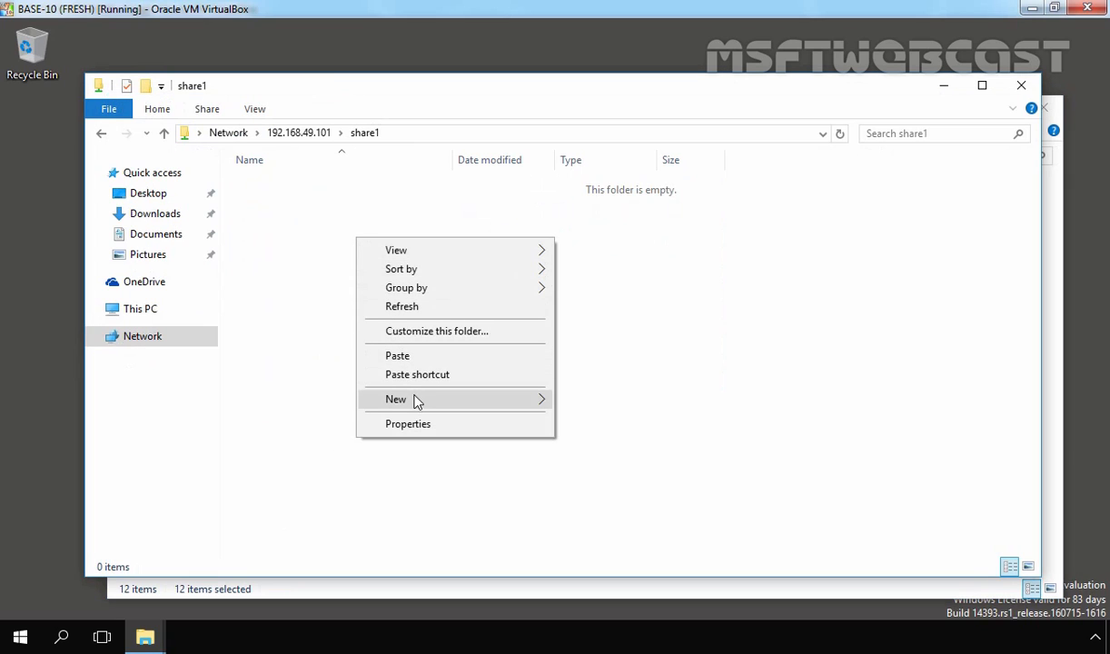
Step: Paste the folders into Test inside share1, skipping all items that don't fit, and return to share1
{"action": "left_click", "coordinate": [397, 399]}
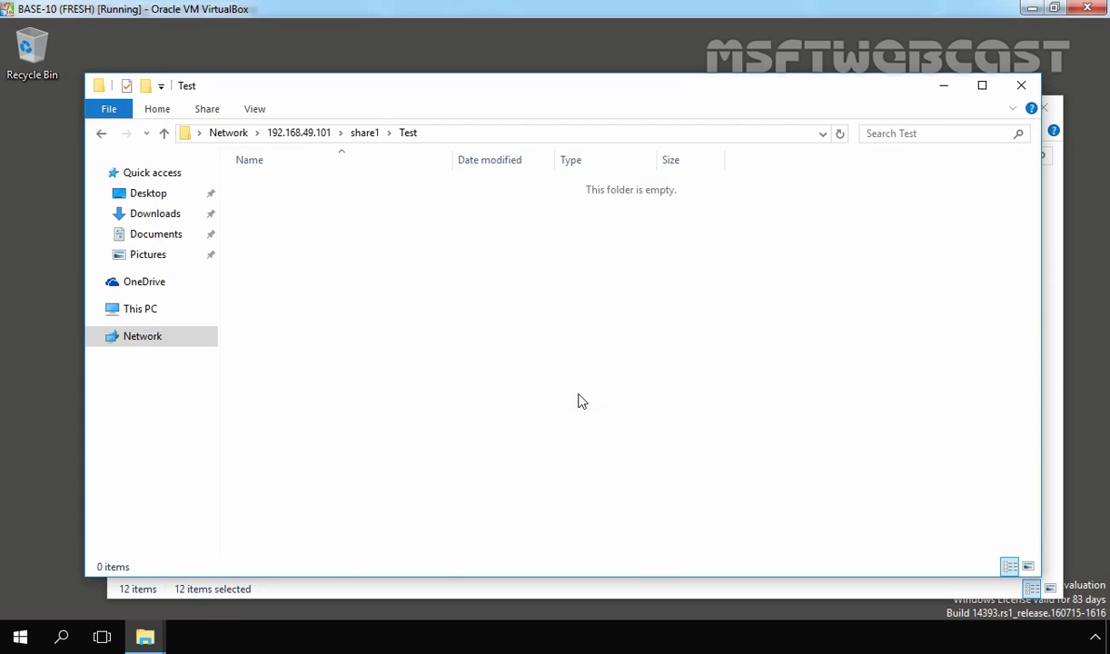
{"action": "right_click", "coordinate": [582, 401]}
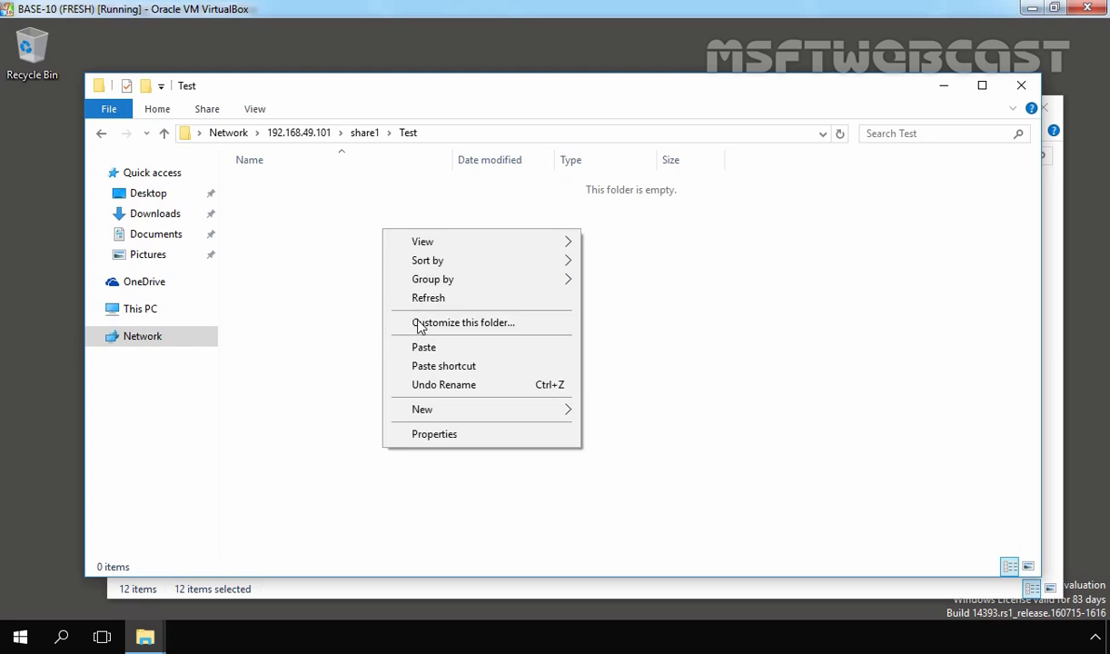
{"action": "left_click", "coordinate": [423, 347]}
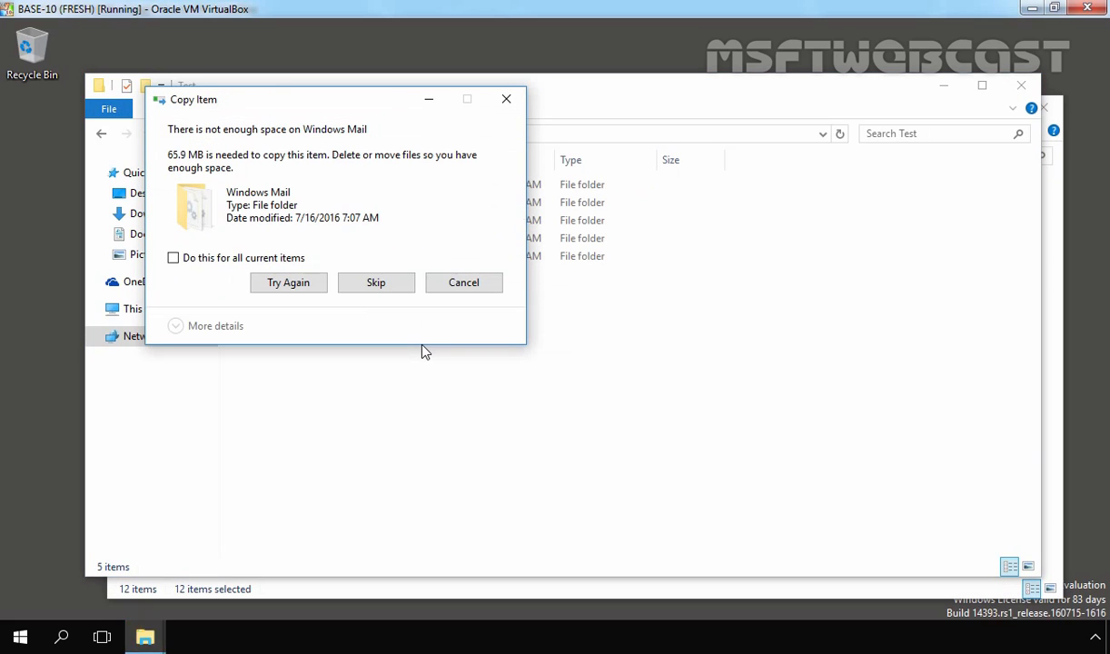
{"action": "left_click", "coordinate": [173, 257]}
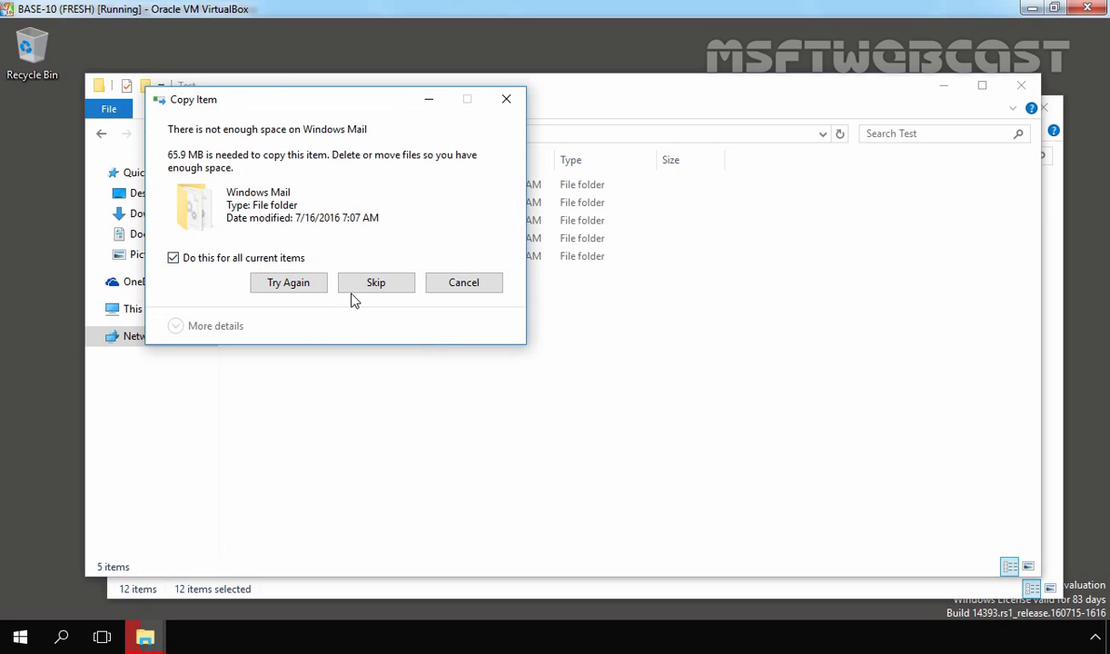
{"action": "left_click", "coordinate": [376, 281]}
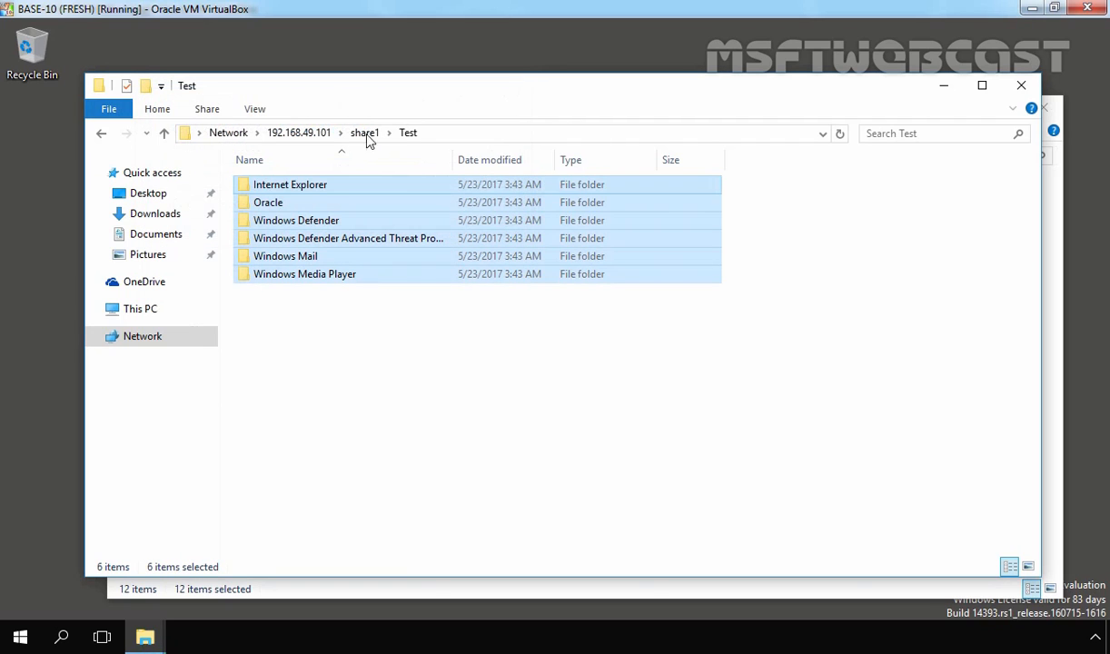
{"action": "left_click", "coordinate": [364, 133]}
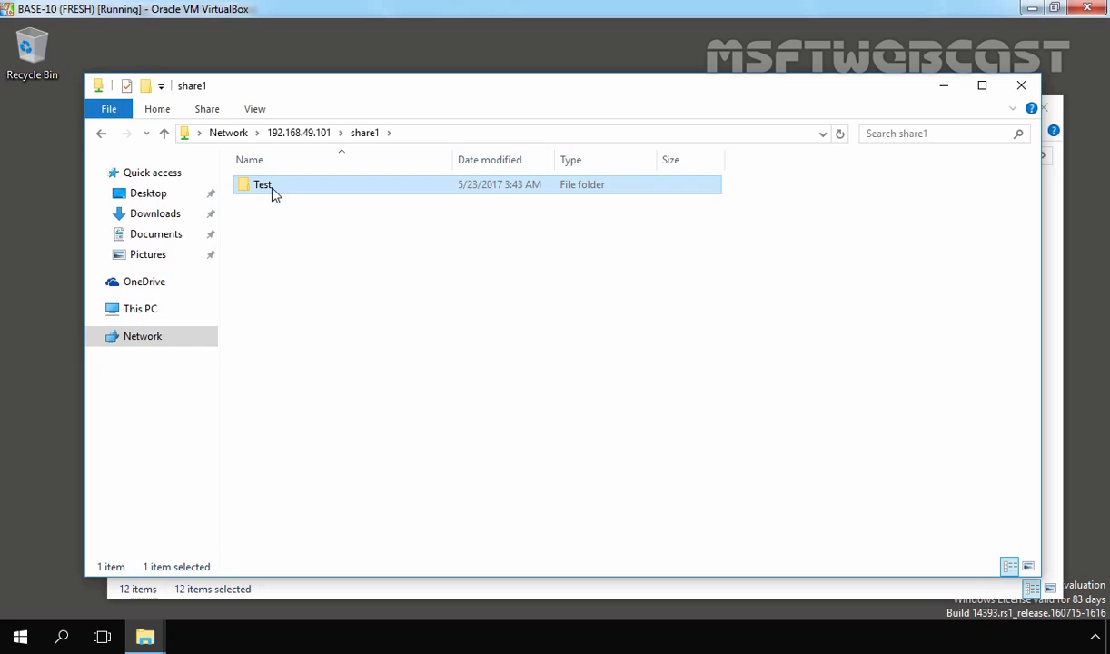
{"action": "mouse_move", "coordinate": [338, 498]}
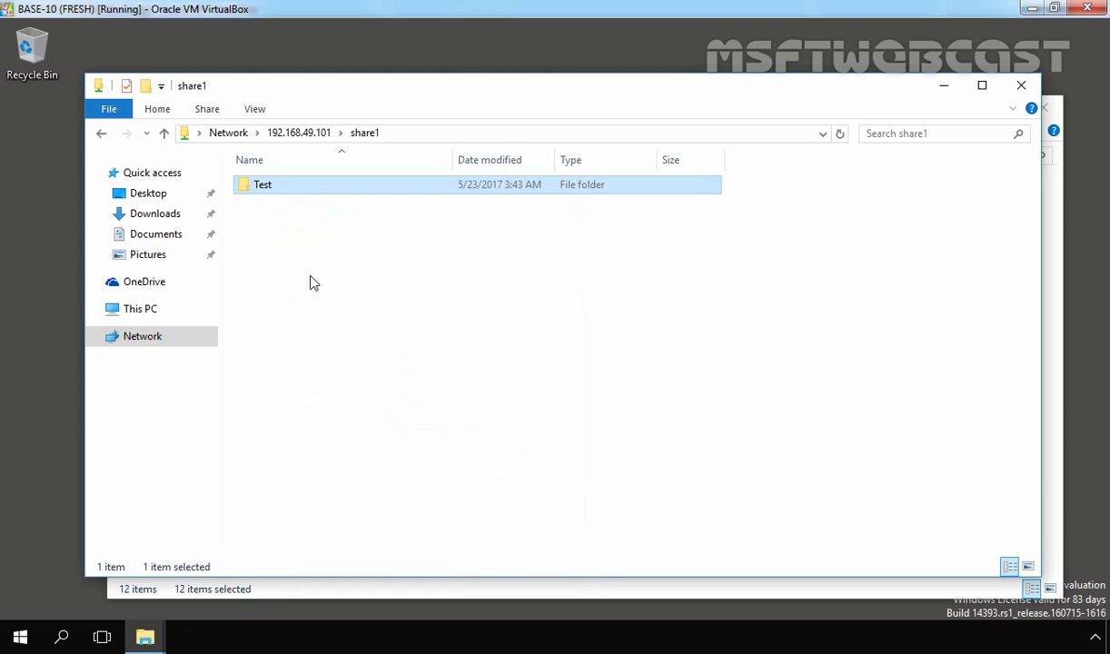
{"action": "right_click", "coordinate": [313, 282]}
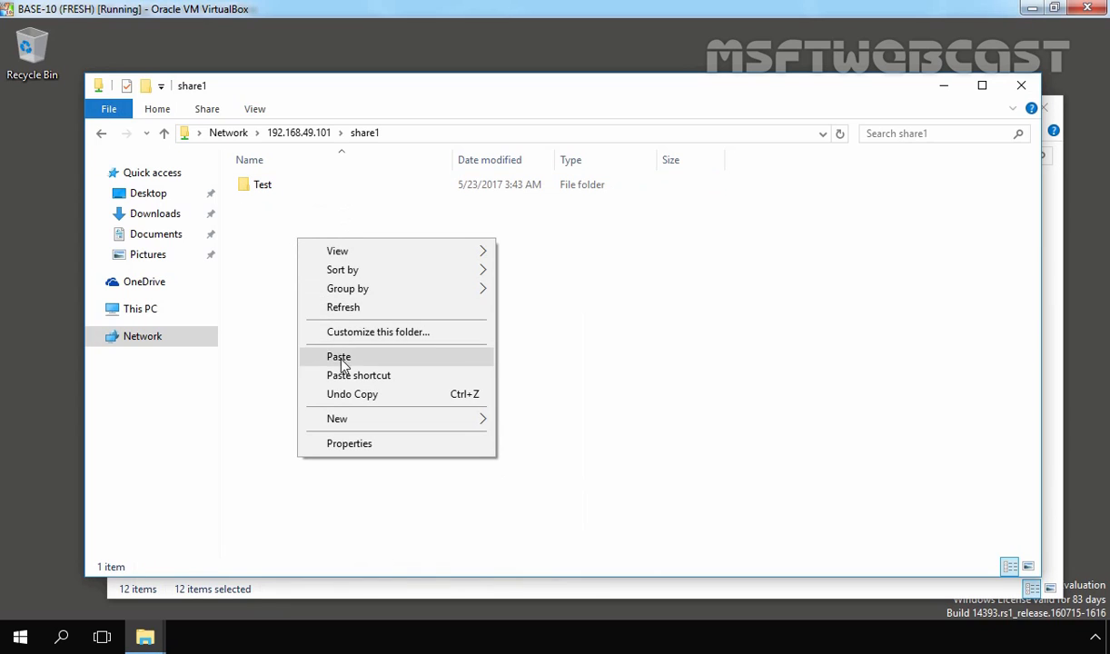
{"action": "left_click", "coordinate": [338, 356]}
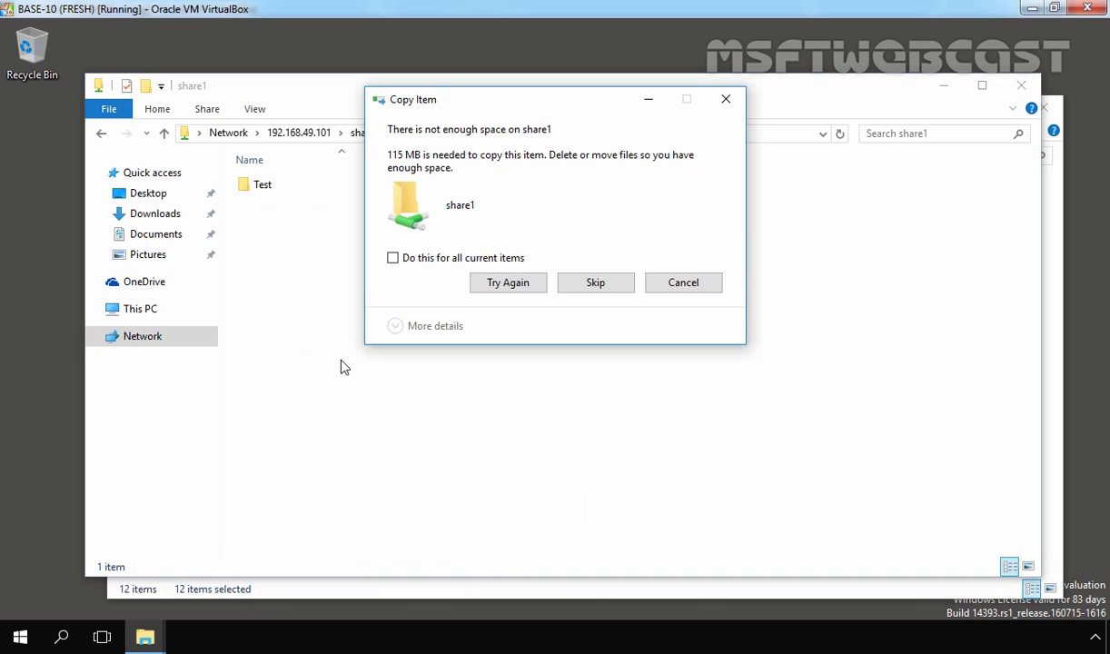
{"action": "mouse_move", "coordinate": [391, 171]}
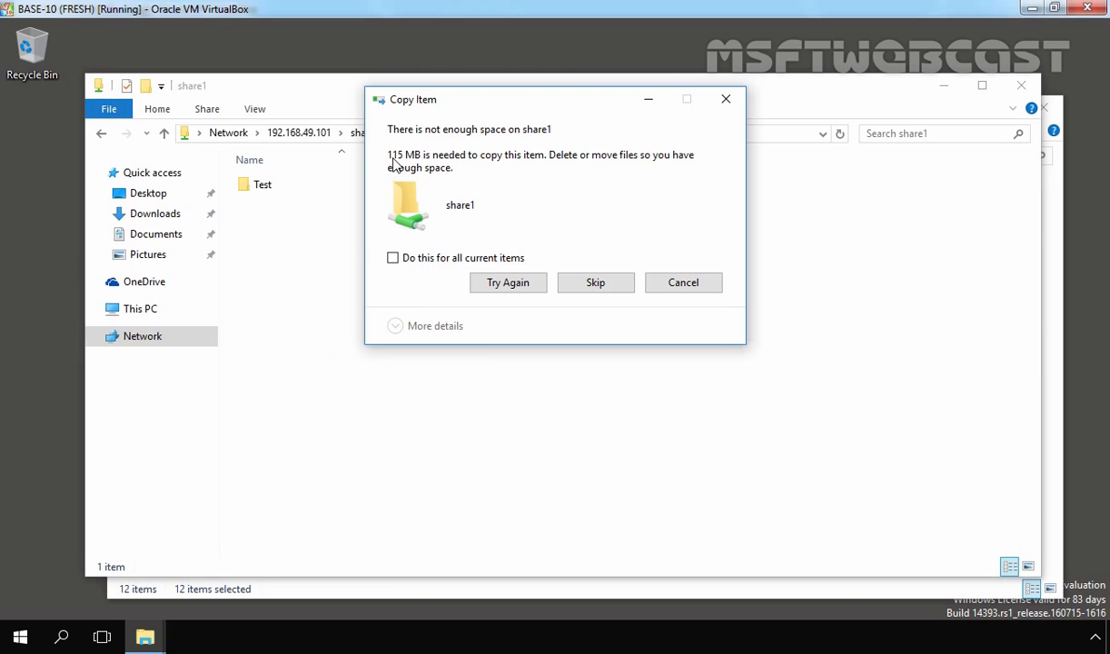
{"action": "mouse_move", "coordinate": [479, 169]}
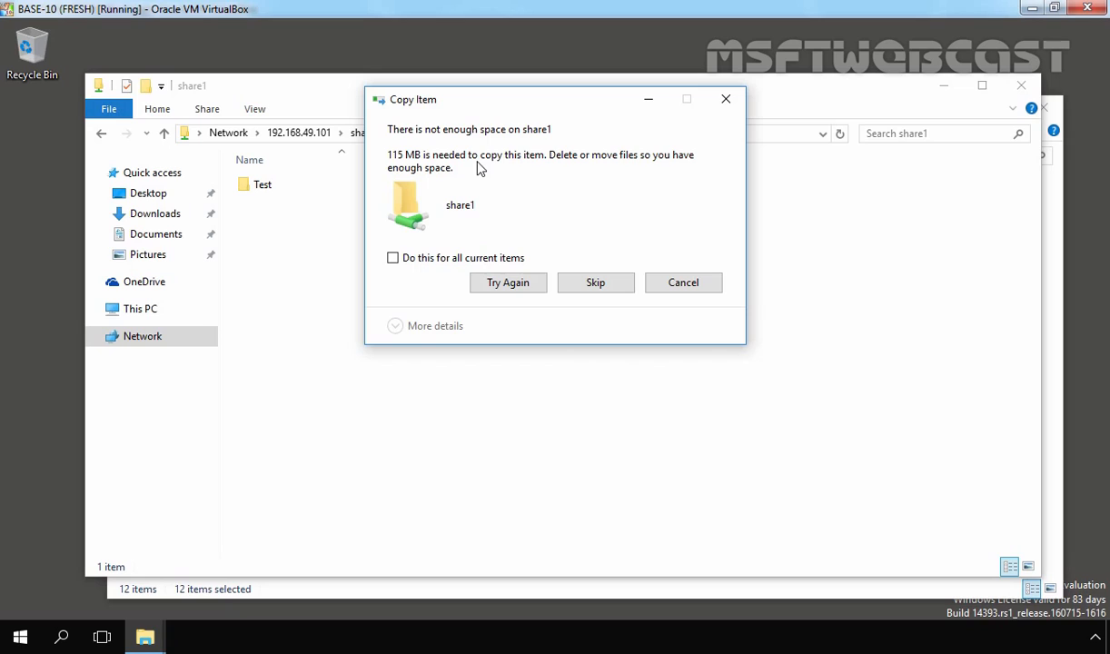
{"action": "mouse_move", "coordinate": [532, 165]}
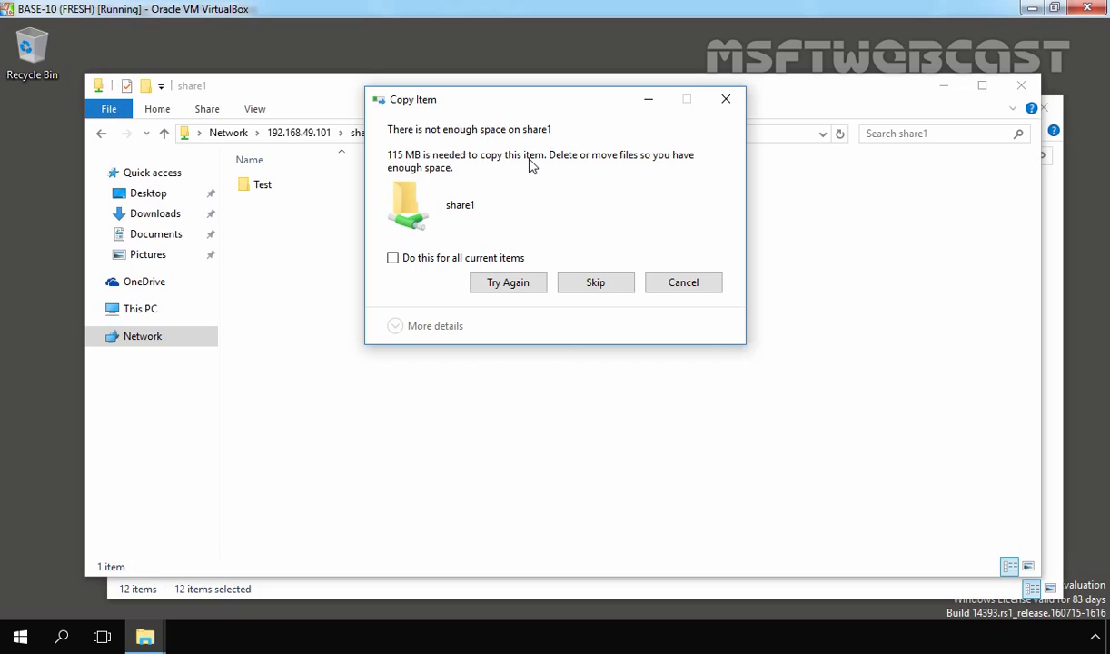
{"action": "mouse_move", "coordinate": [509, 179]}
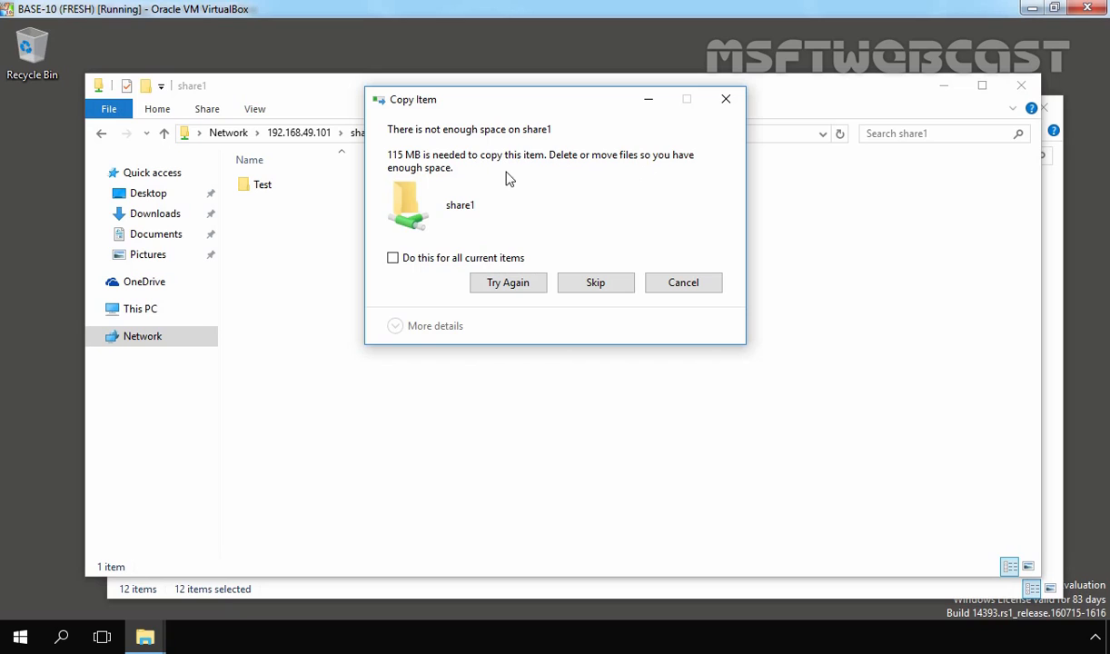
{"action": "mouse_move", "coordinate": [457, 228]}
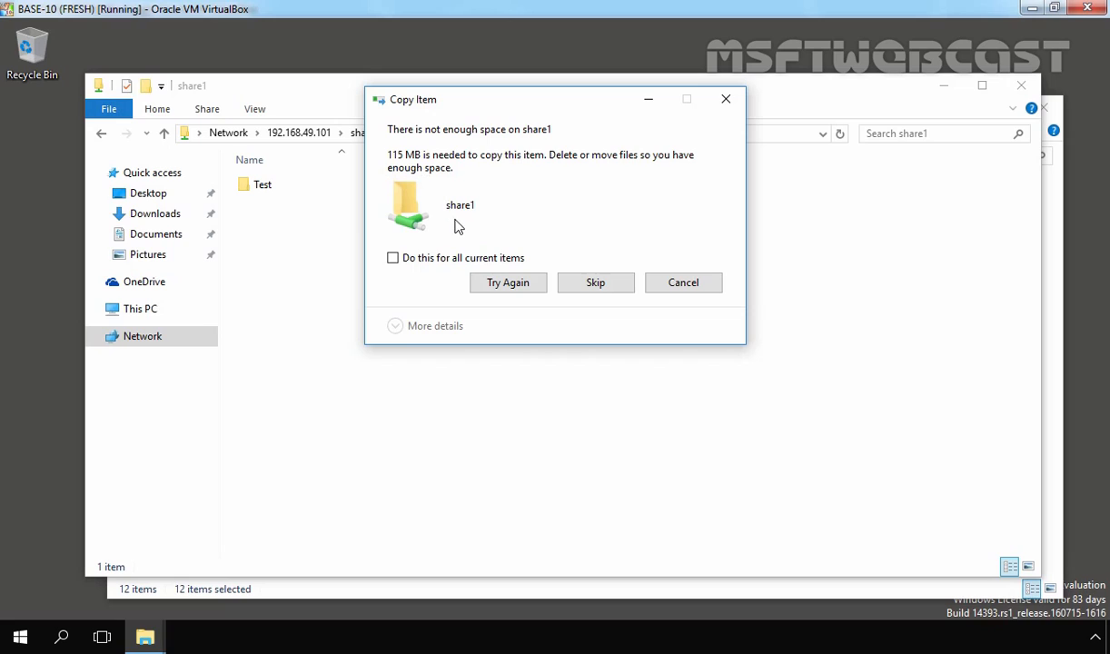
{"action": "mouse_move", "coordinate": [463, 224]}
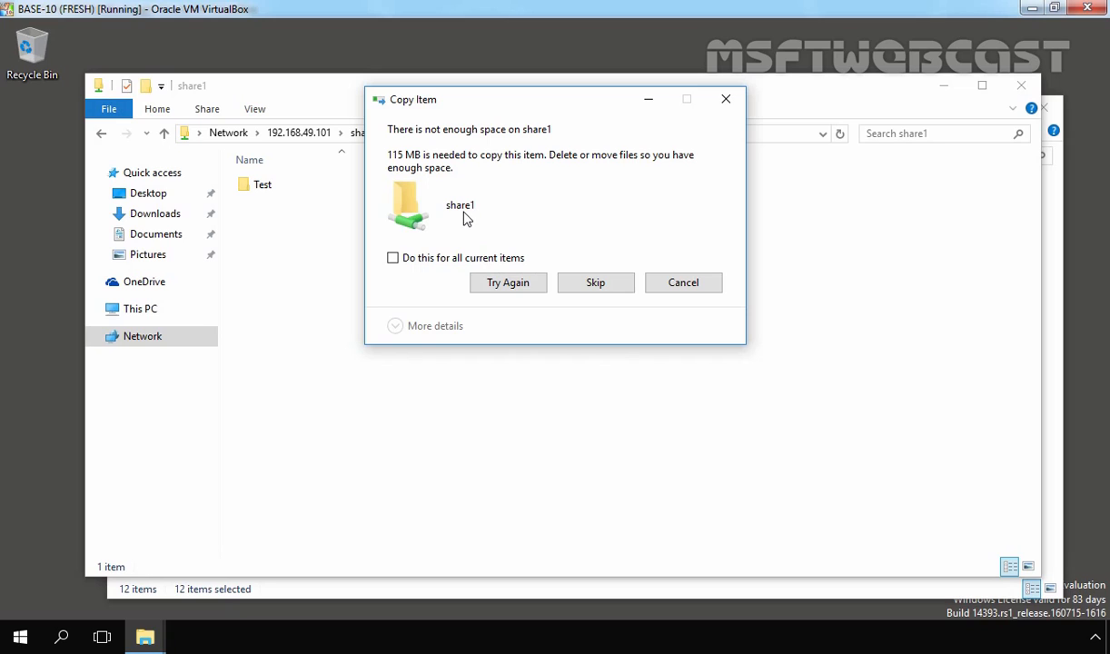
{"action": "left_click", "coordinate": [684, 281]}
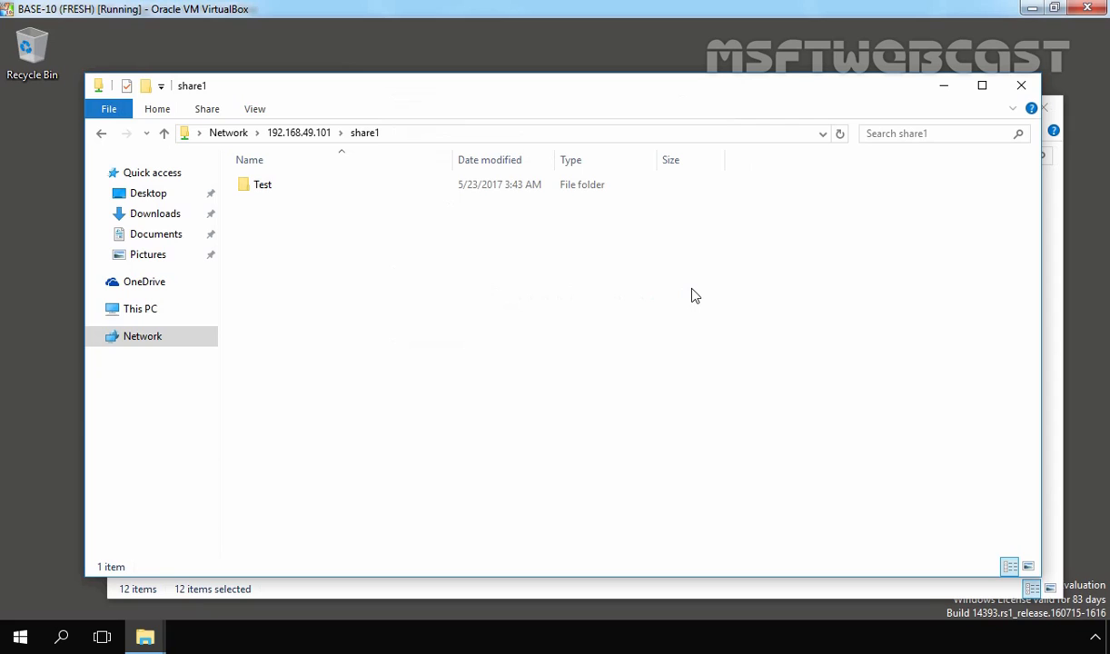
{"action": "mouse_move", "coordinate": [25, 266]}
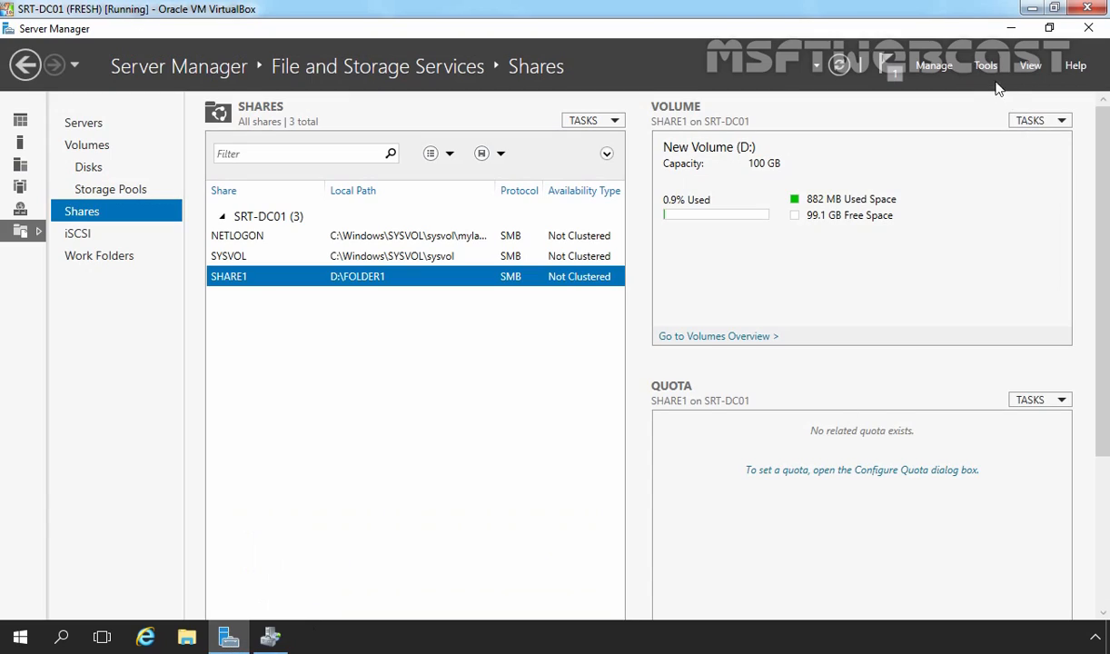
Step: Launch Event Viewer from Server Manager's Tools list
{"action": "left_click", "coordinate": [986, 65]}
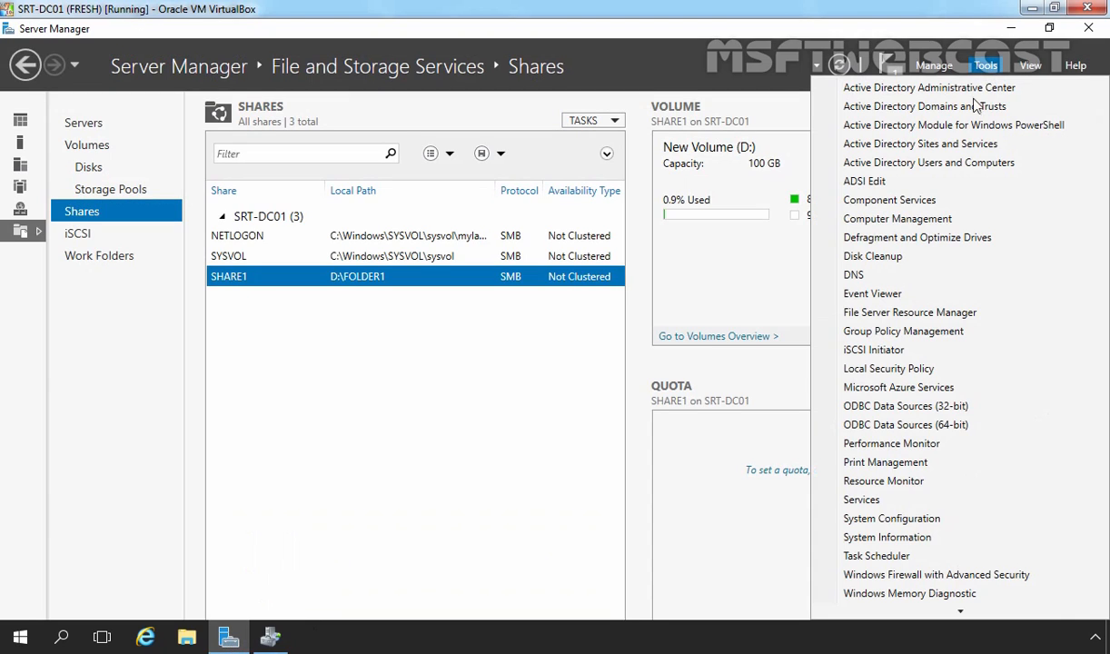
{"action": "mouse_move", "coordinate": [872, 292]}
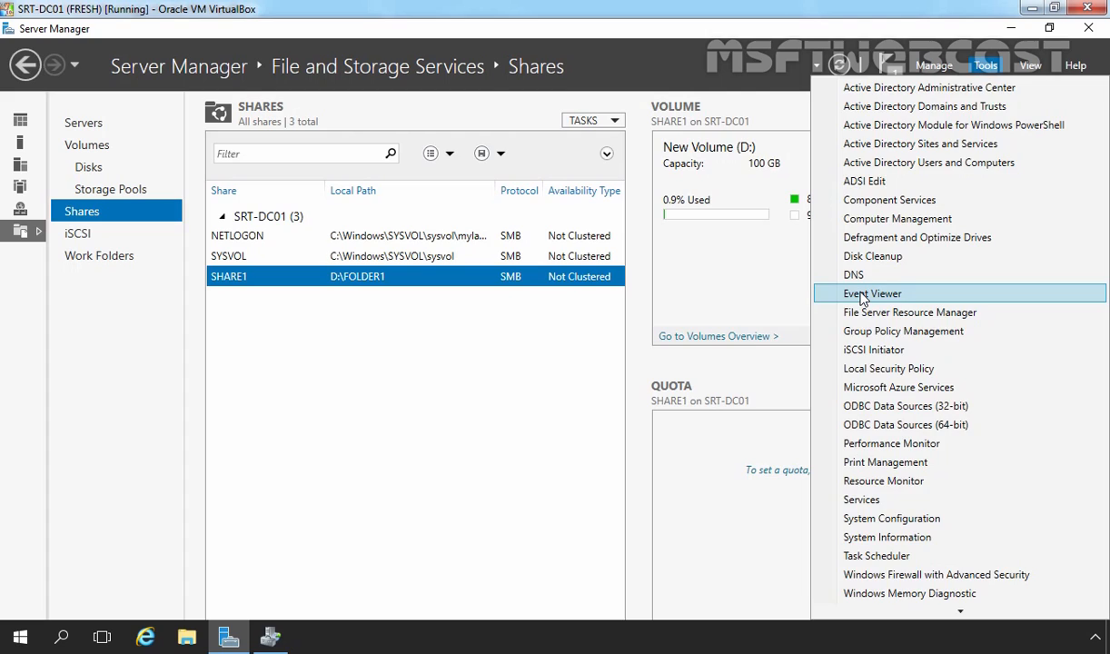
{"action": "left_click", "coordinate": [872, 292]}
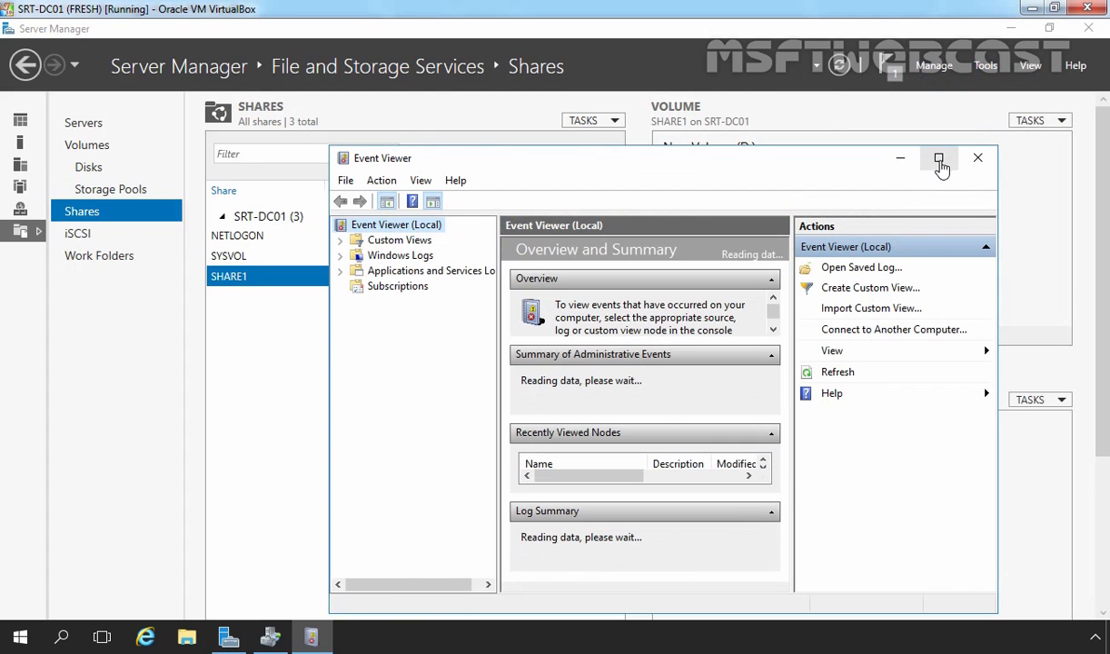
Step: Maximize Event Viewer, show Administrative Events and open the SRMSVC 12325 75% threshold warning for D:\FOLDER1
{"action": "left_click", "coordinate": [939, 158]}
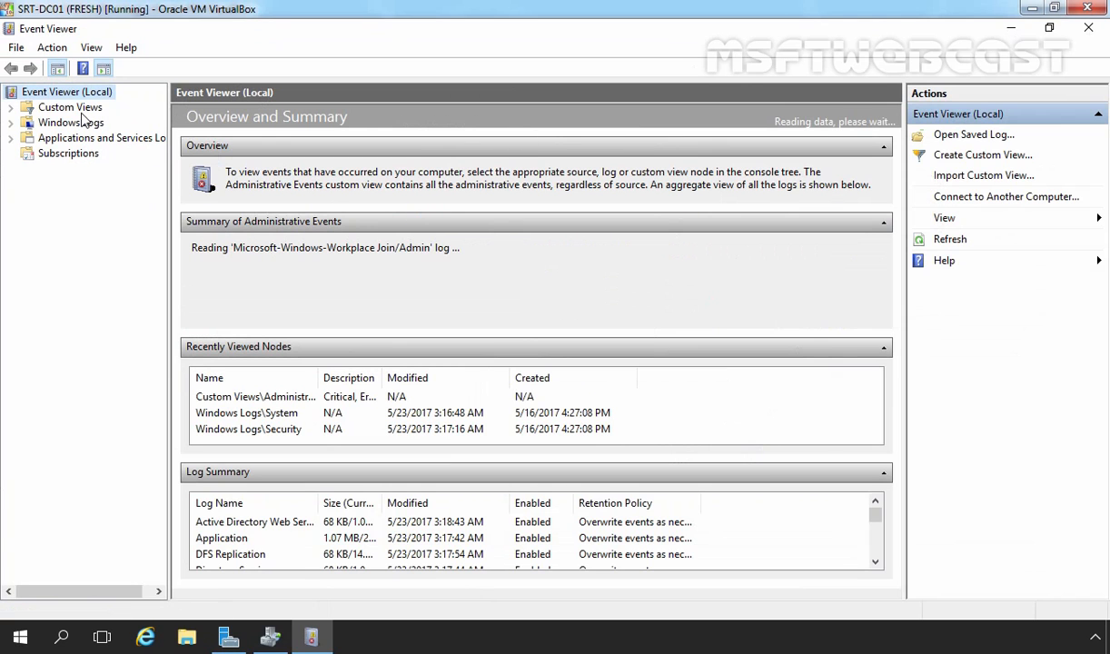
{"action": "left_click", "coordinate": [70, 106]}
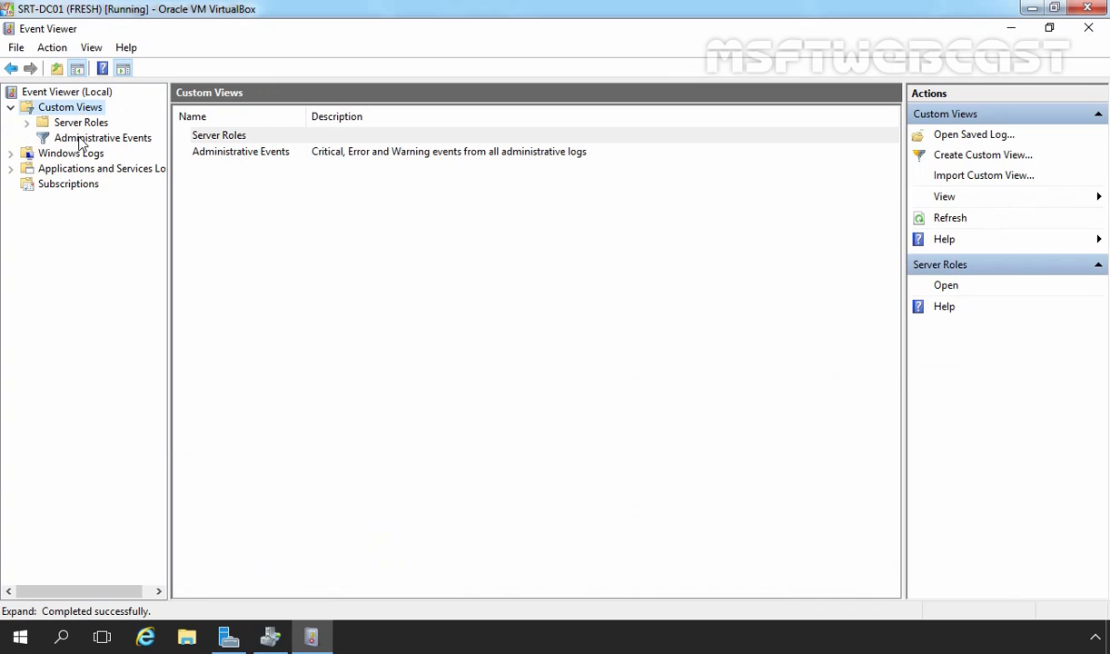
{"action": "left_click", "coordinate": [102, 137]}
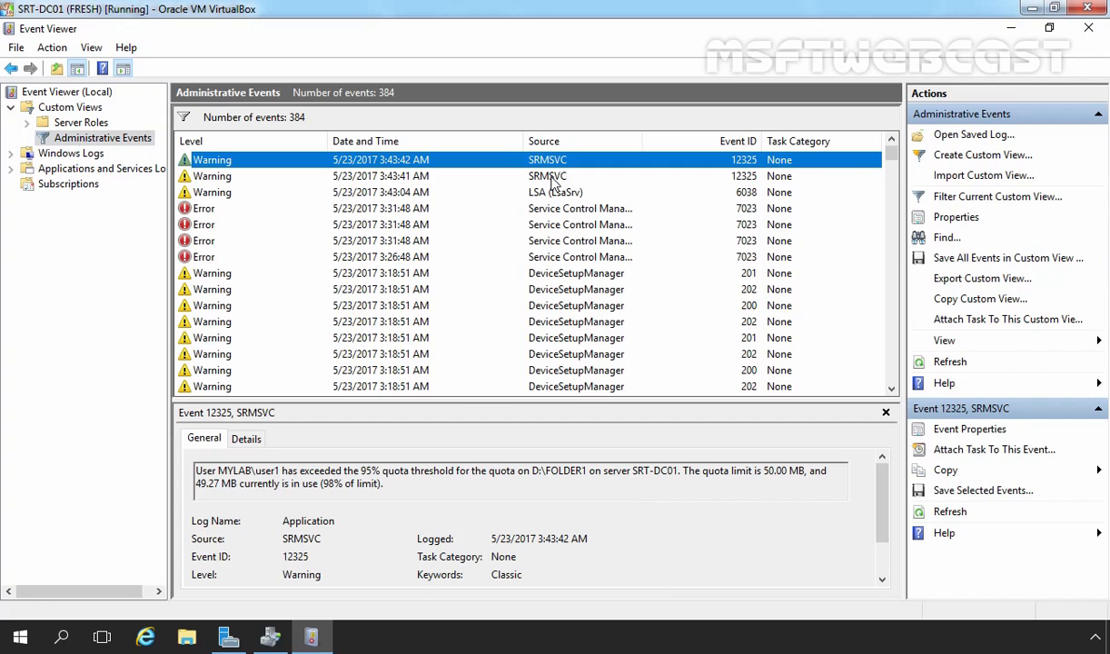
{"action": "left_click", "coordinate": [547, 176]}
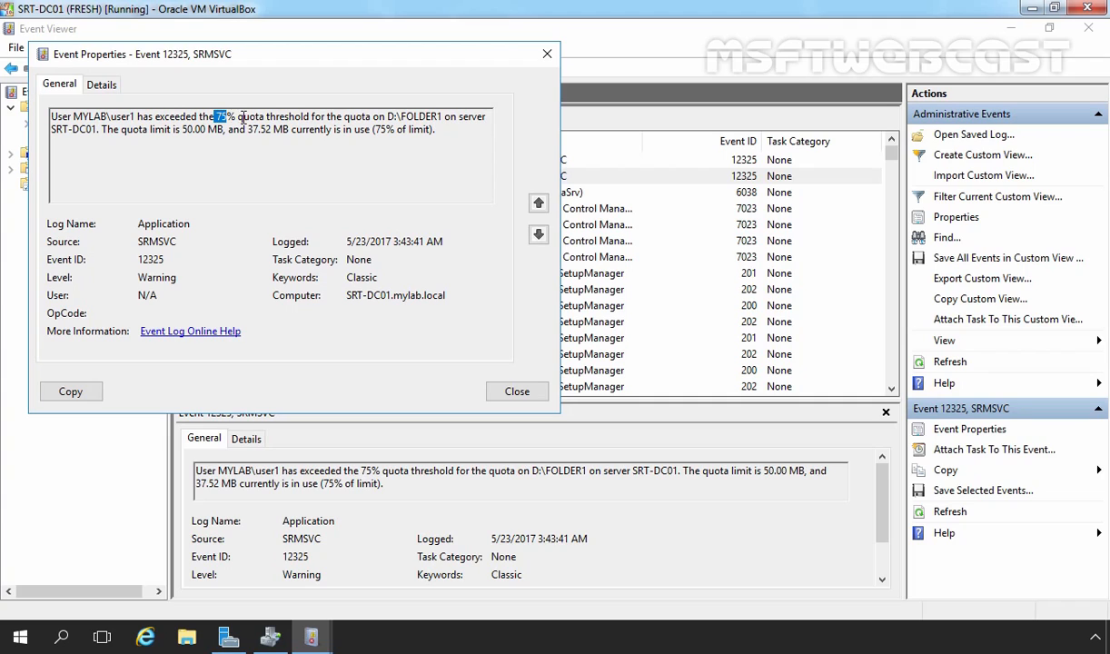
{"action": "mouse_move", "coordinate": [389, 118]}
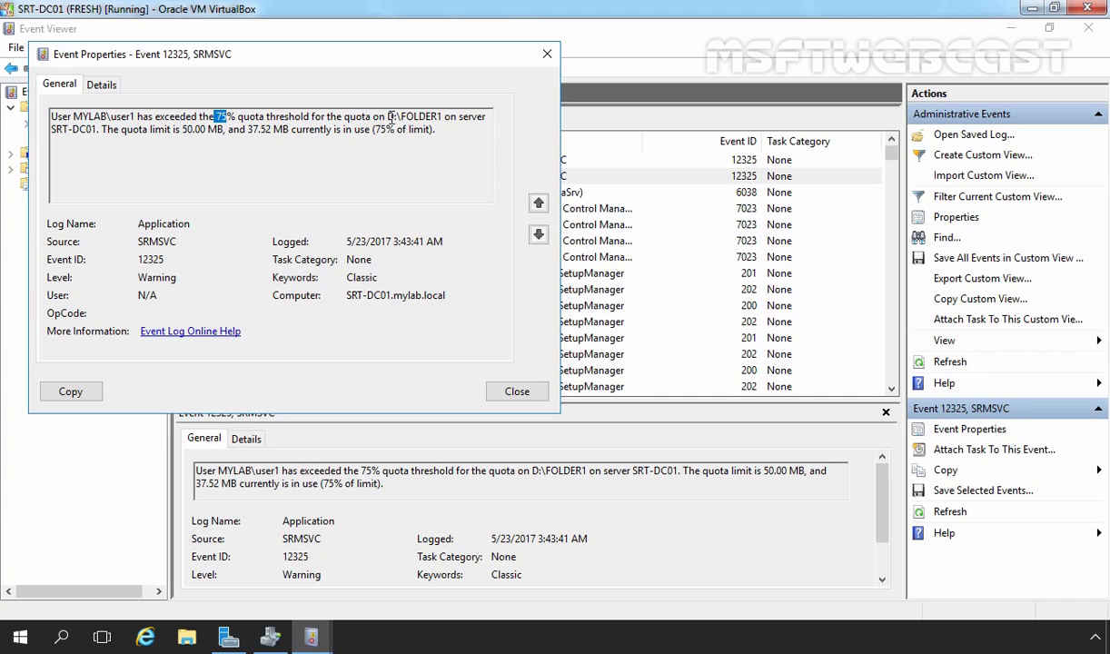
Step: Highlight the D:\FOLDER1 path and the quota limit value in the warning message
{"action": "double_click", "coordinate": [418, 116]}
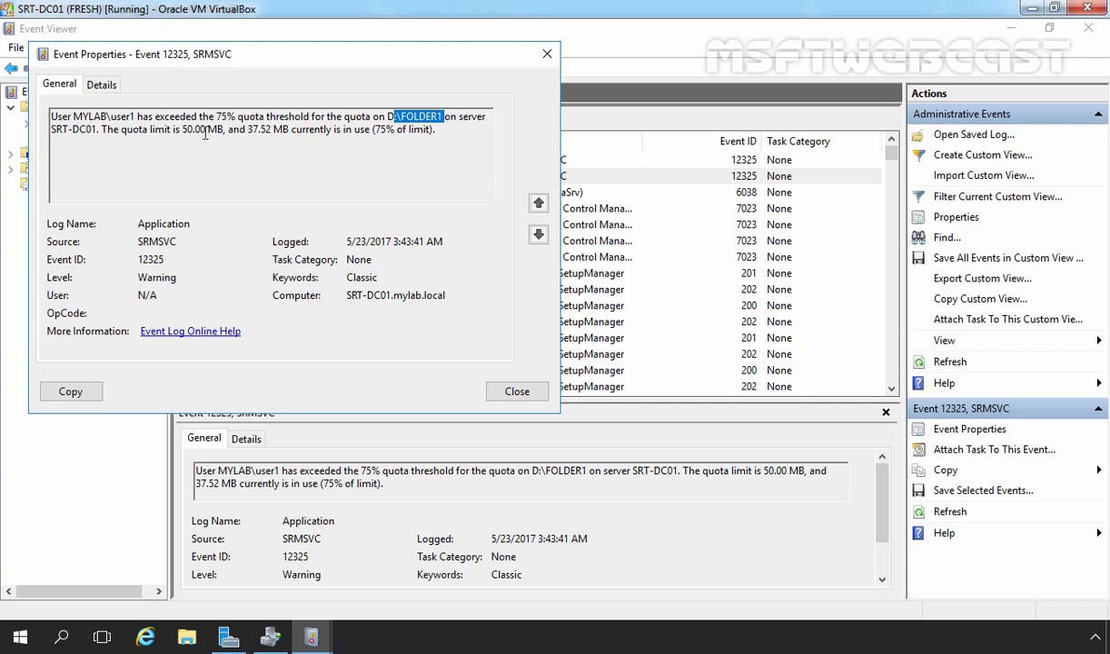
{"action": "double_click", "coordinate": [75, 129]}
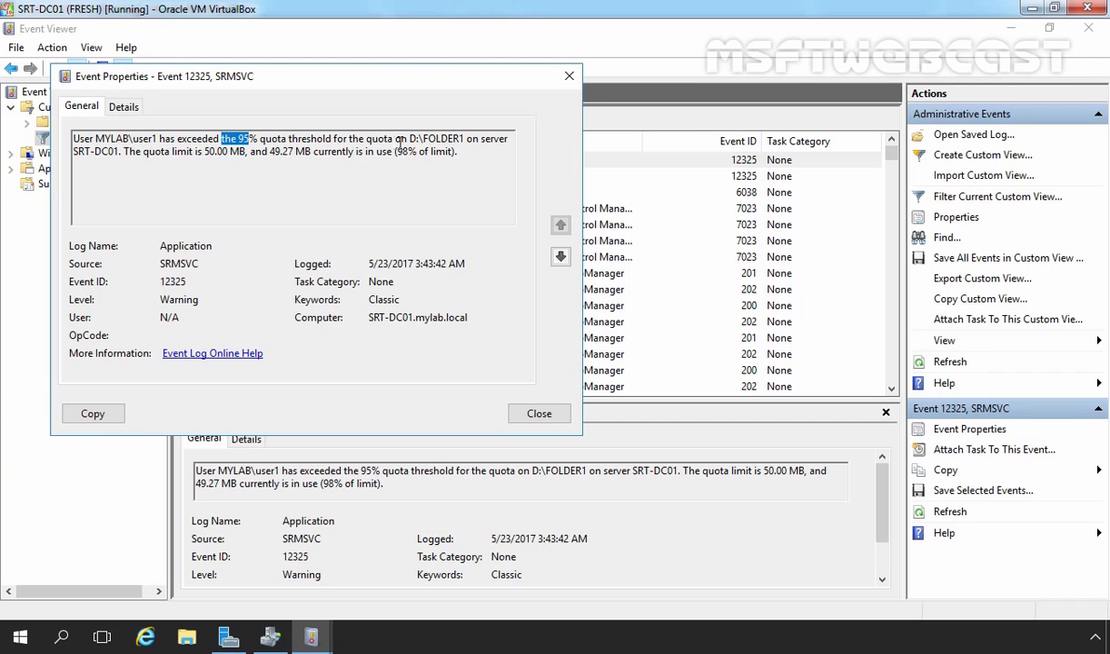
{"action": "mouse_move", "coordinate": [169, 167]}
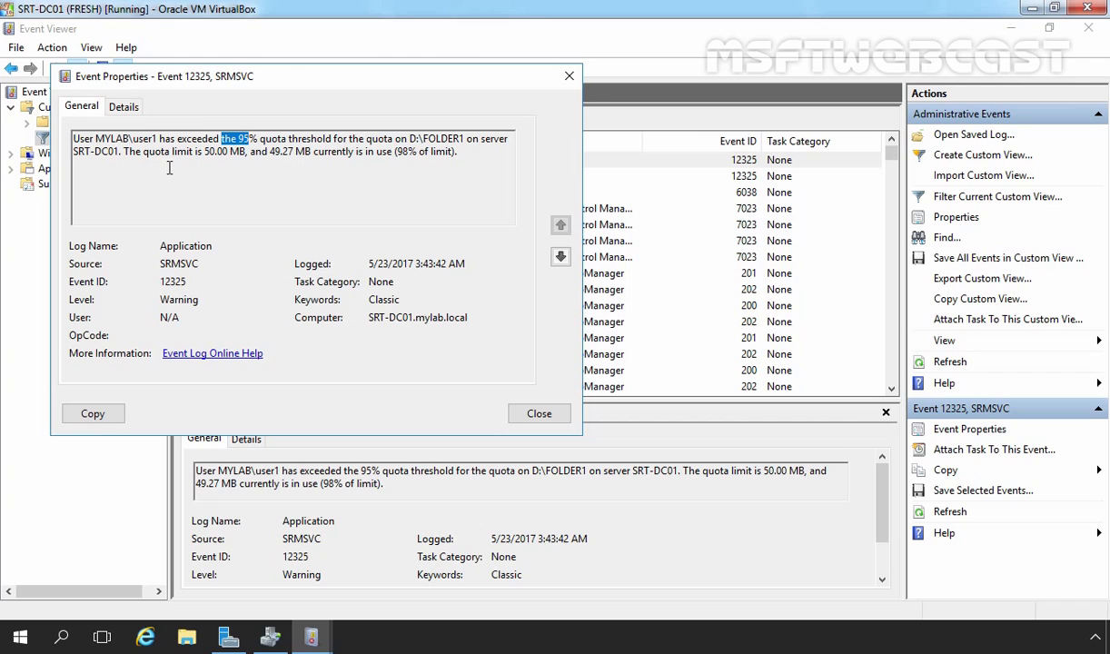